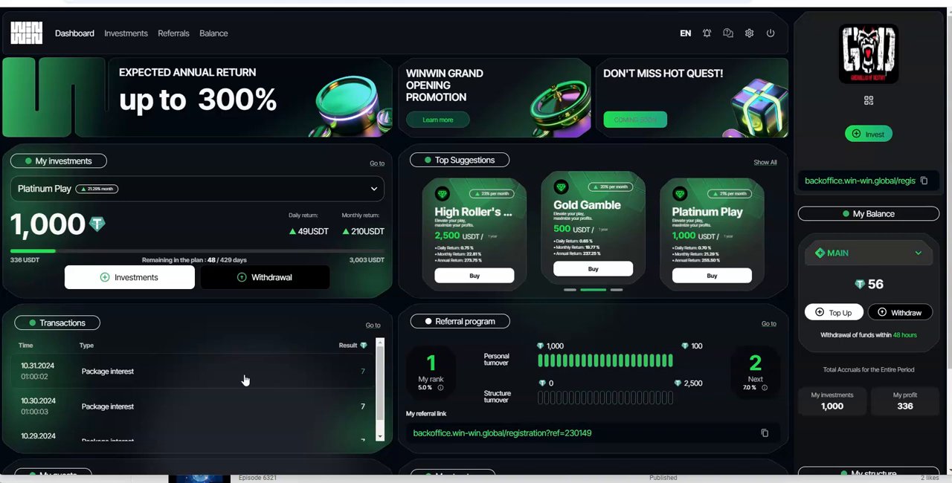
mouse_move(245, 378)
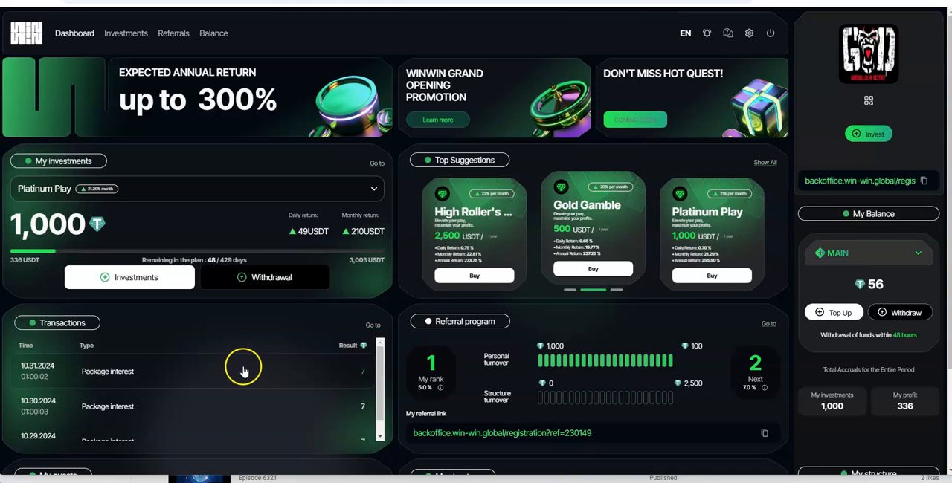
mouse_move(246, 365)
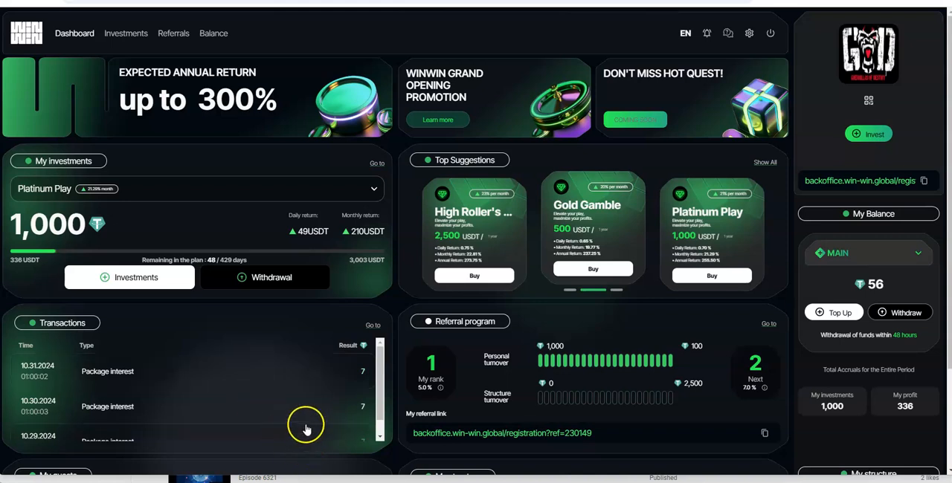
mouse_move(302, 430)
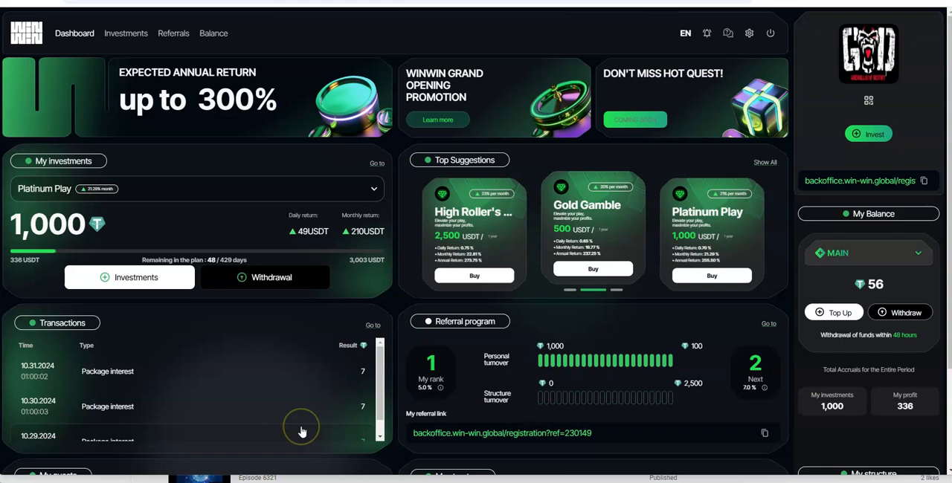
mouse_move(302, 429)
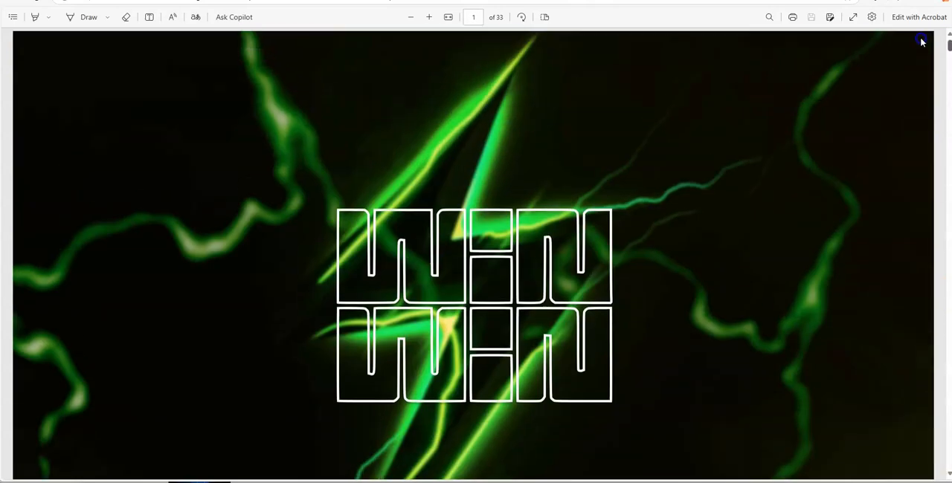
Step: Scroll the WinWin PDF from the cover down to slide 18 with the investment package cards
scroll("down", 3)
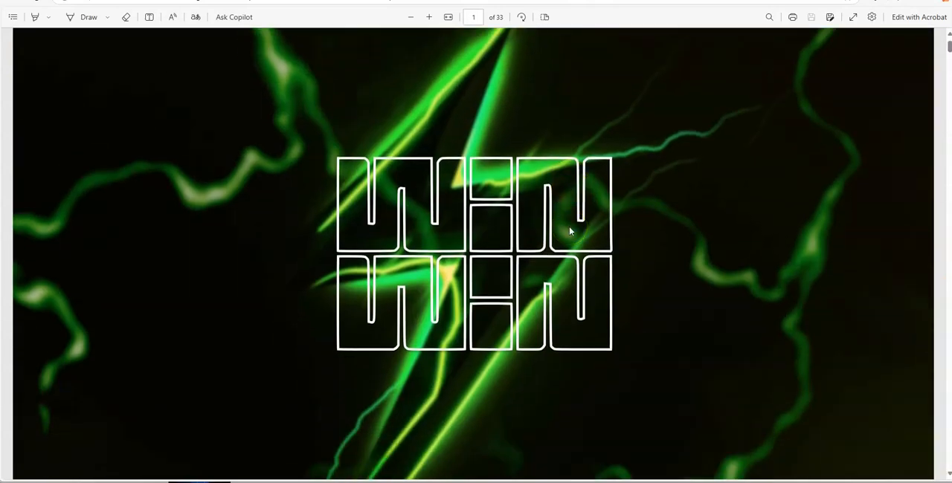
scroll("down", 3)
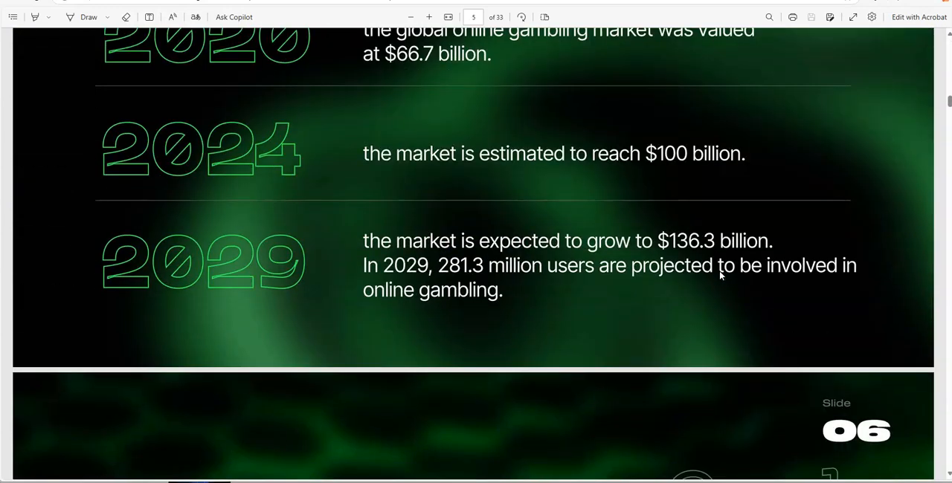
scroll("down", 3)
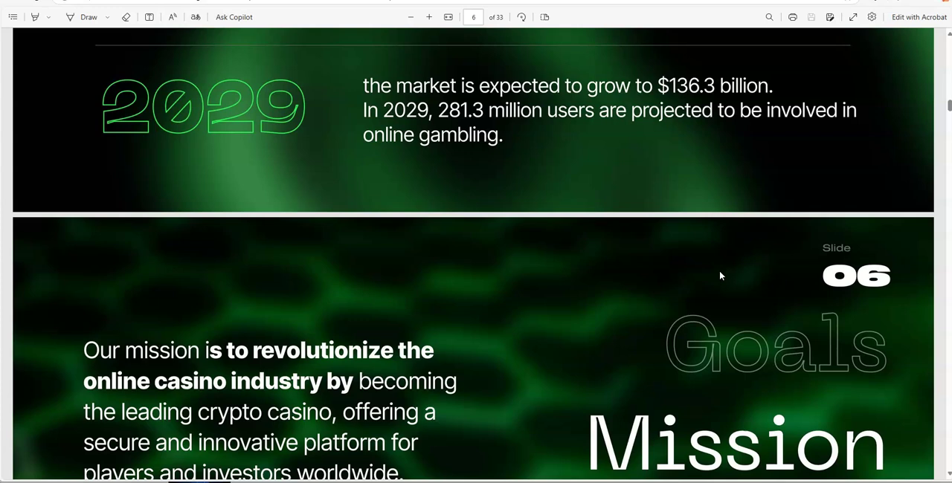
mouse_move(725, 278)
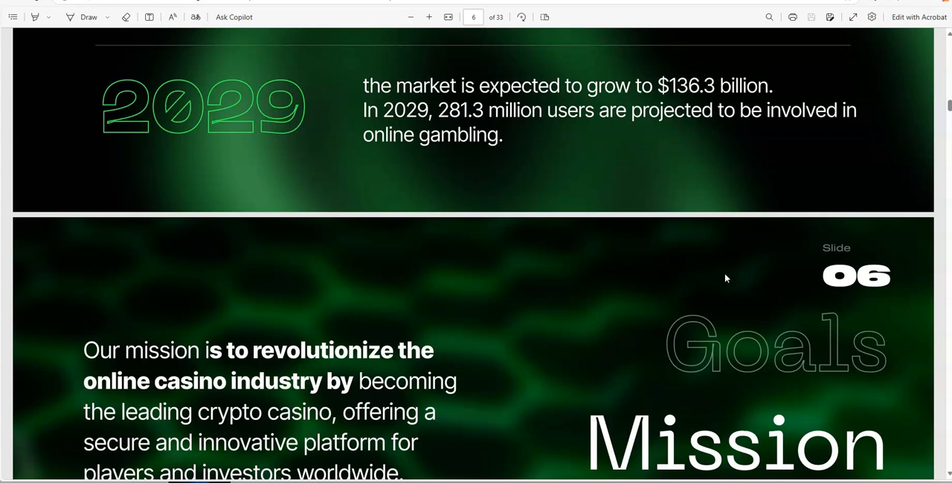
scroll("down", 3)
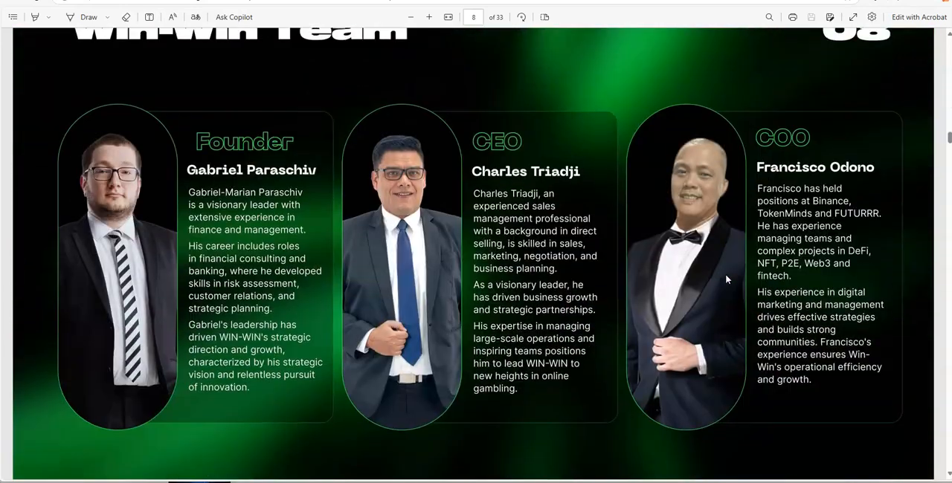
scroll("down", 3)
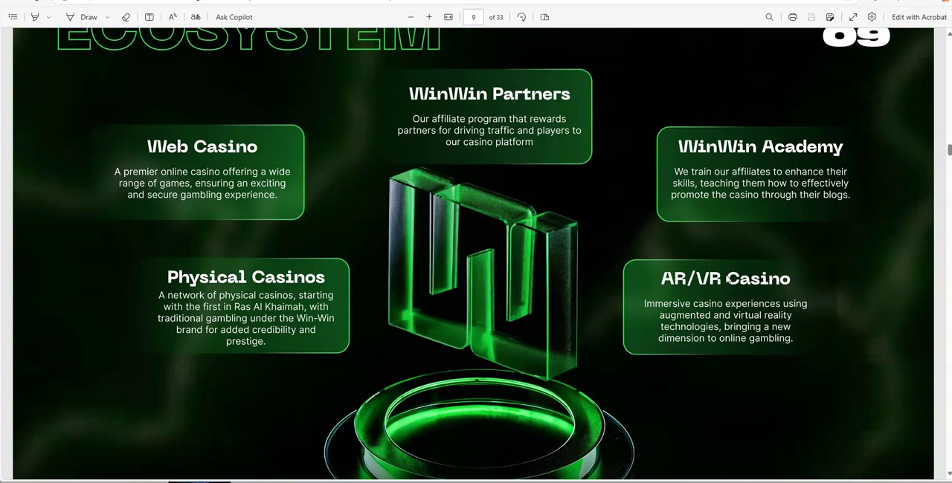
mouse_move(345, 237)
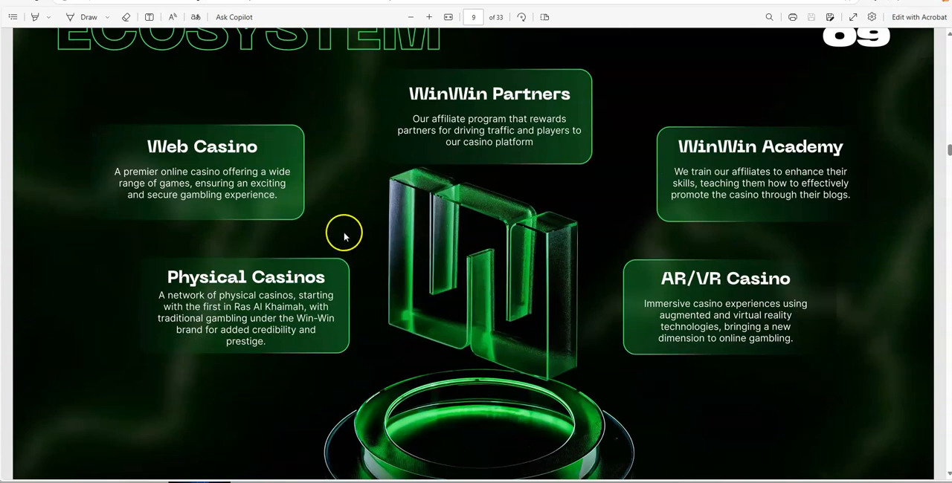
mouse_move(771, 315)
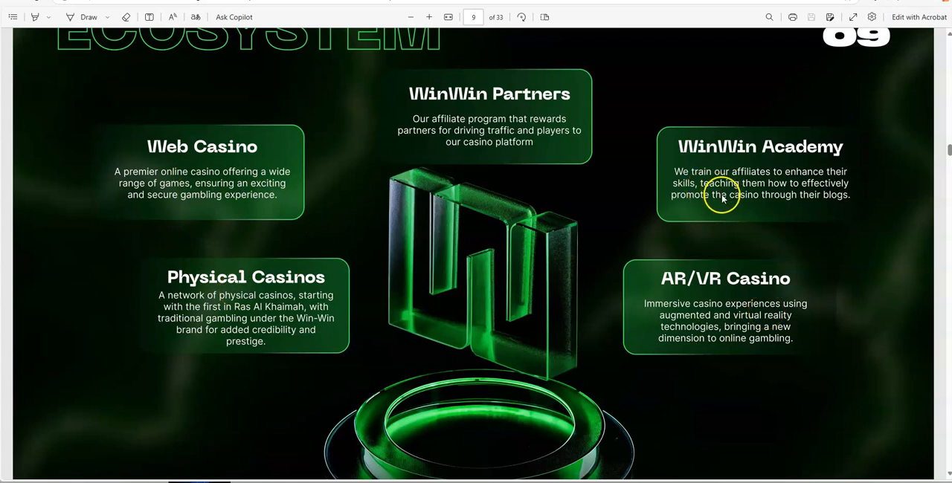
mouse_move(592, 165)
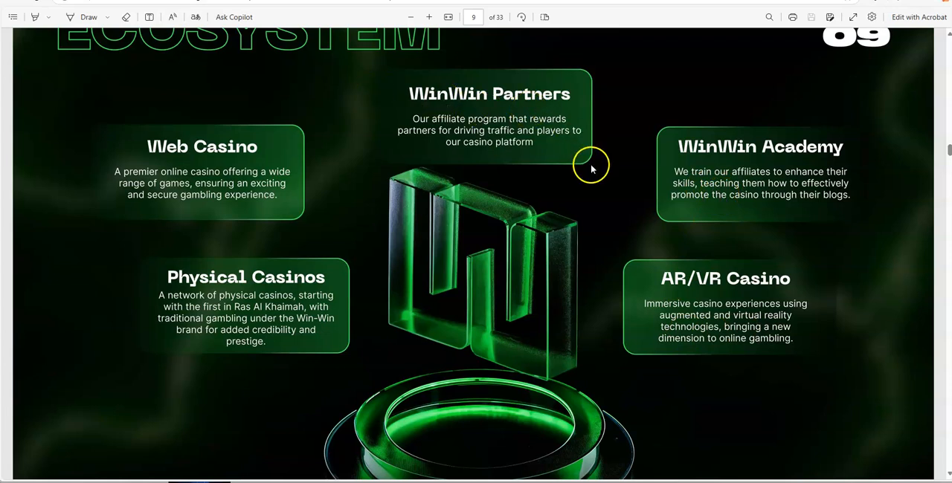
scroll("down", 3)
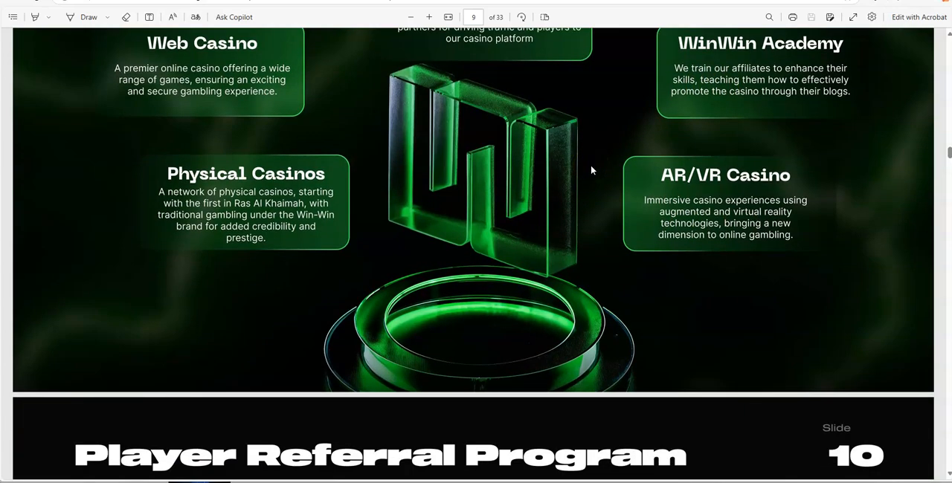
scroll("down", 3)
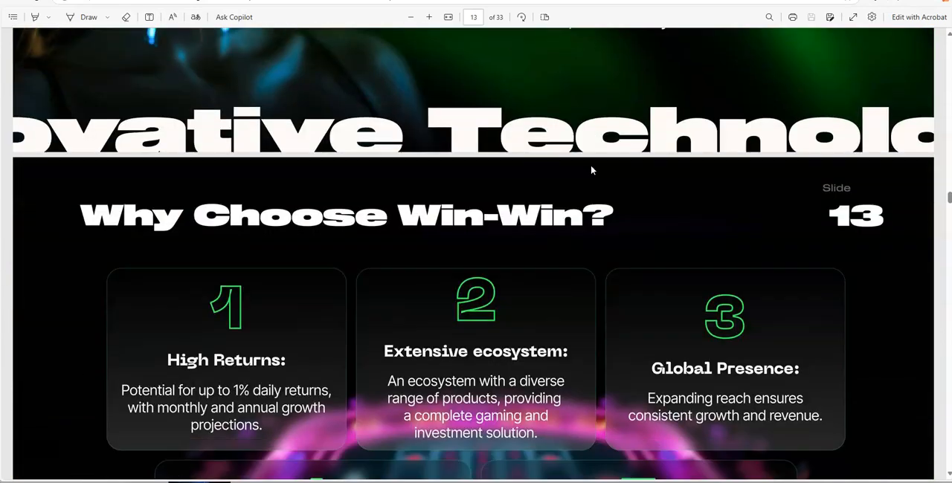
scroll("down", 3)
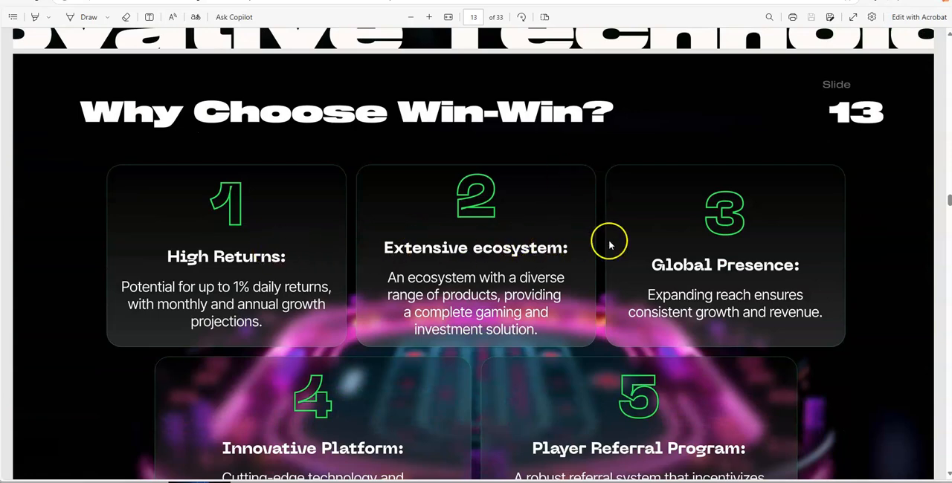
scroll("down", 3)
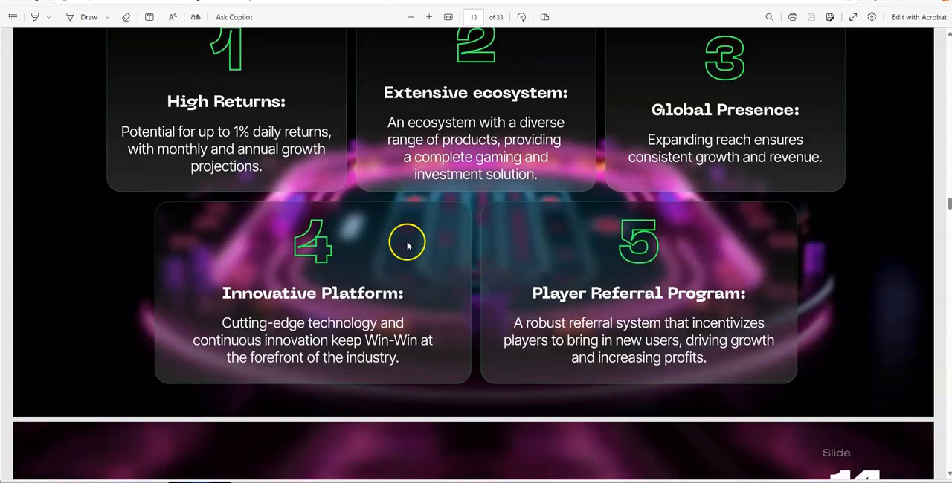
scroll("down", 3)
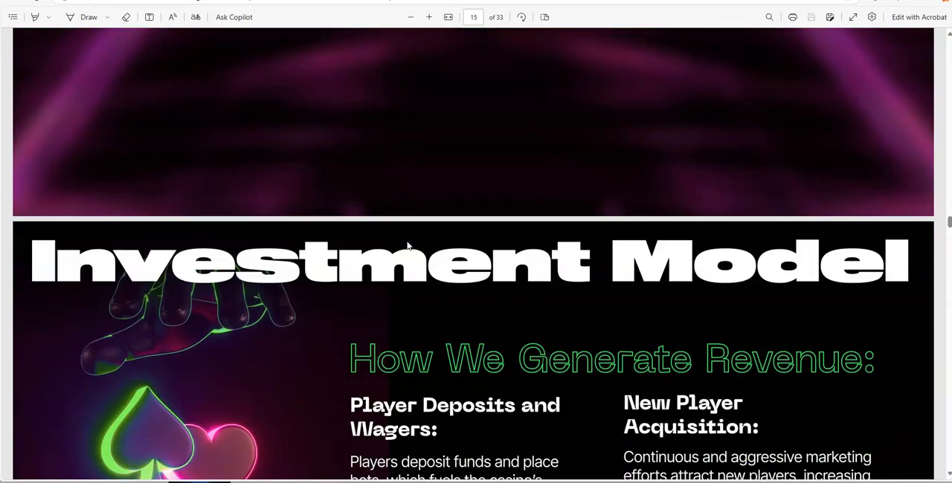
scroll("down", 3)
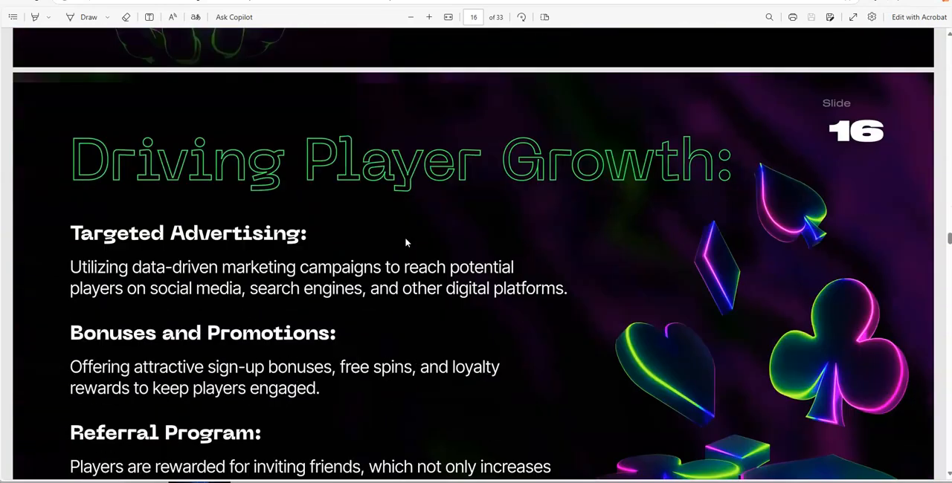
scroll("down", 3)
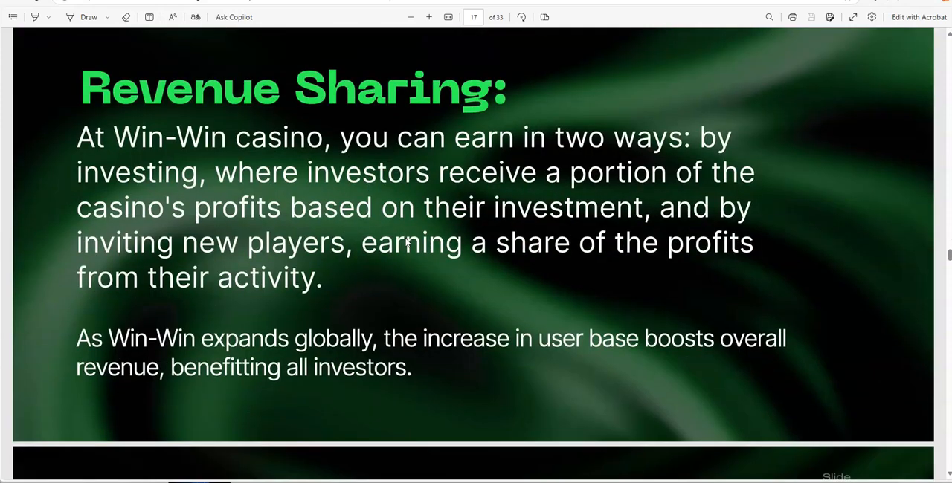
scroll("down", 3)
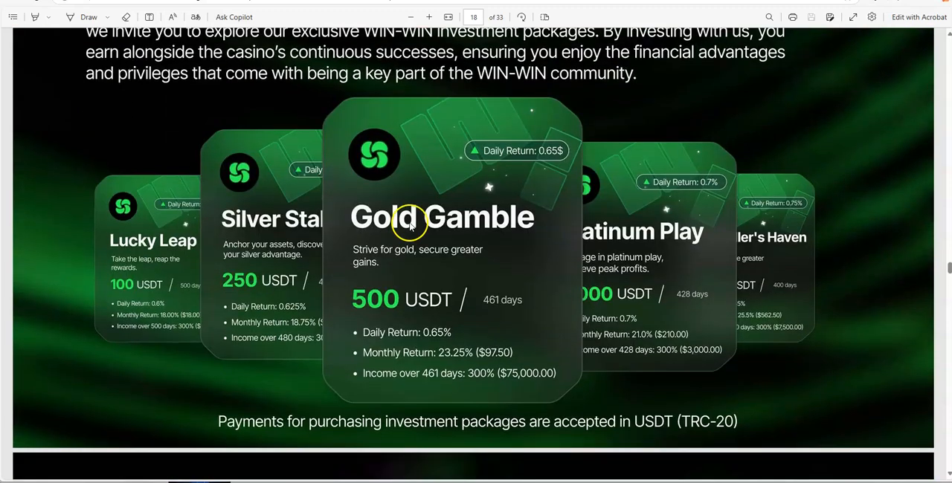
Step: Scroll past the investment phases, allocation and casino rules slides to slide 24 on marketing
scroll("down", 3)
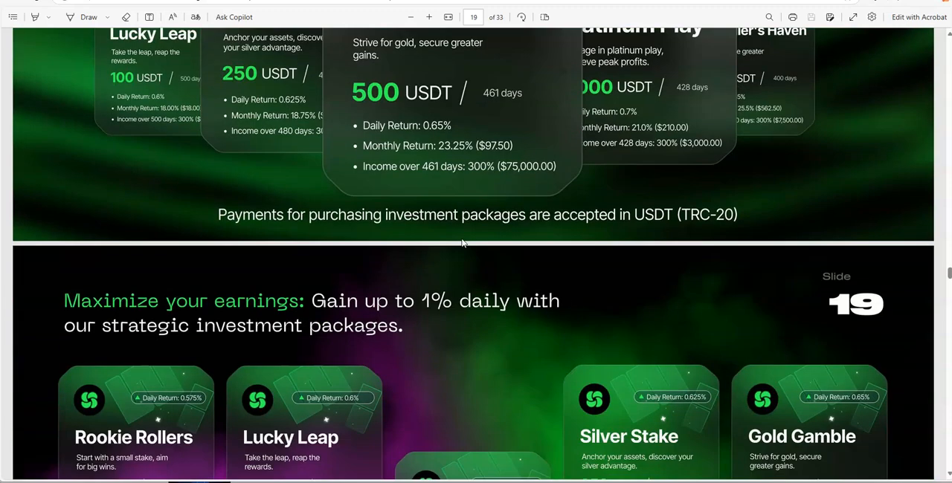
scroll("down", 3)
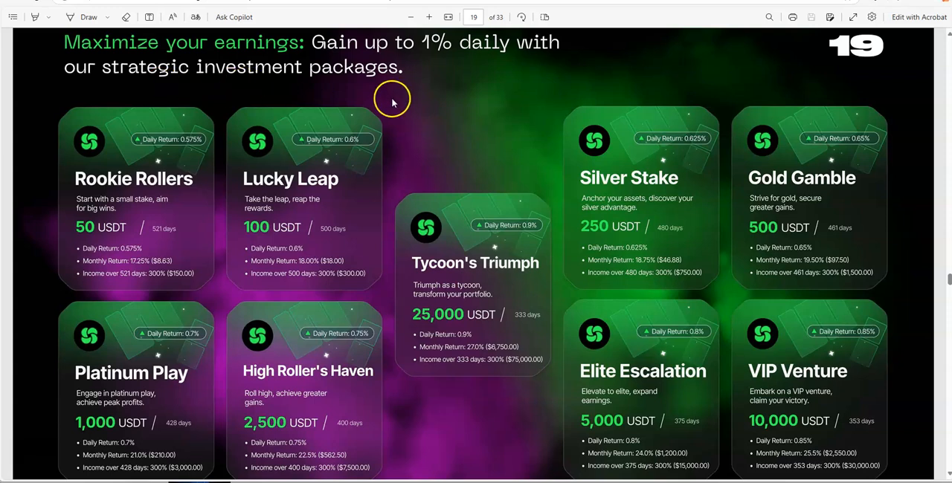
scroll("down", 3)
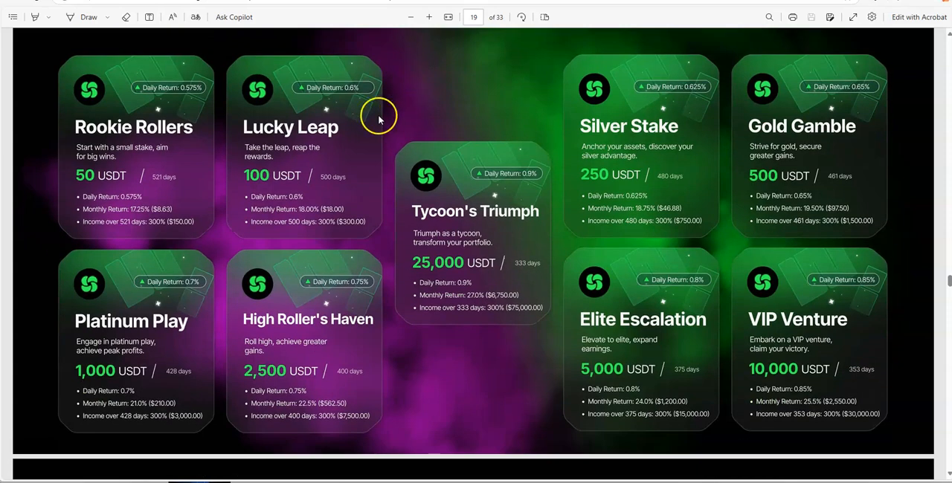
mouse_move(497, 196)
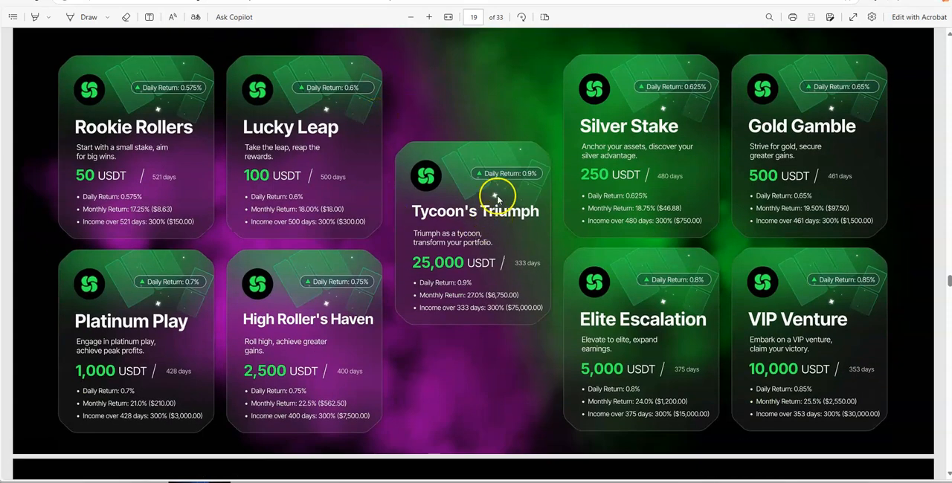
mouse_move(306, 184)
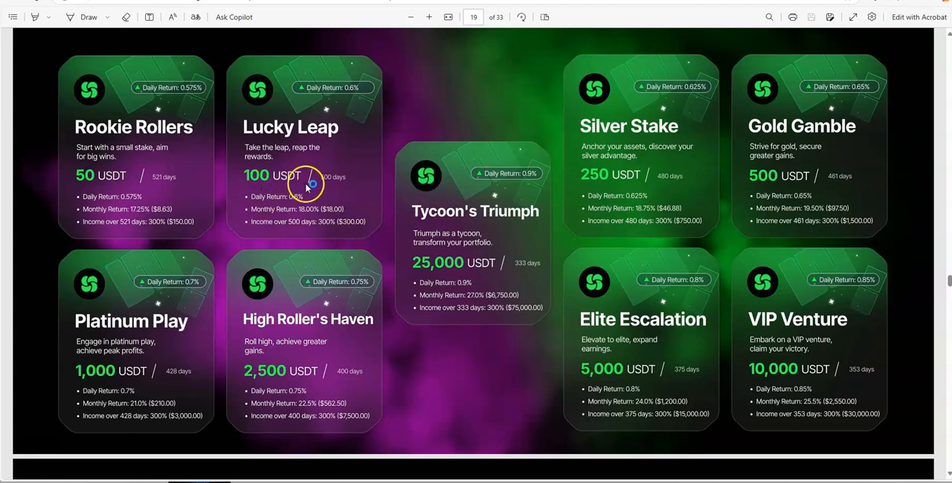
mouse_move(160, 127)
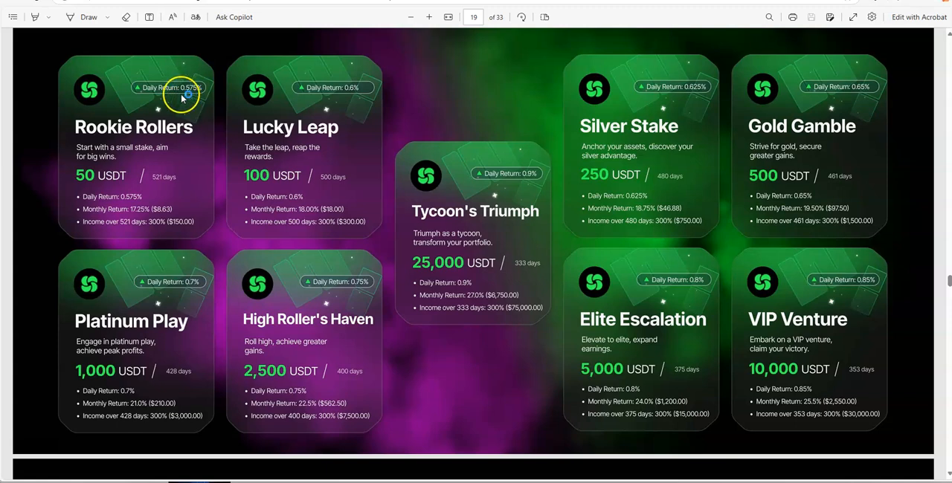
mouse_move(153, 143)
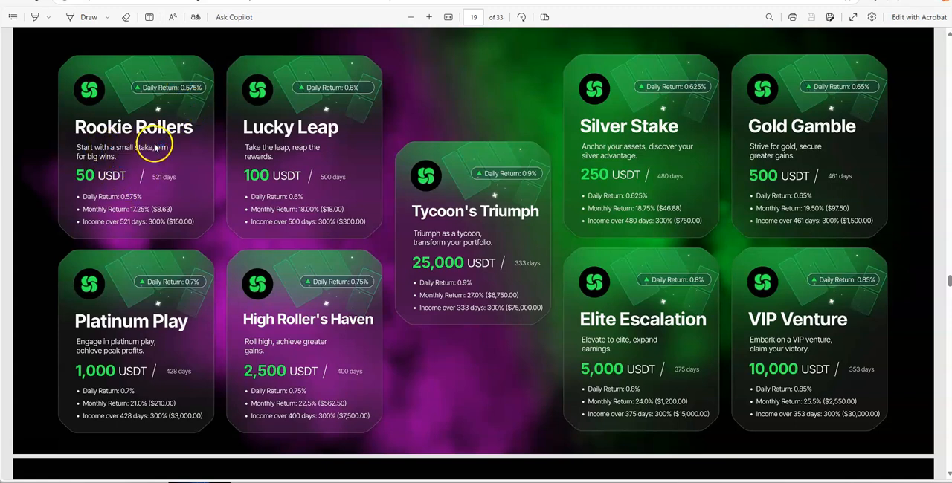
mouse_move(648, 279)
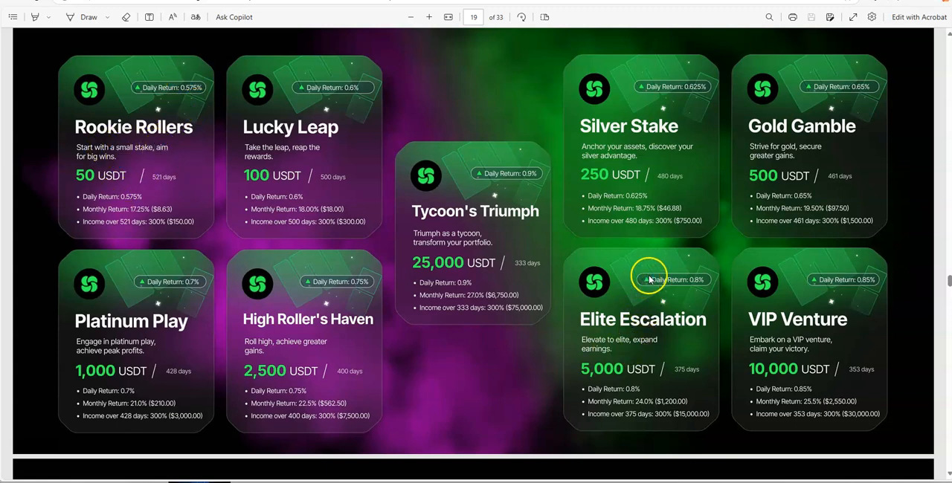
mouse_move(755, 215)
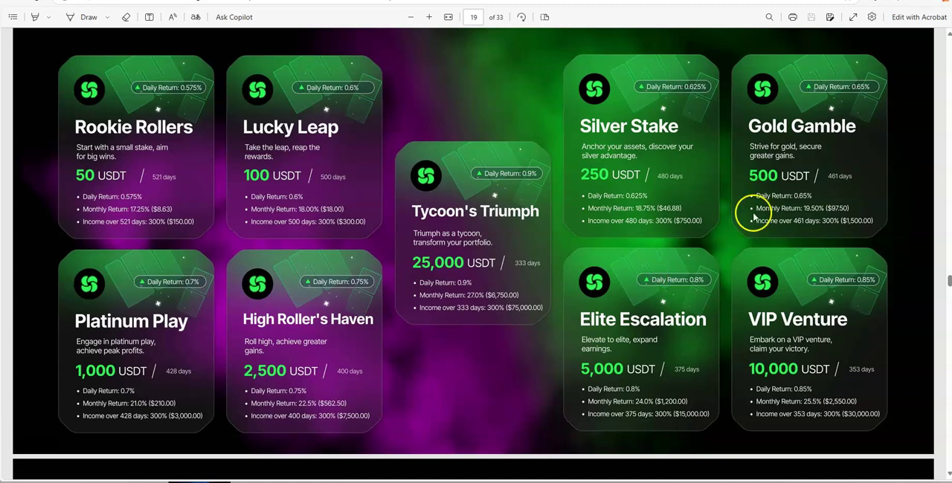
mouse_move(111, 373)
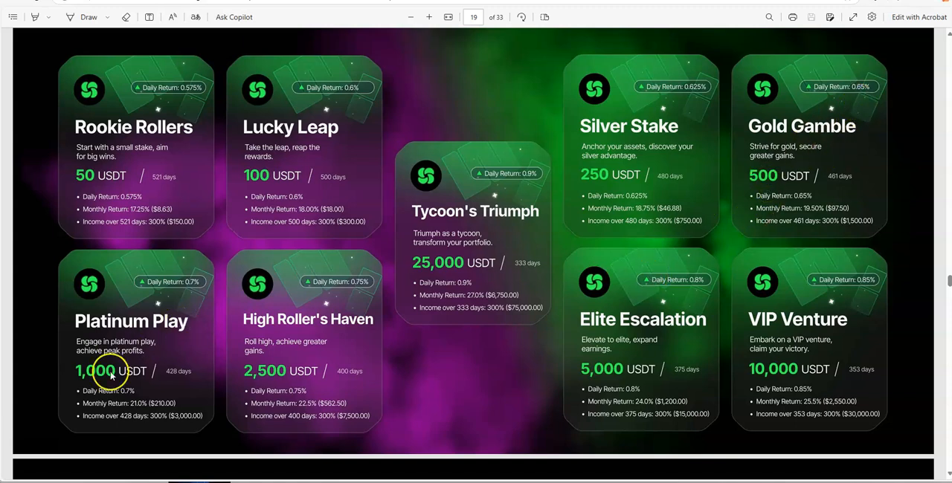
mouse_move(131, 345)
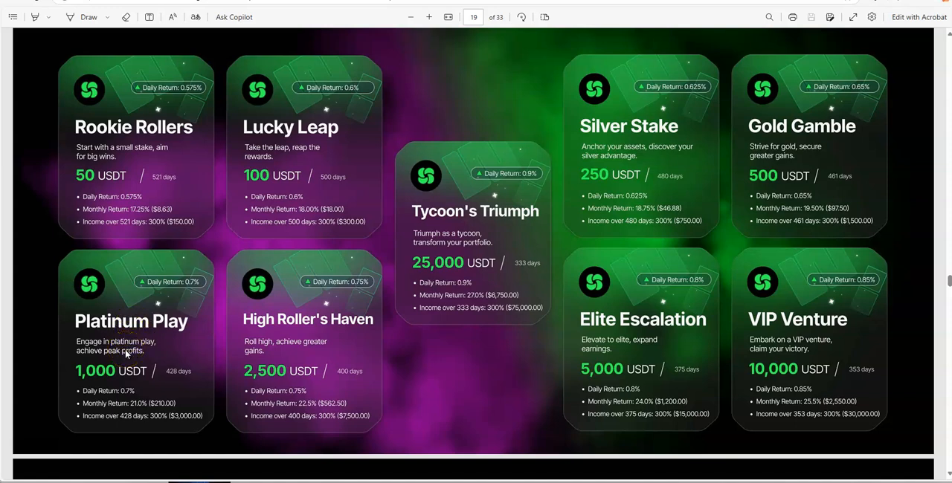
mouse_move(833, 199)
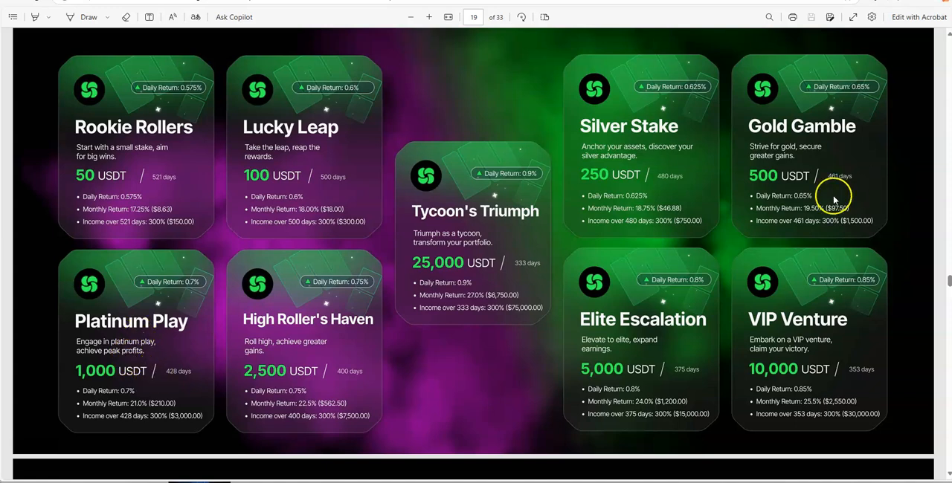
mouse_move(857, 379)
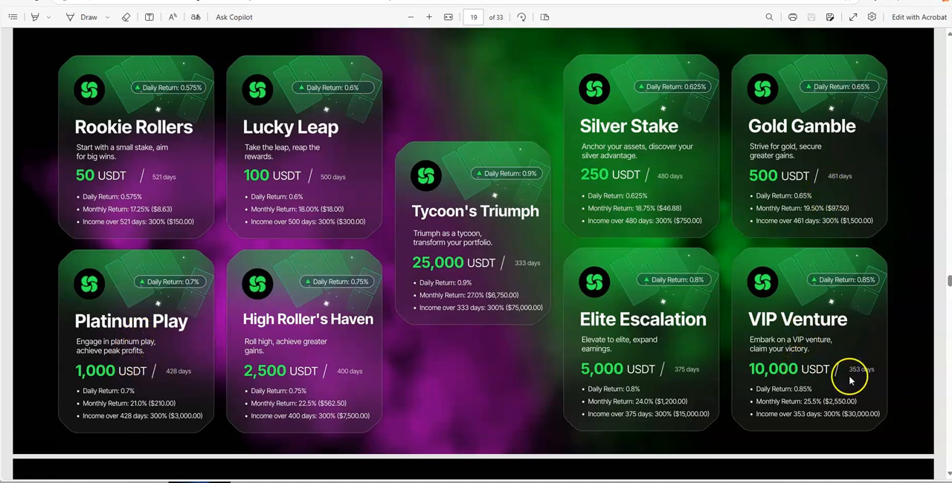
mouse_move(520, 274)
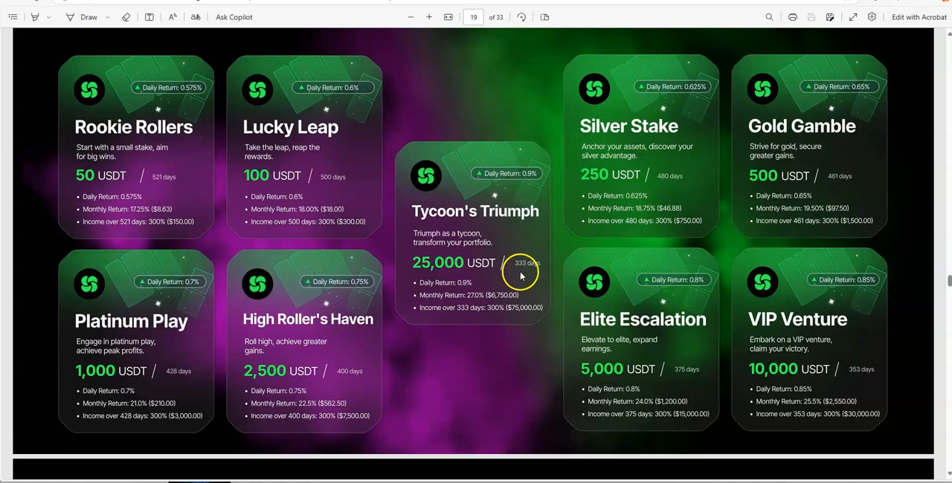
mouse_move(730, 336)
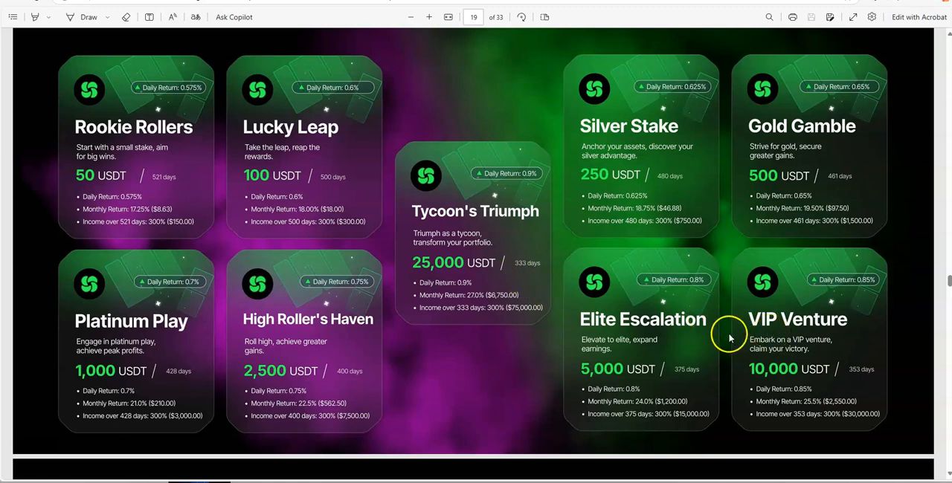
mouse_move(442, 245)
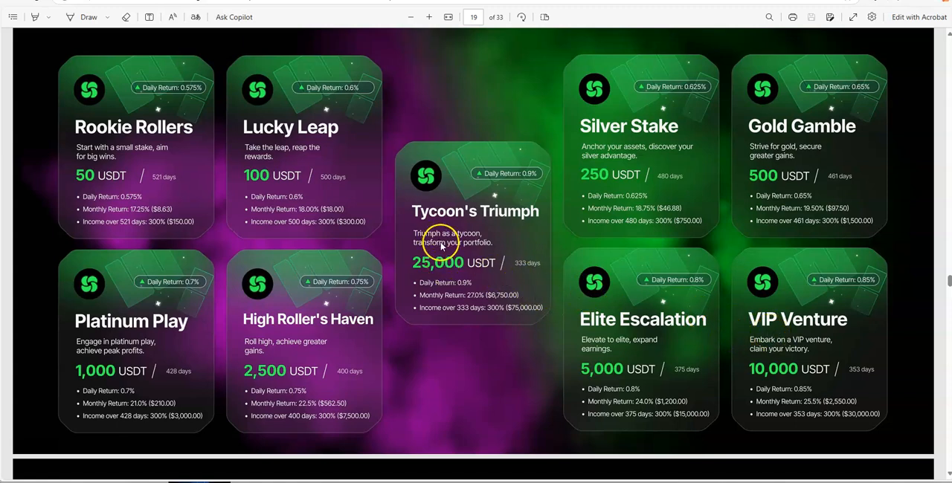
mouse_move(794, 342)
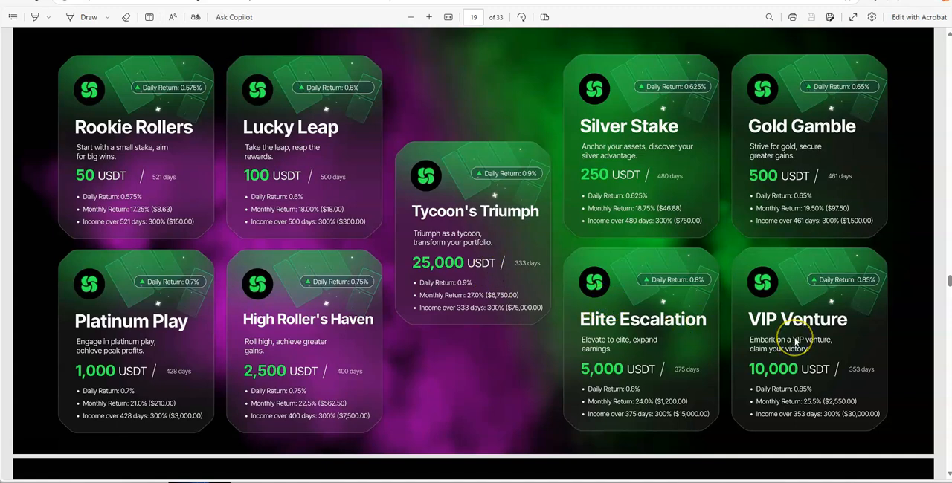
mouse_move(200, 354)
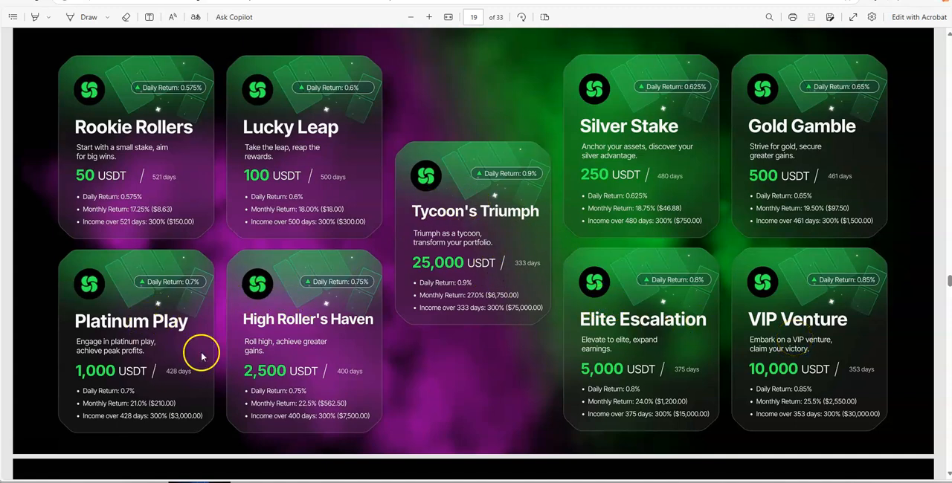
mouse_move(532, 294)
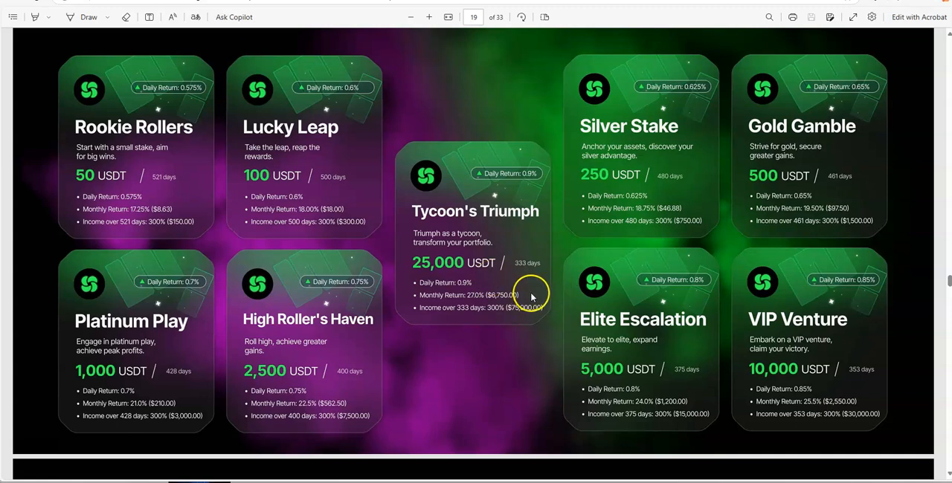
mouse_move(502, 294)
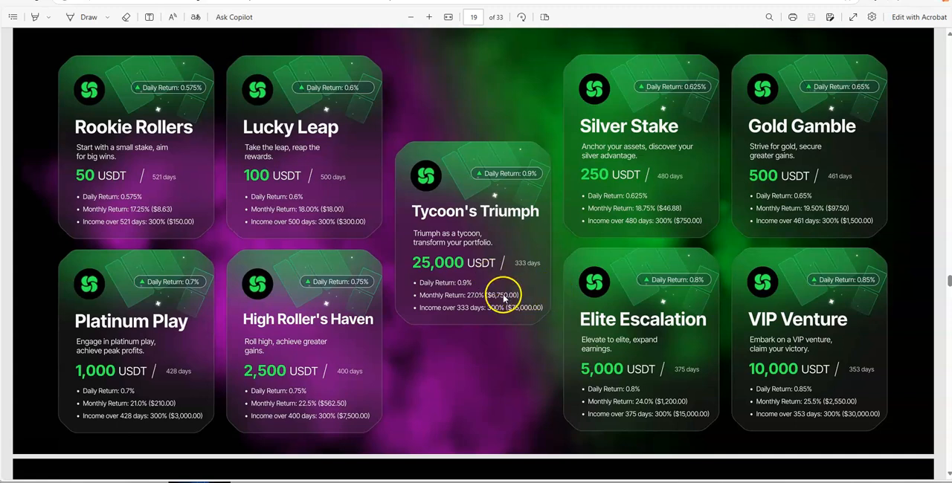
mouse_move(462, 299)
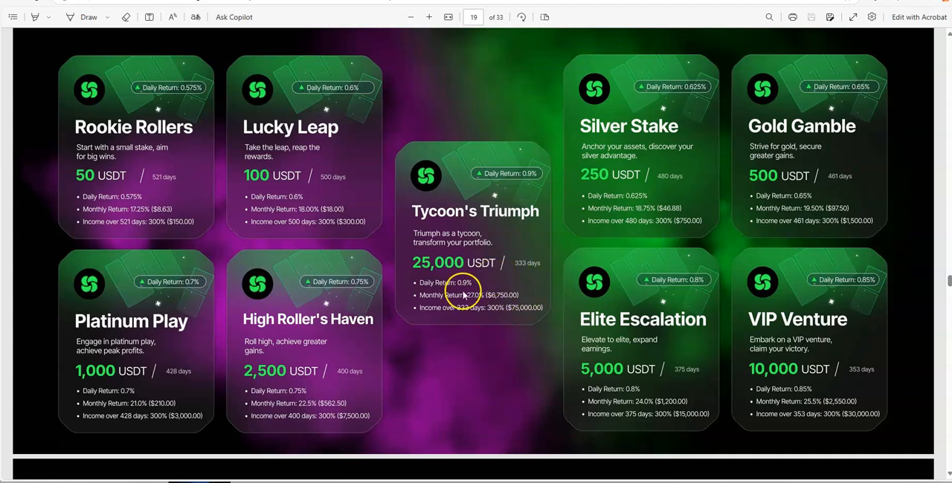
mouse_move(669, 215)
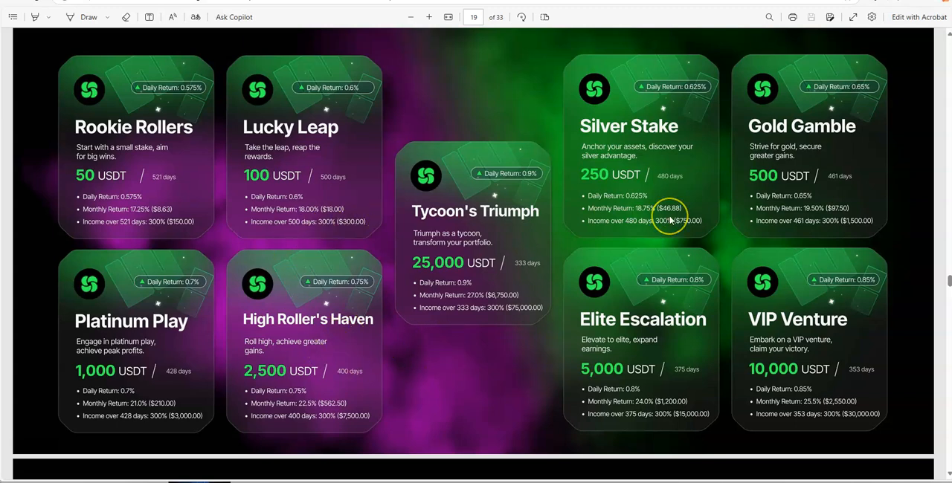
mouse_move(158, 194)
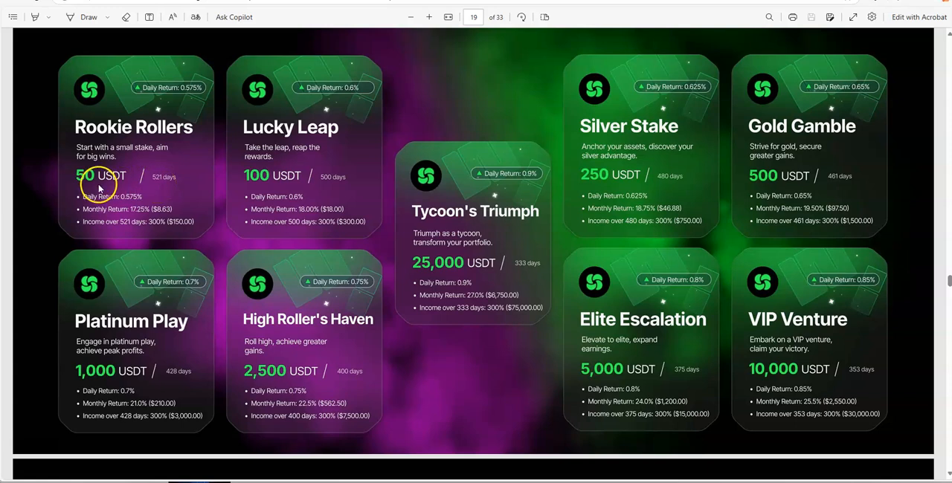
mouse_move(155, 192)
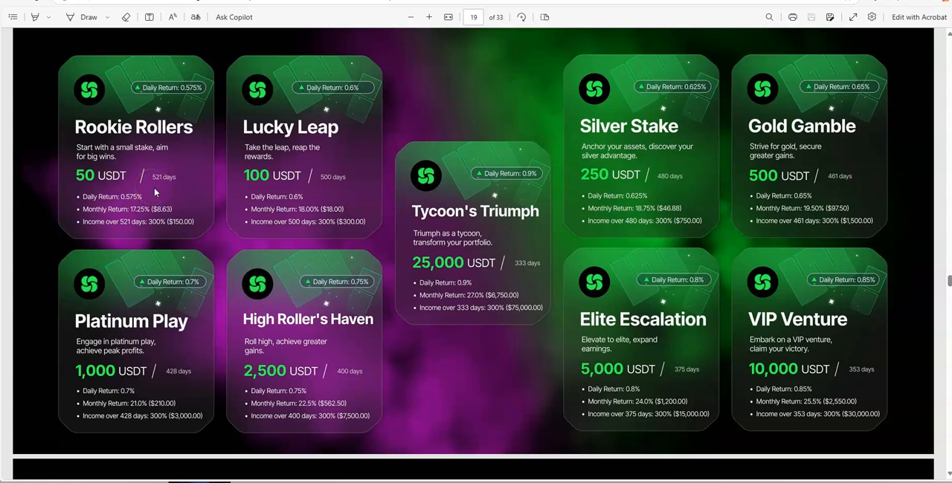
mouse_move(370, 246)
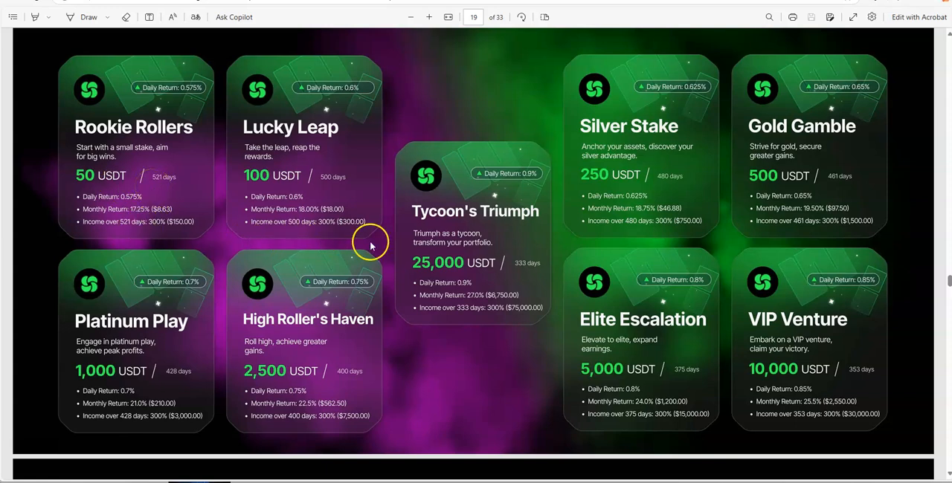
mouse_move(873, 232)
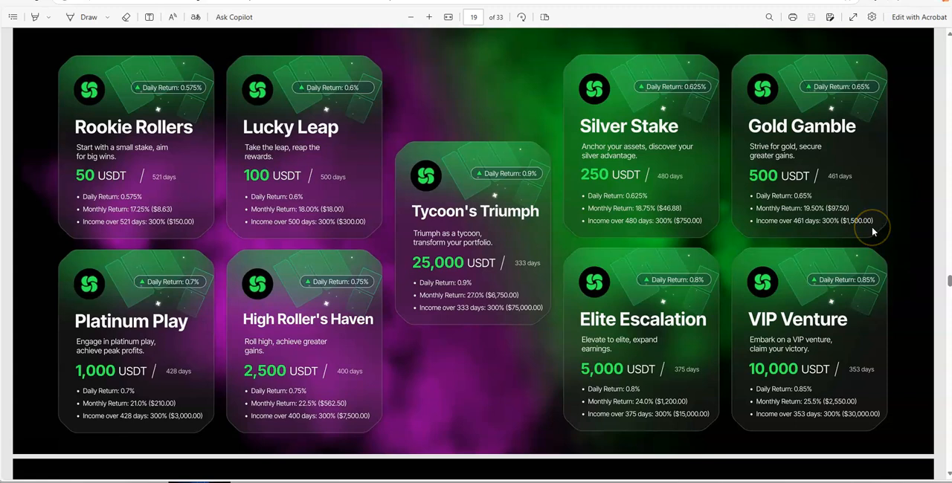
mouse_move(797, 217)
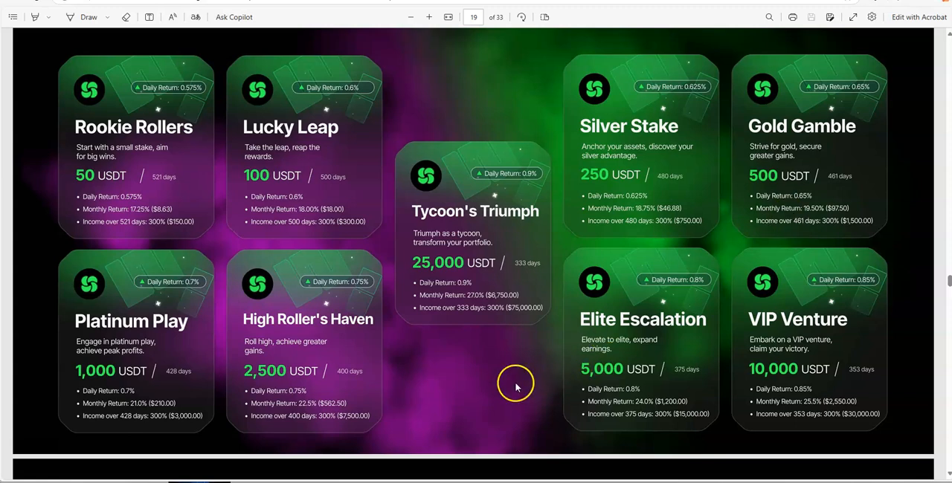
mouse_move(506, 387)
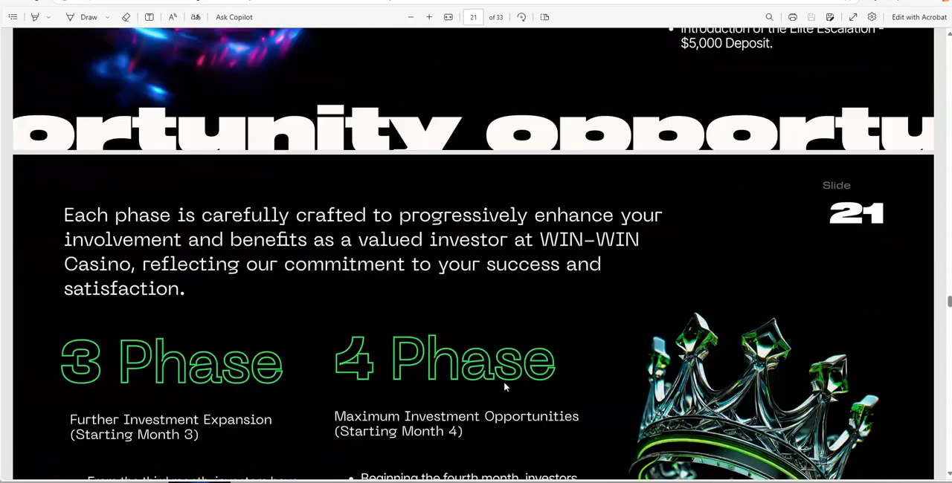
scroll("down", 3)
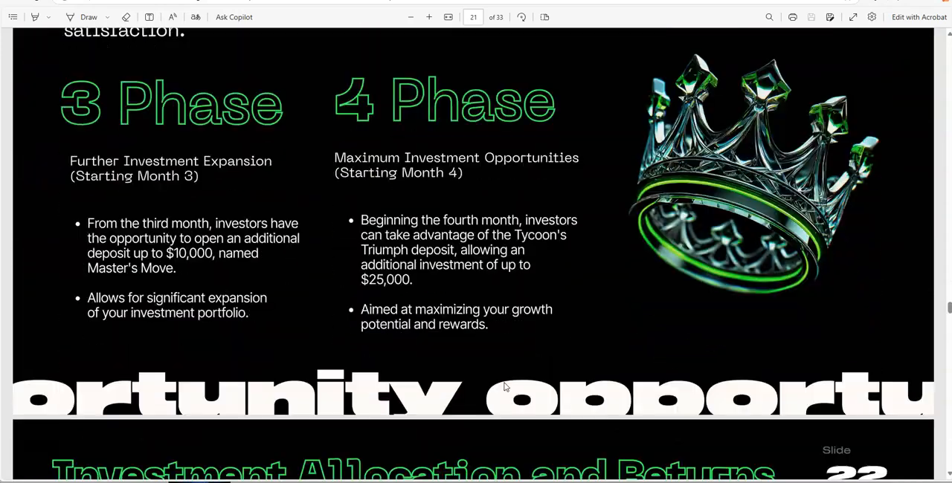
scroll("down", 3)
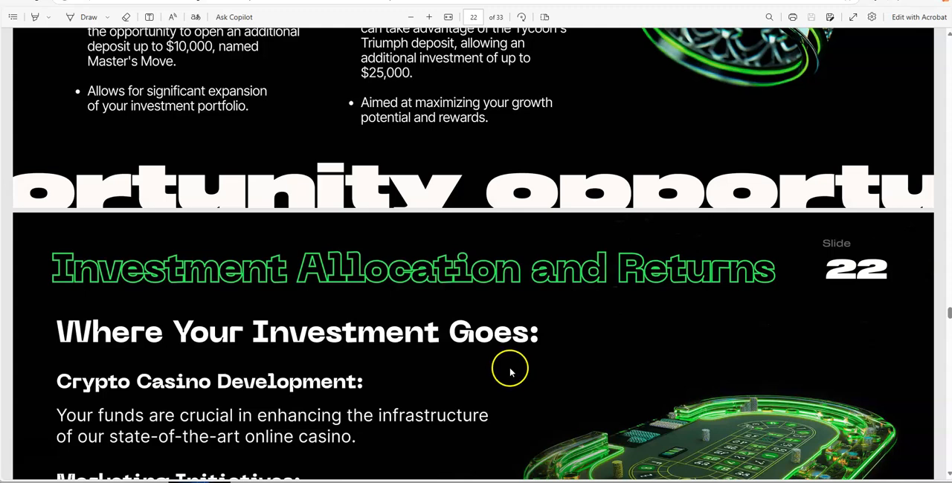
mouse_move(498, 374)
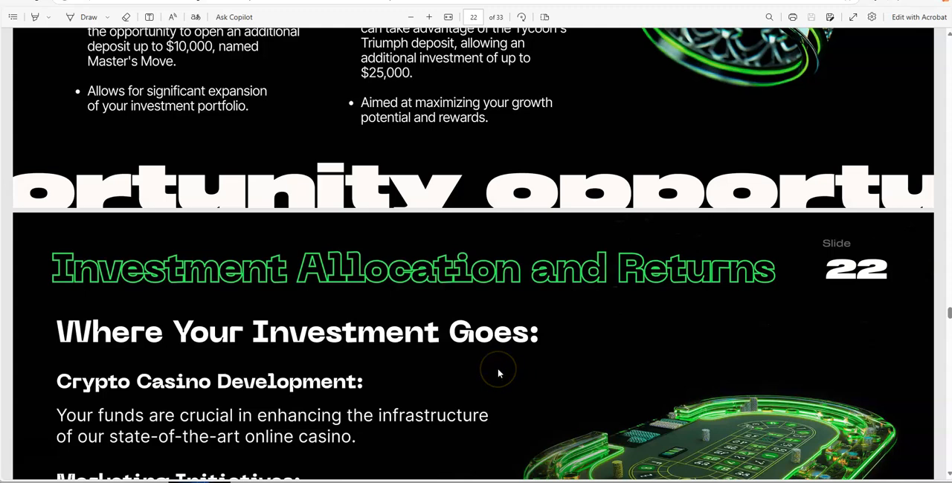
scroll("down", 3)
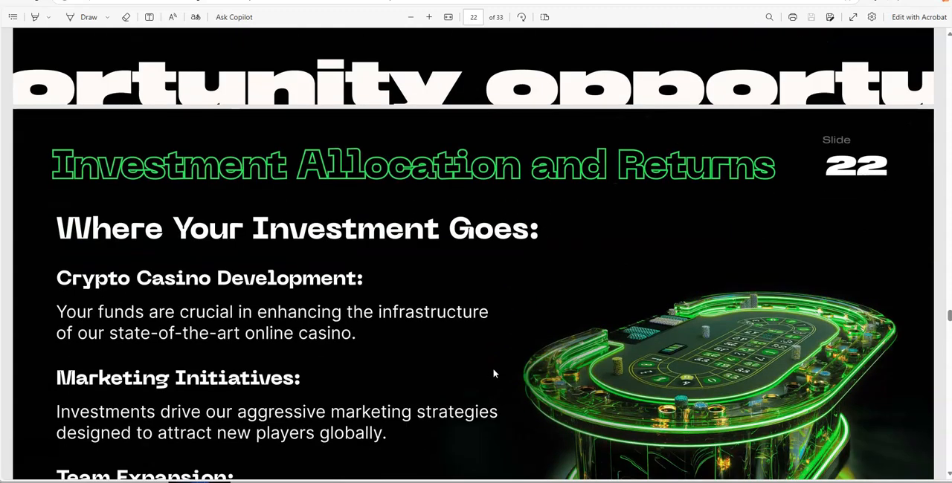
scroll("down", 3)
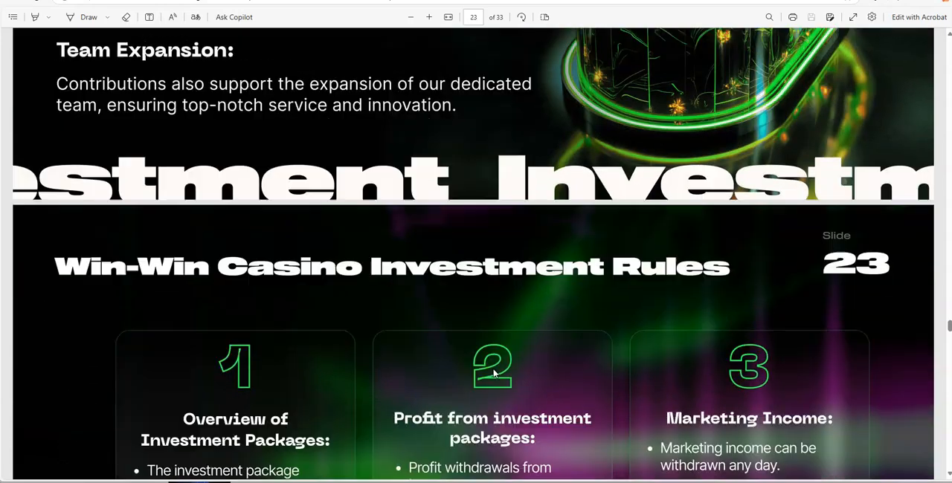
scroll("down", 3)
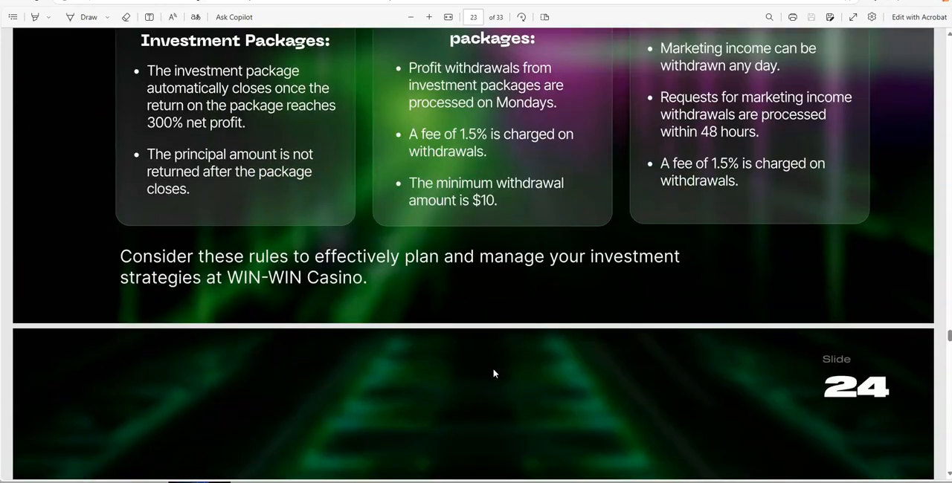
scroll("down", 3)
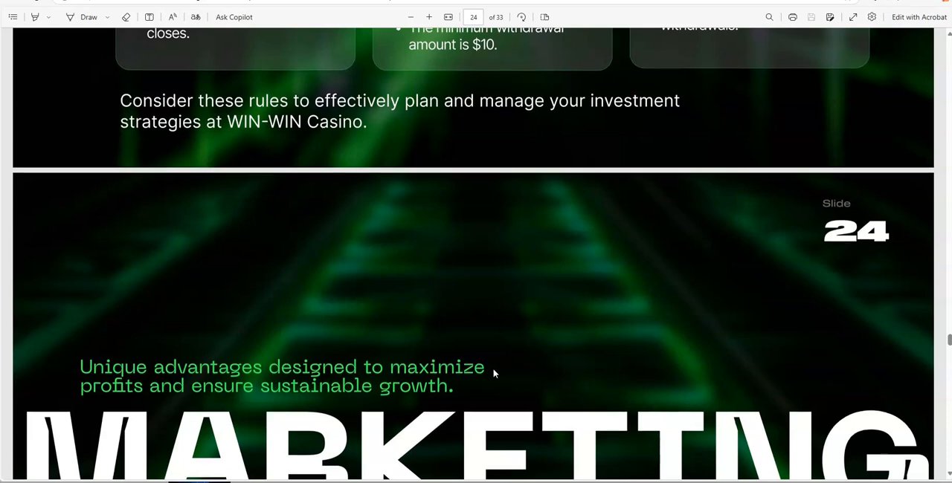
Step: Scroll through the tiered referral program rank tables down to slide 28, Referral Bonus
scroll("down", 3)
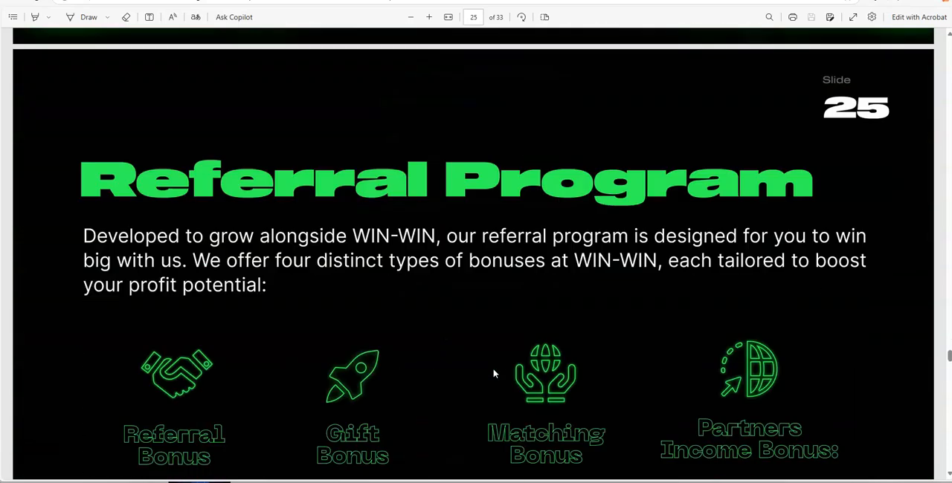
scroll("down", 3)
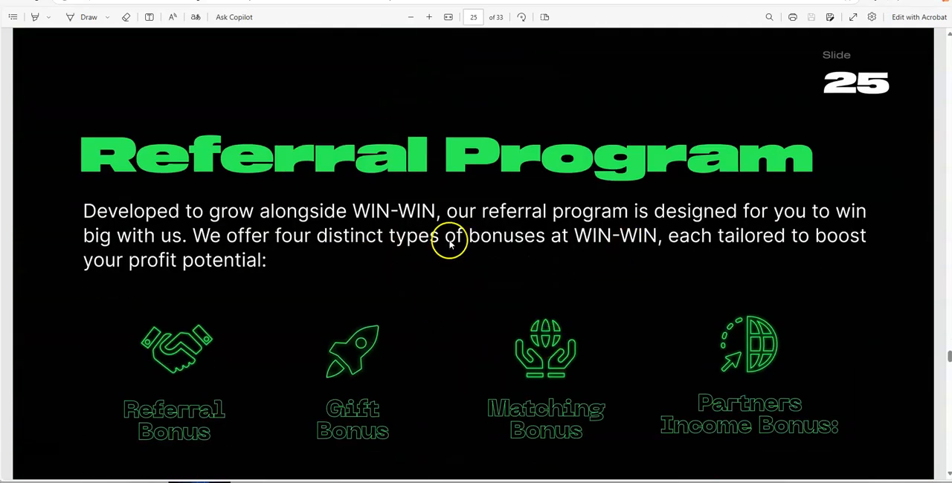
scroll("down", 3)
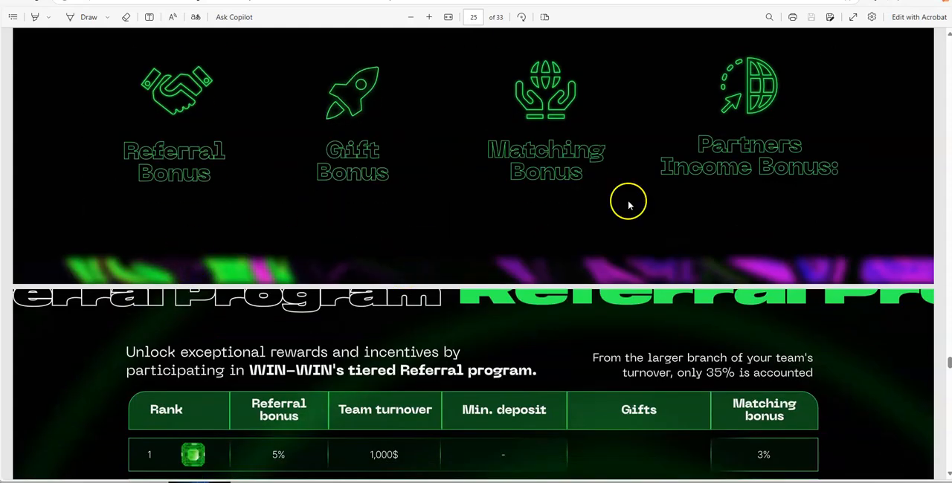
scroll("down", 3)
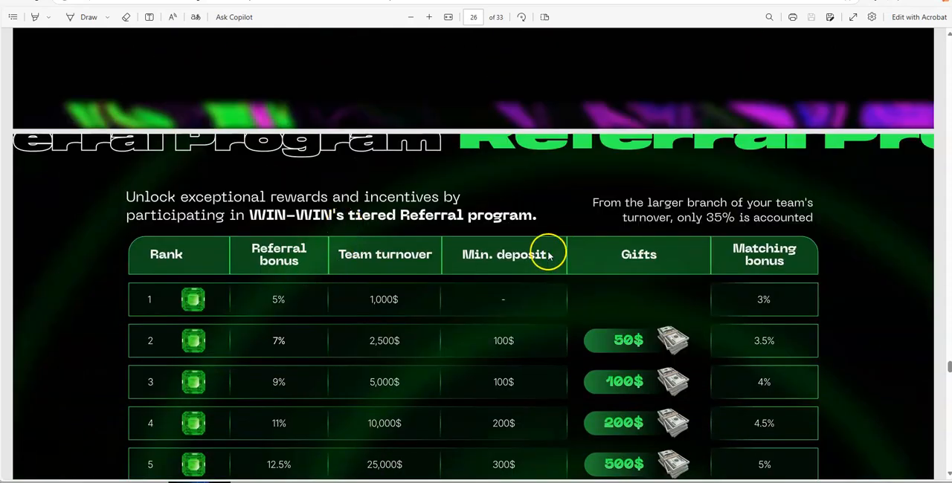
scroll("down", 3)
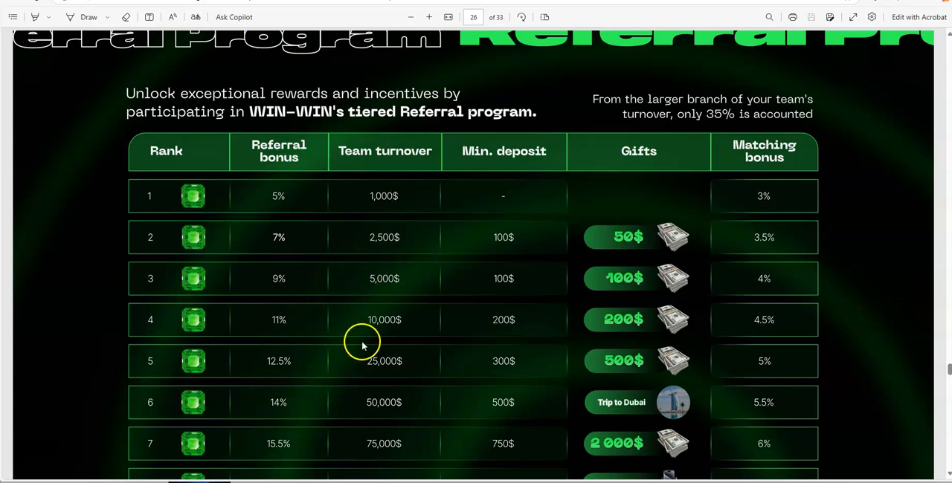
mouse_move(615, 263)
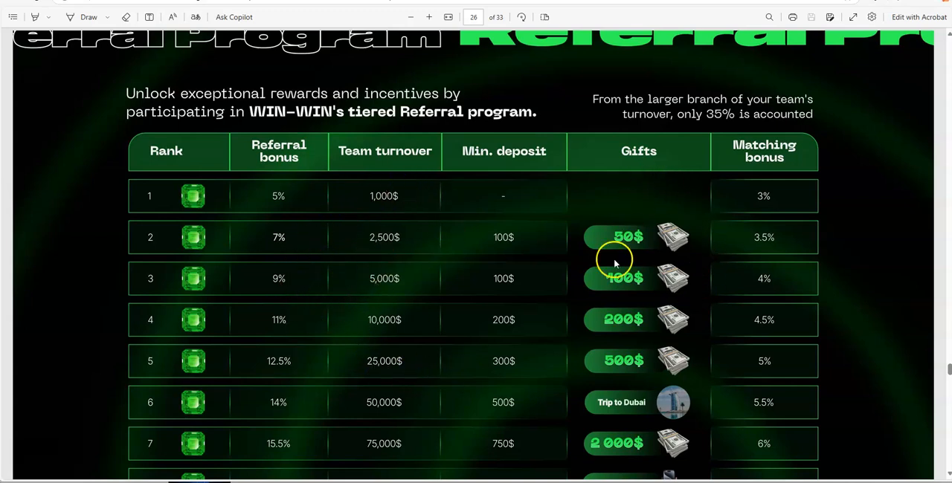
scroll("down", 3)
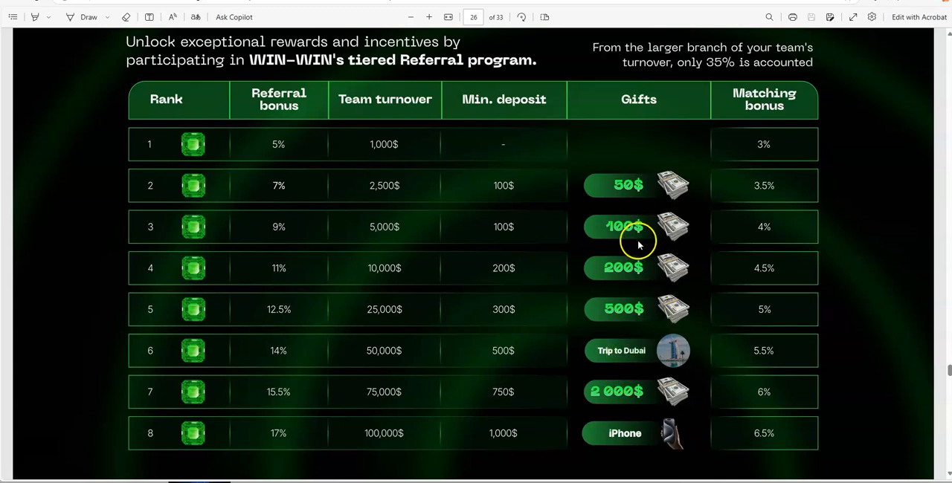
mouse_move(632, 256)
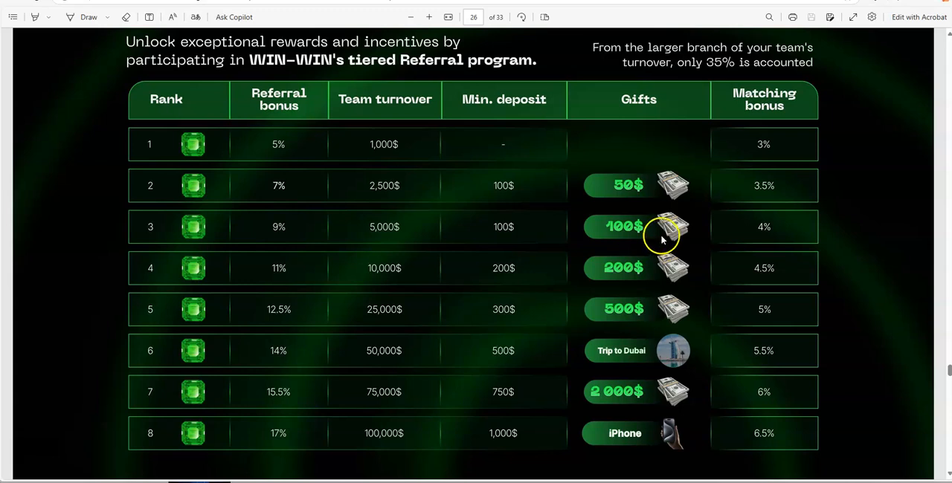
mouse_move(651, 333)
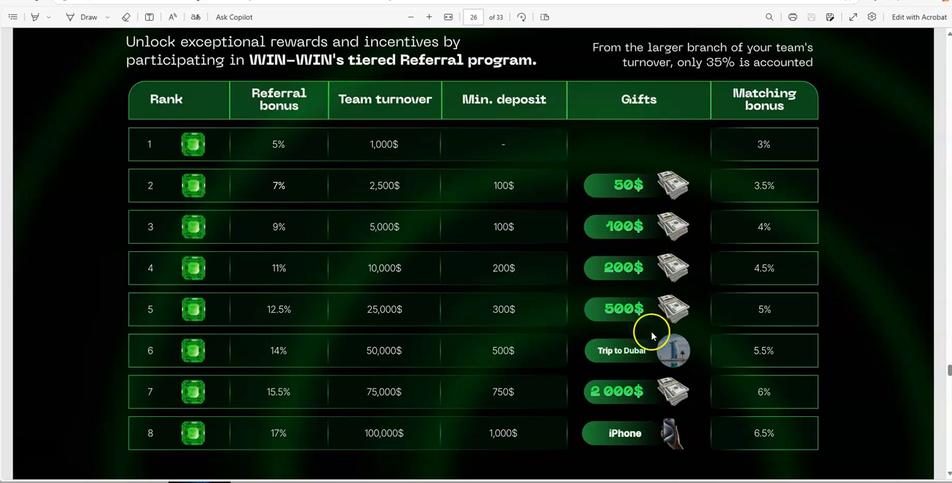
mouse_move(779, 171)
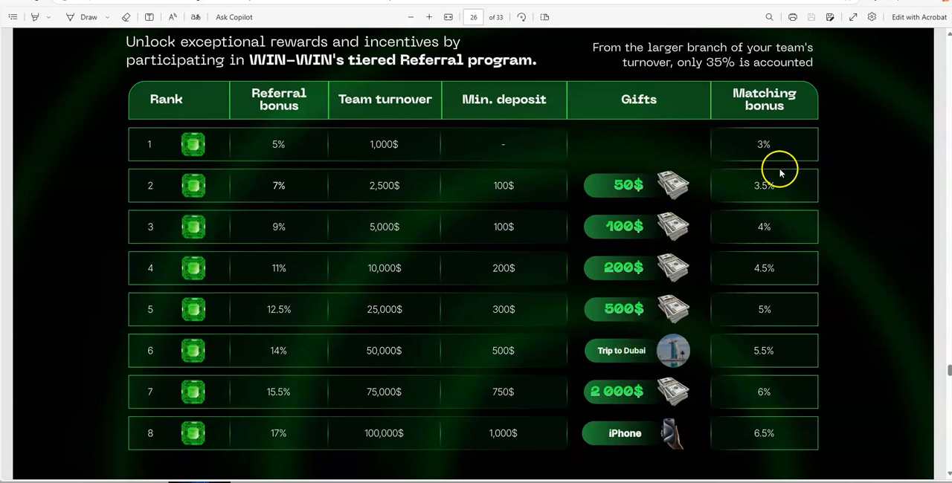
scroll("down", 3)
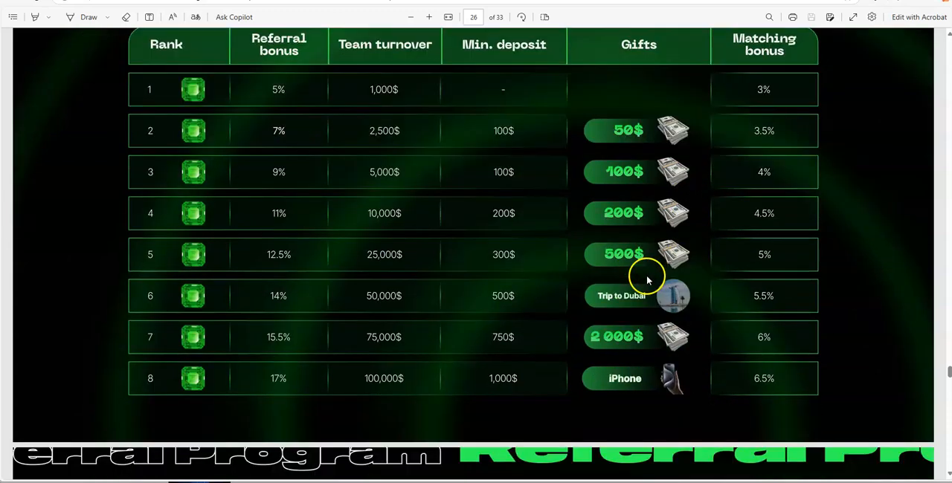
scroll("down", 3)
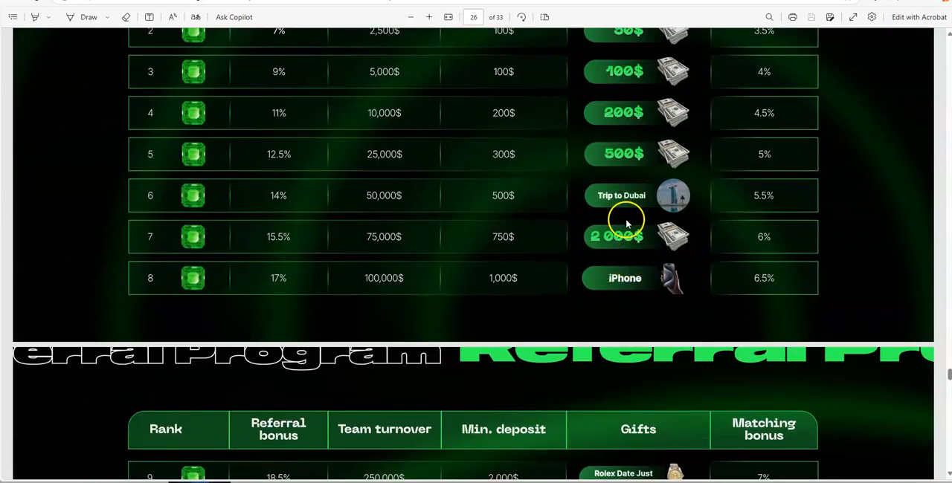
scroll("down", 3)
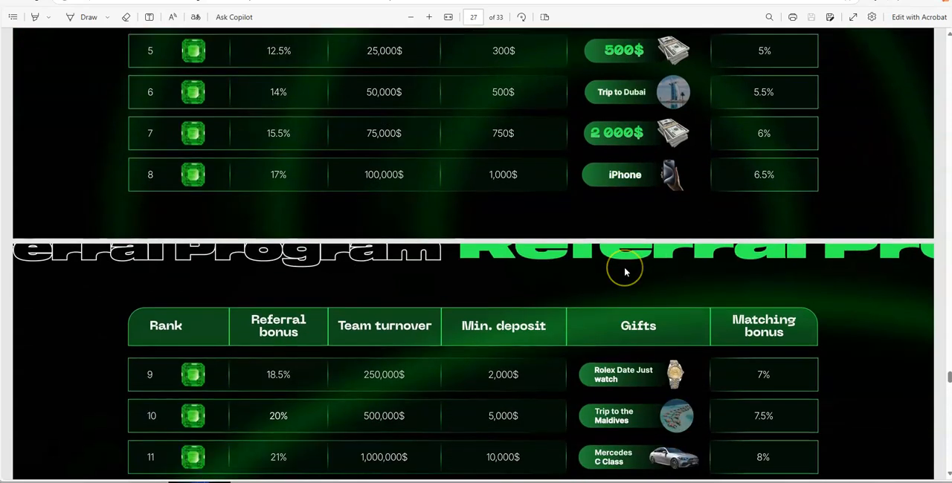
scroll("down", 3)
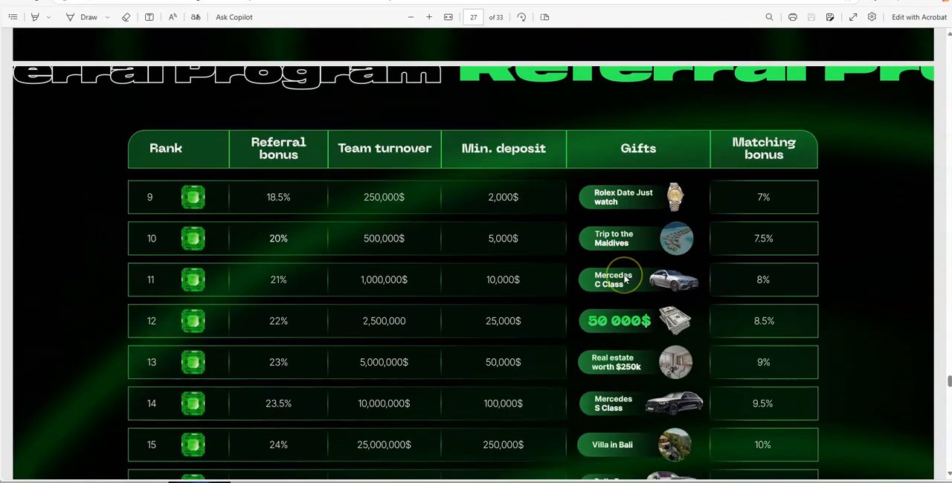
scroll("down", 3)
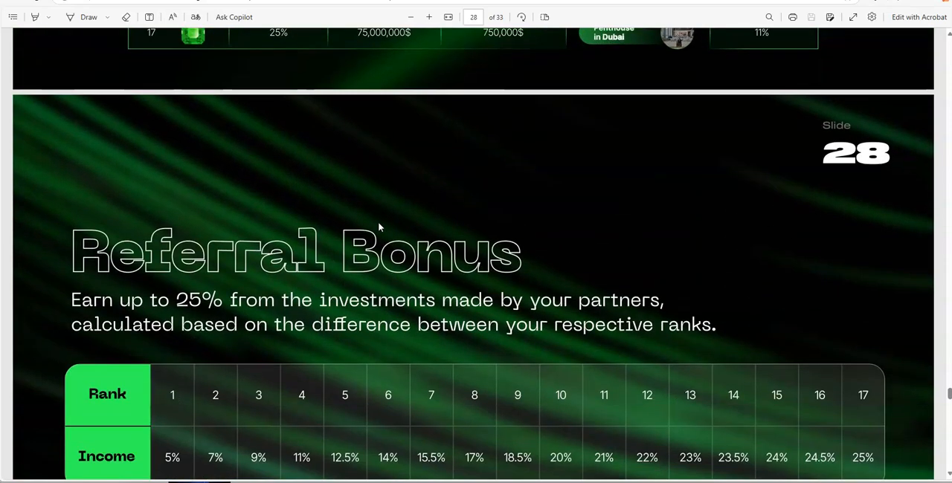
Step: Scroll past the Gifts Bonus and Partners Income Bonus slides to the final Road Map slide
scroll("down", 3)
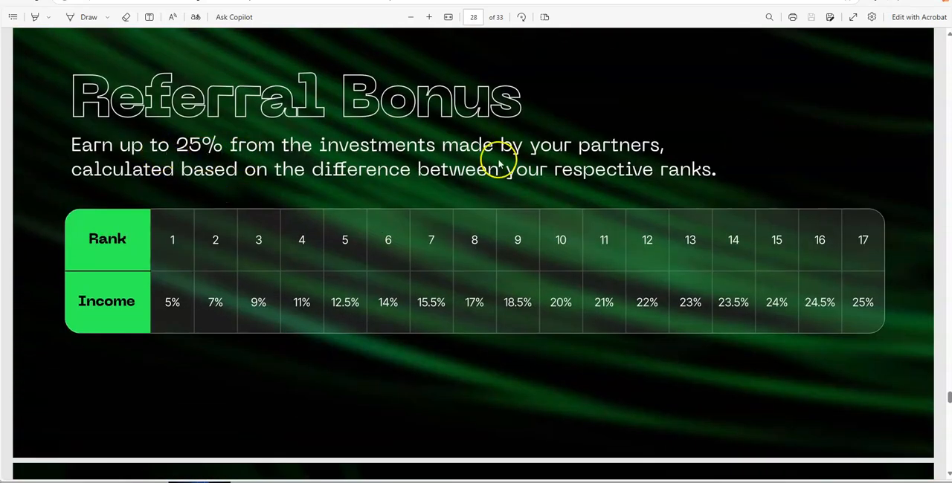
scroll("down", 3)
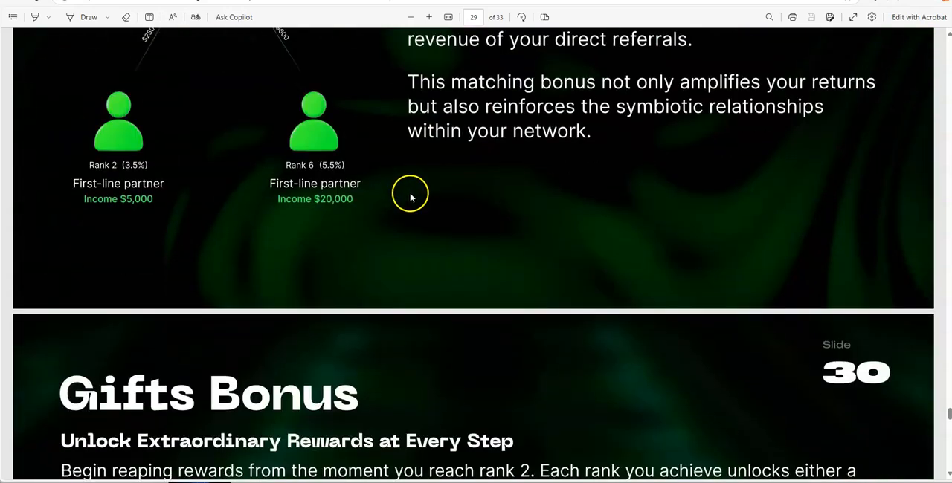
scroll("down", 3)
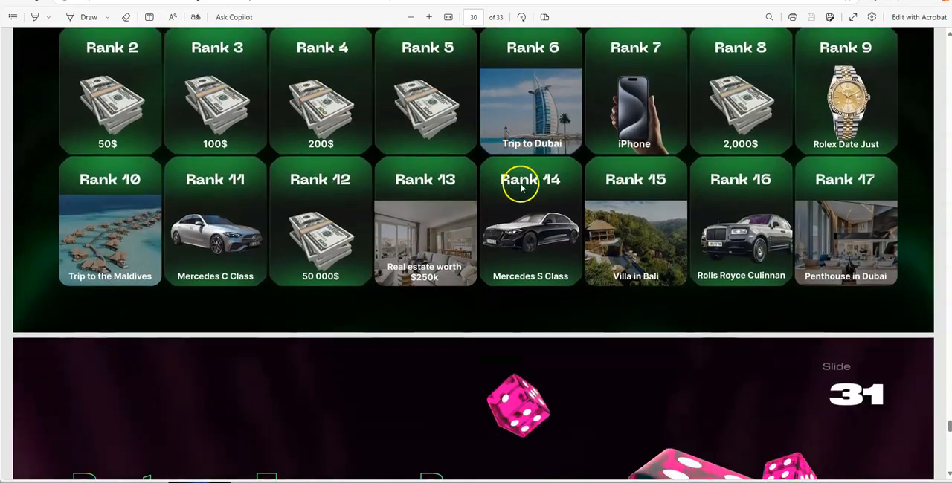
scroll("down", 3)
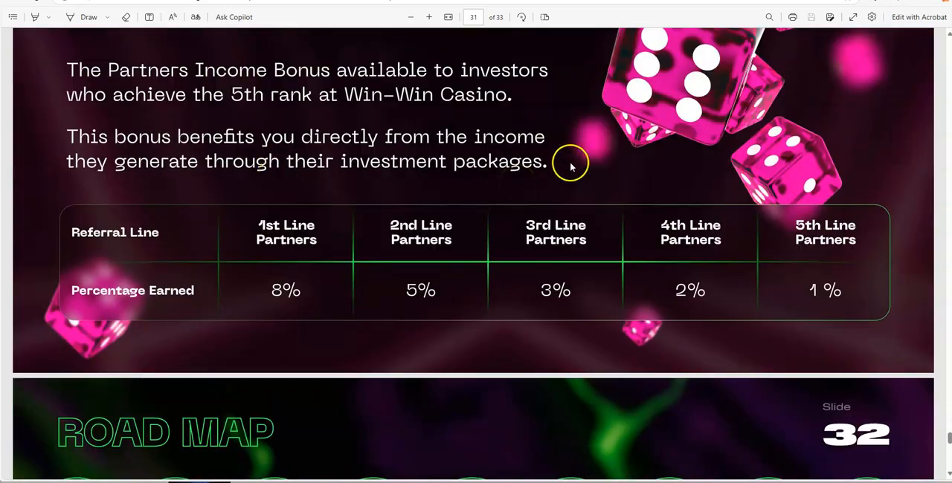
scroll("down", 3)
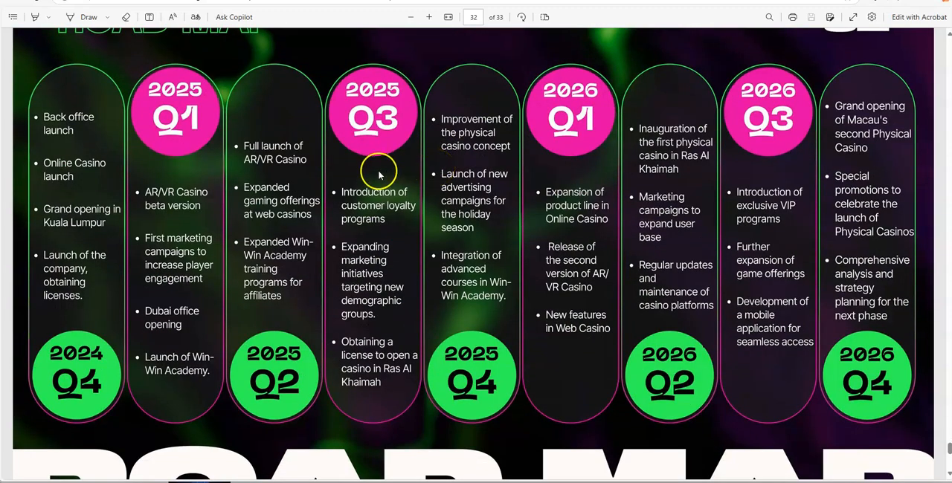
mouse_move(403, 170)
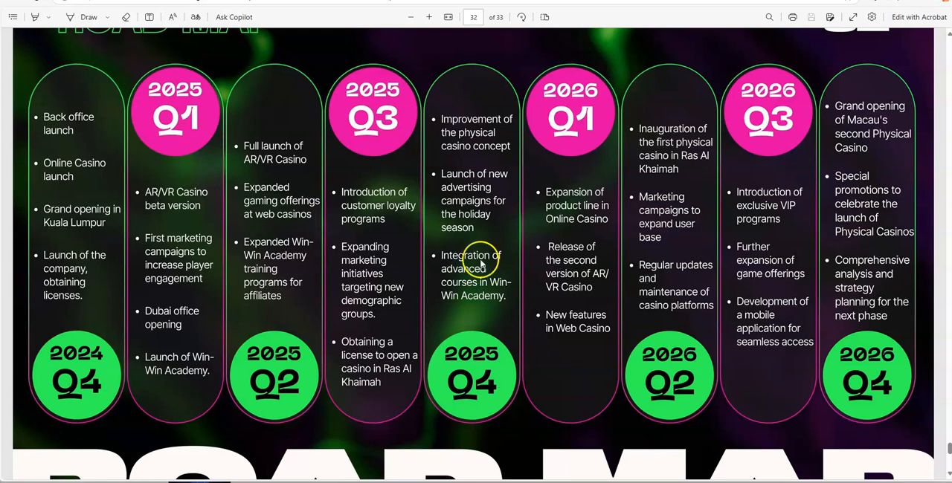
mouse_move(444, 201)
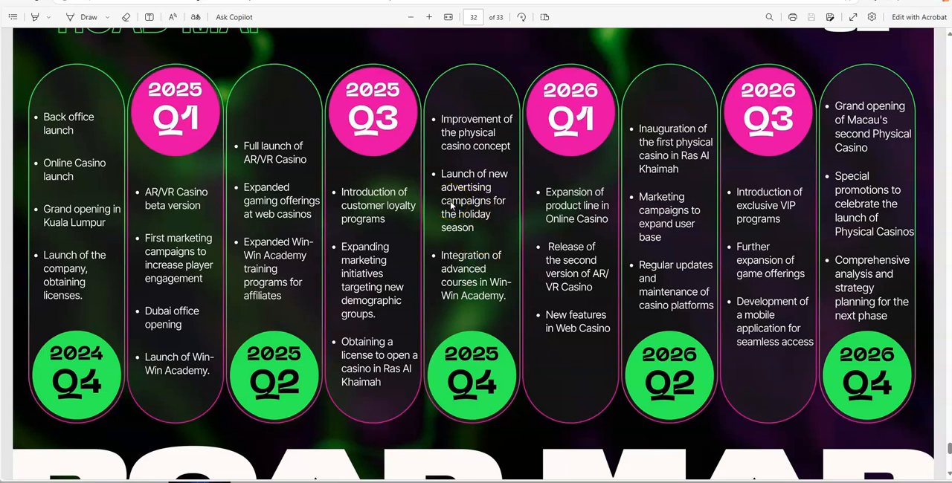
scroll("down", 3)
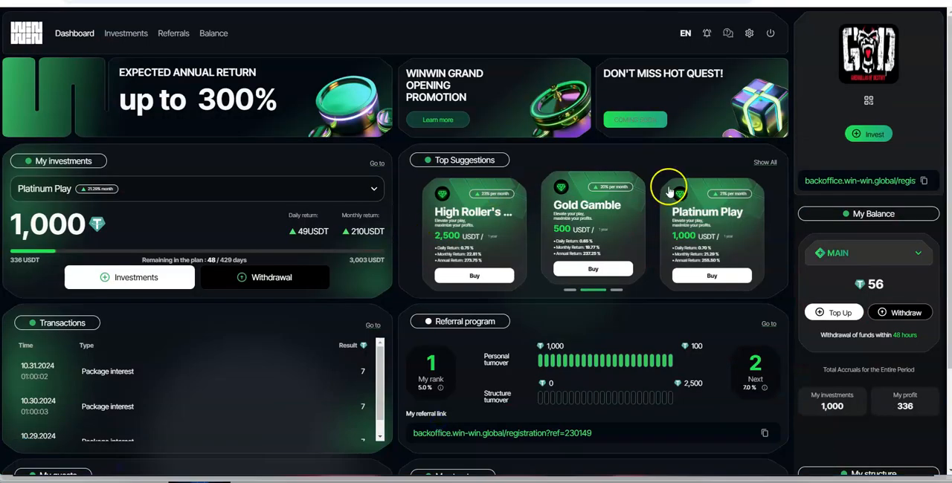
mouse_move(577, 235)
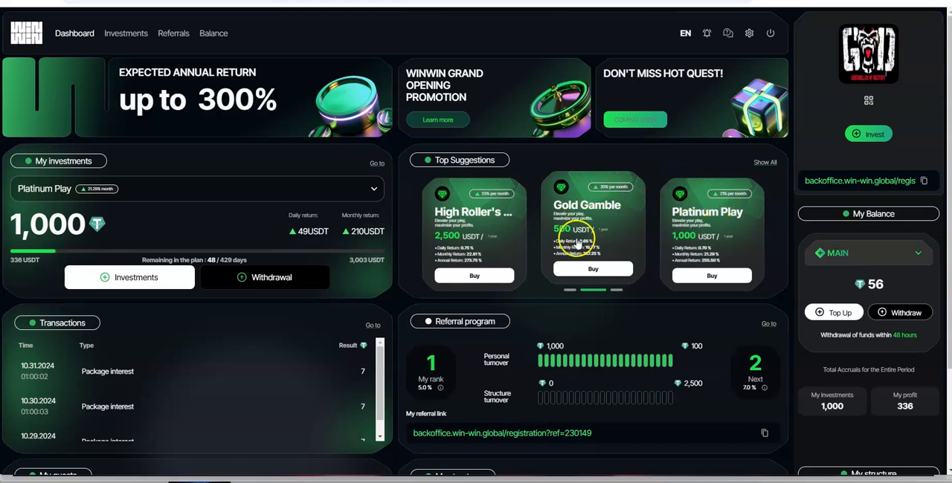
mouse_move(604, 241)
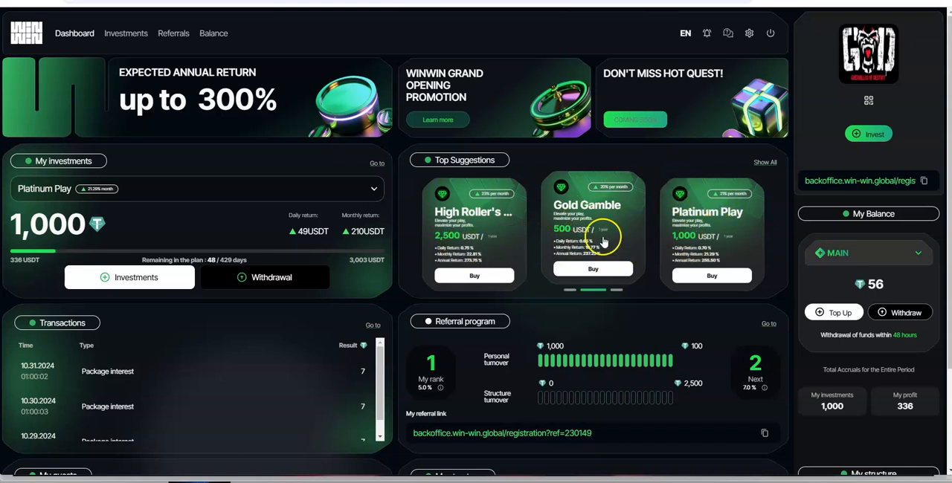
mouse_move(474, 245)
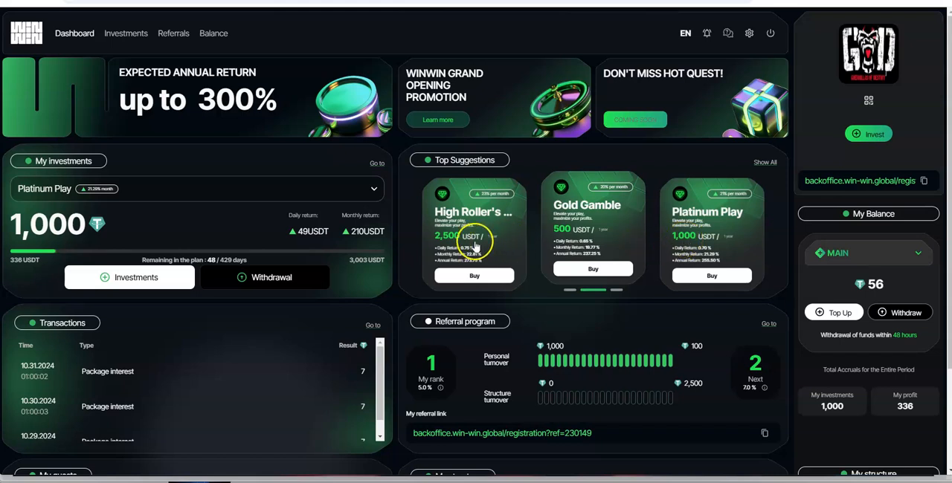
mouse_move(503, 259)
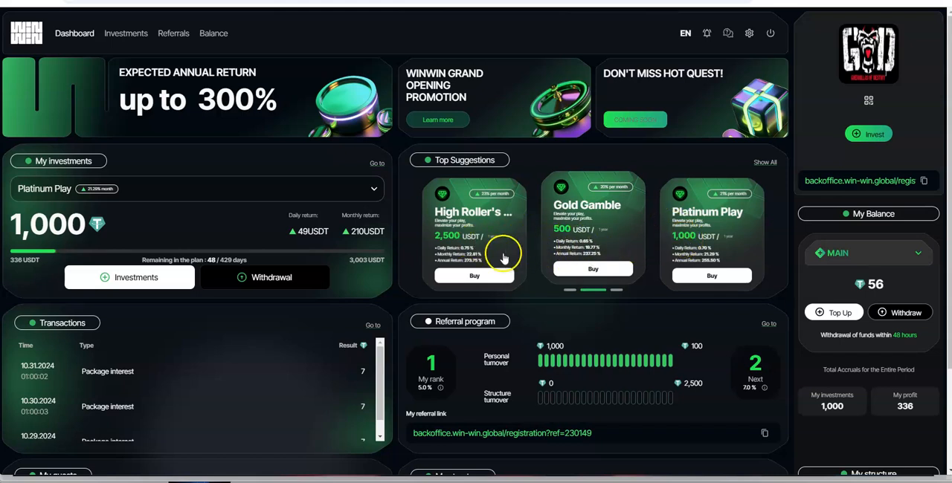
mouse_move(541, 259)
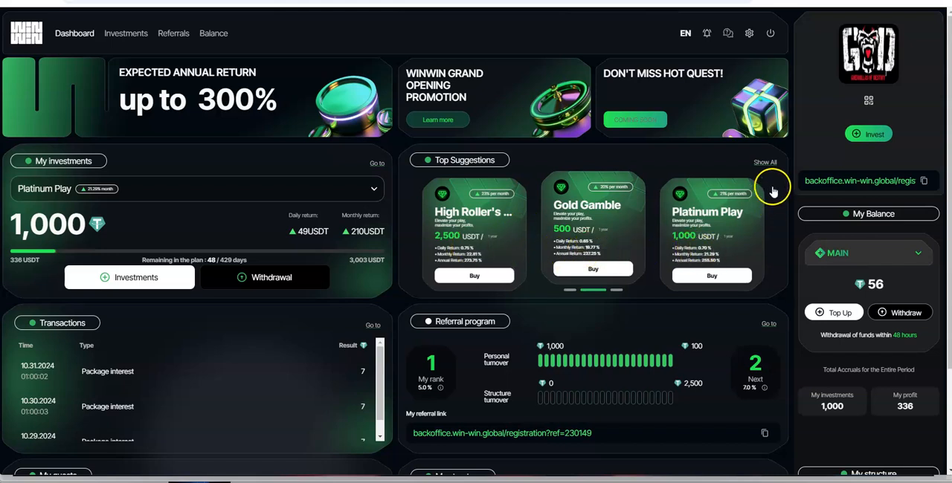
Step: Show the Investments page and step the packages carousel forward from Rookie Rollers
left_click(127, 33)
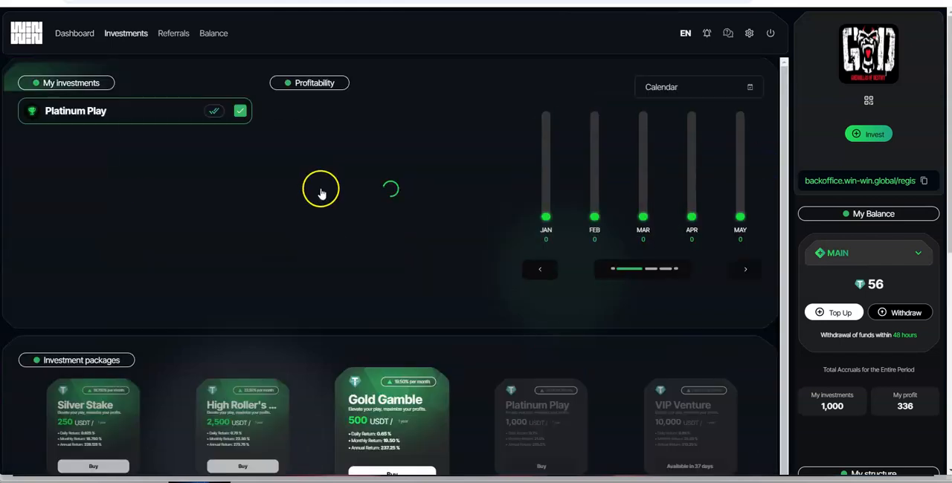
left_click(76, 110)
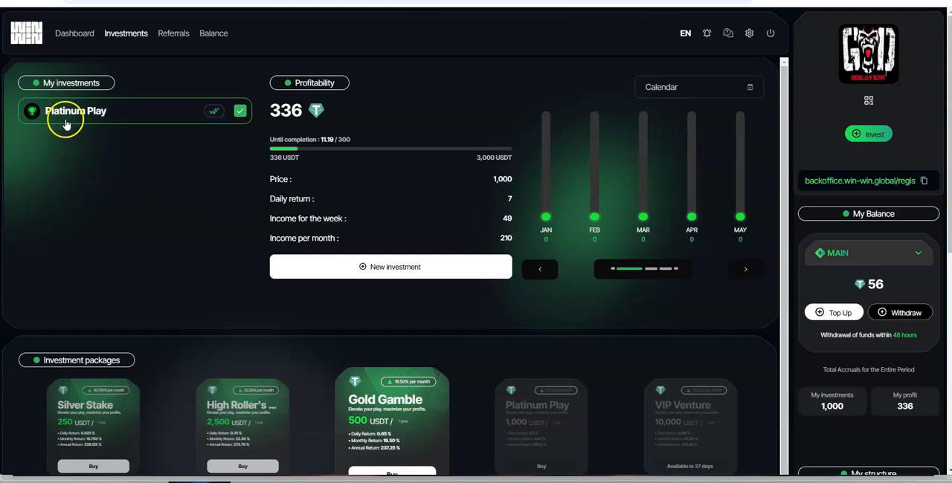
scroll("down", 3)
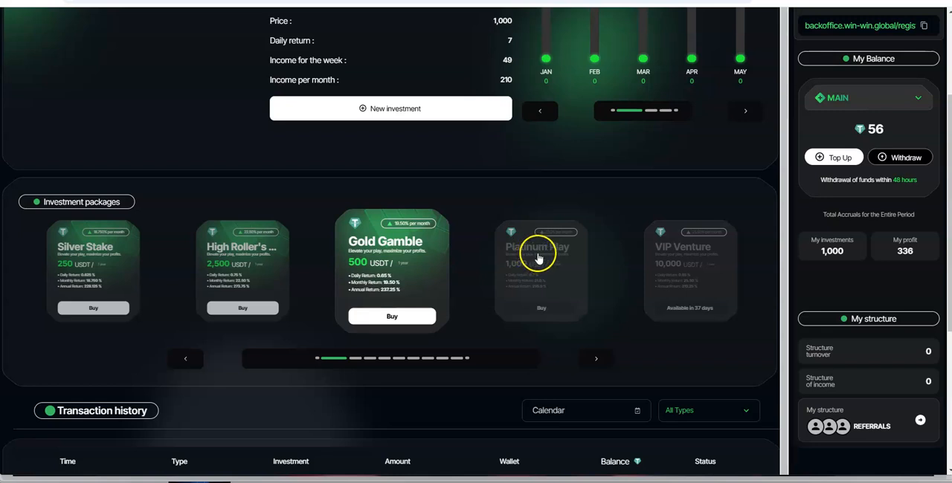
mouse_move(370, 285)
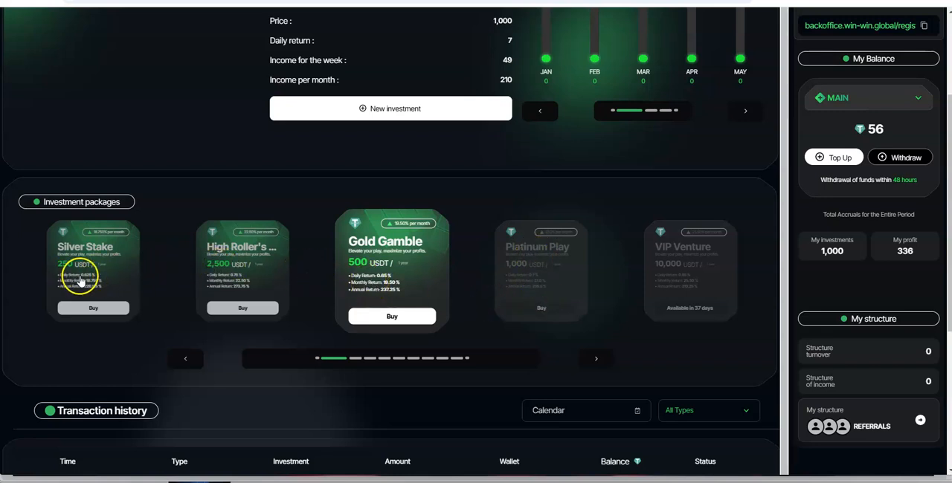
mouse_move(328, 306)
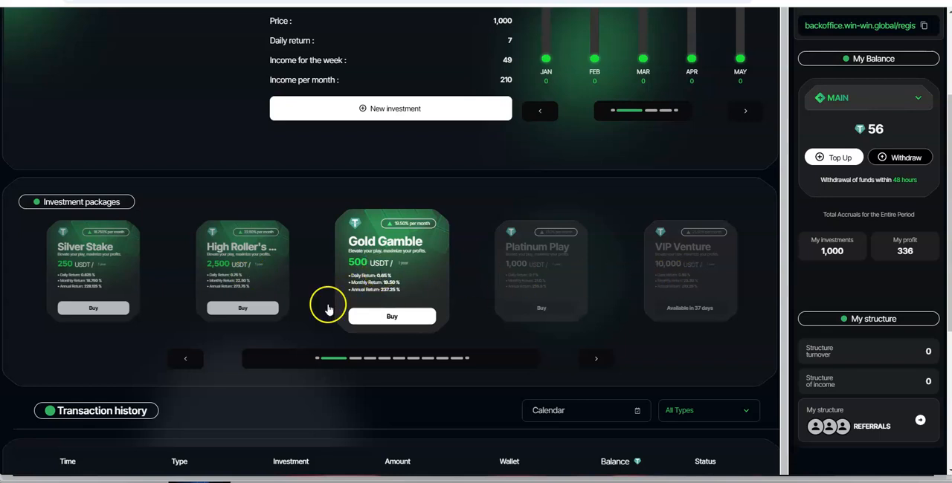
mouse_move(226, 275)
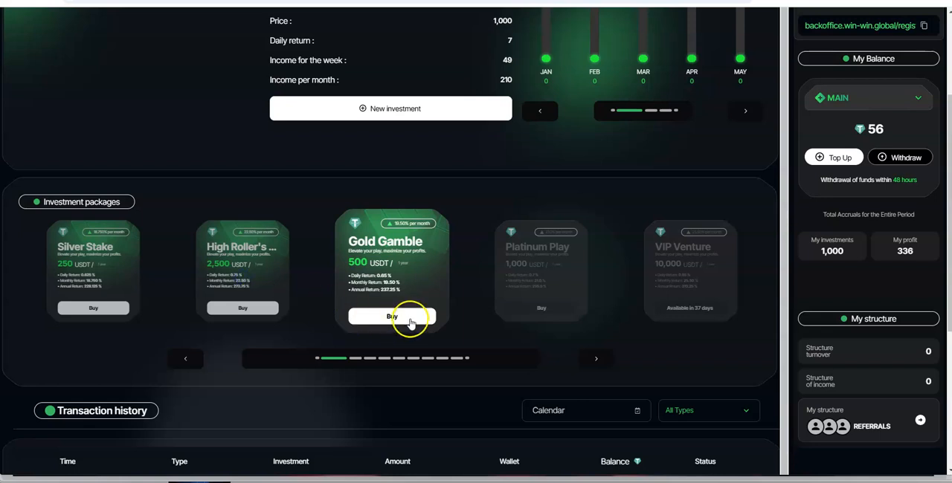
left_click(595, 359)
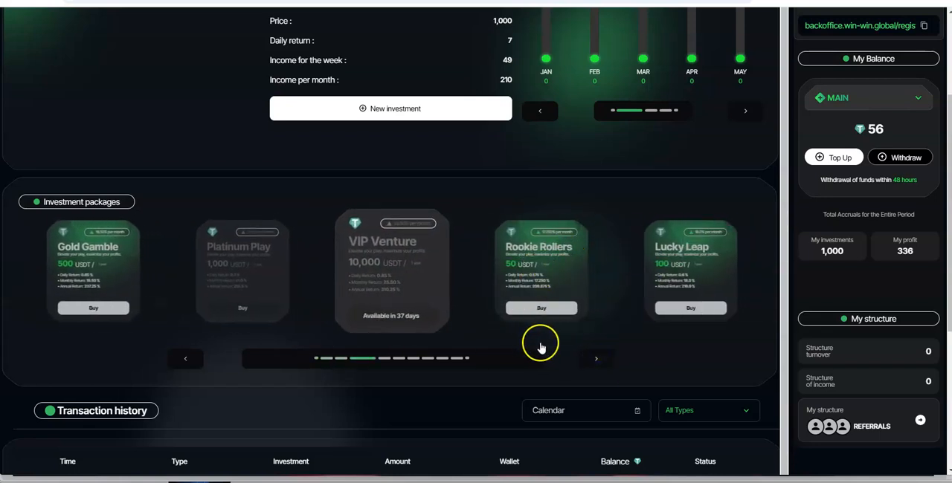
left_click(597, 359)
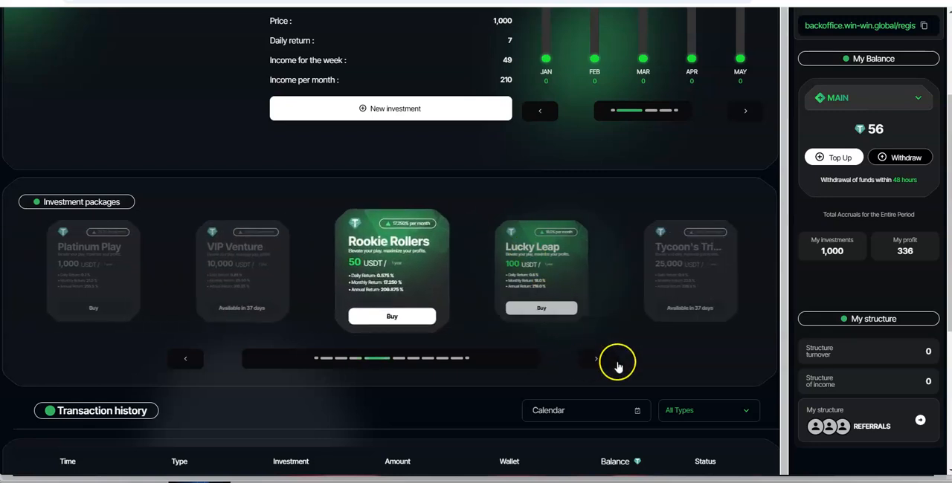
left_click(596, 359)
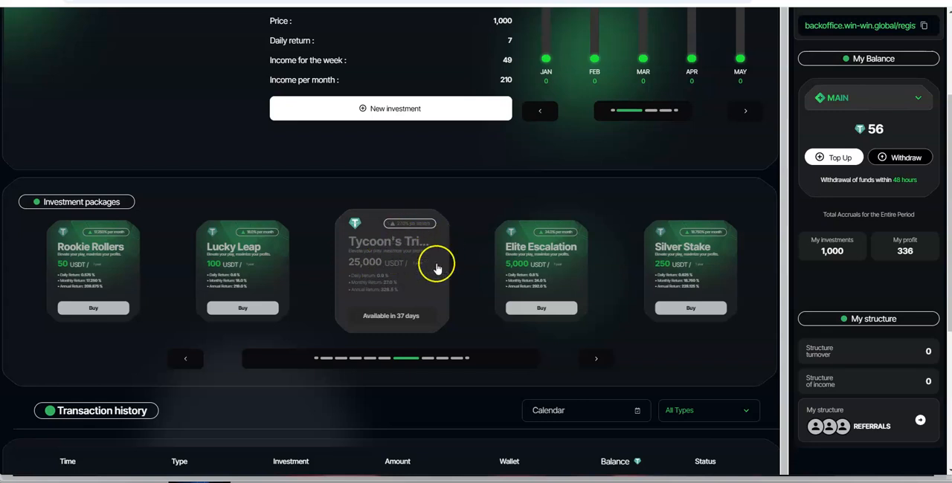
mouse_move(399, 322)
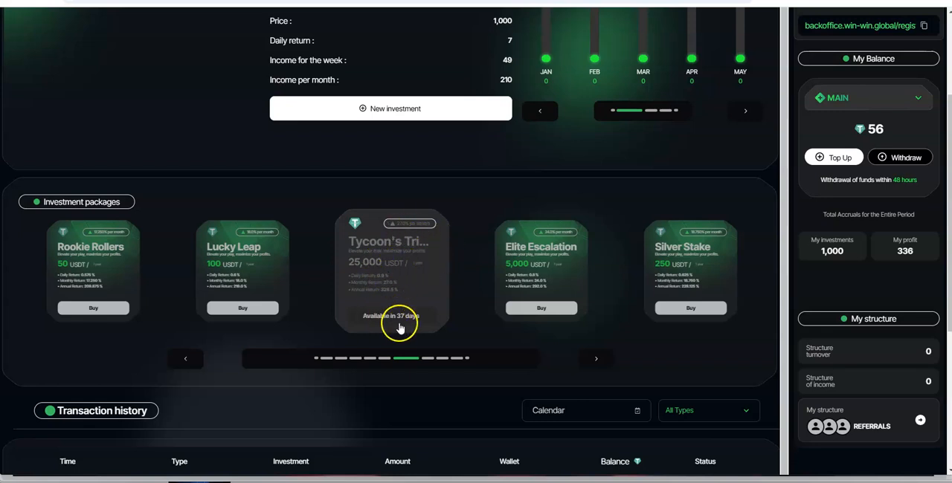
left_click(595, 358)
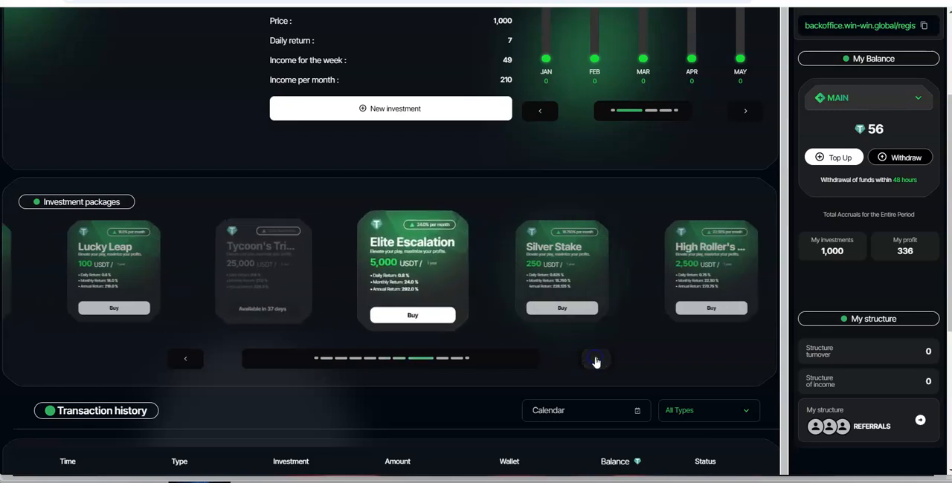
left_click(596, 360)
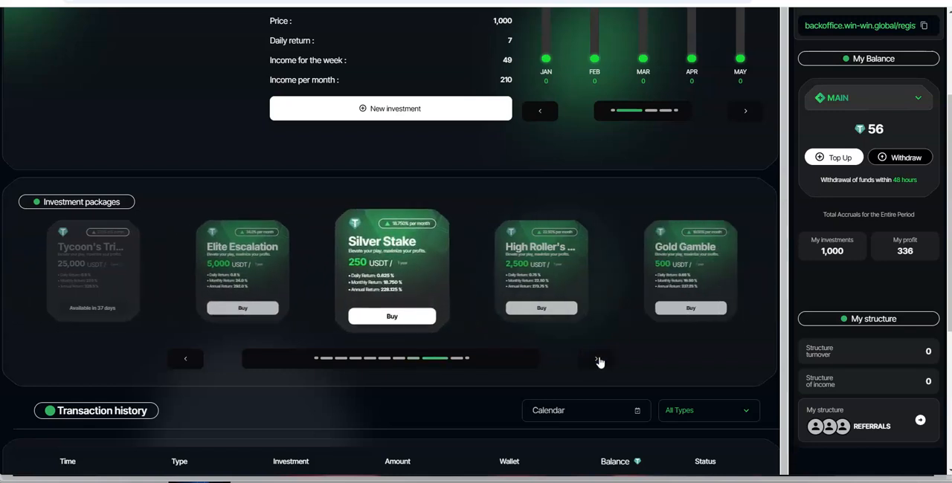
left_click(598, 360)
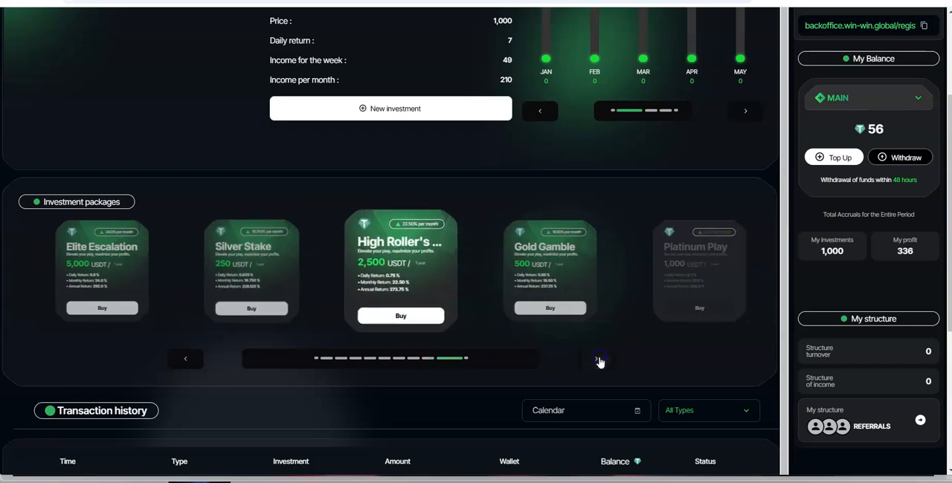
left_click(598, 360)
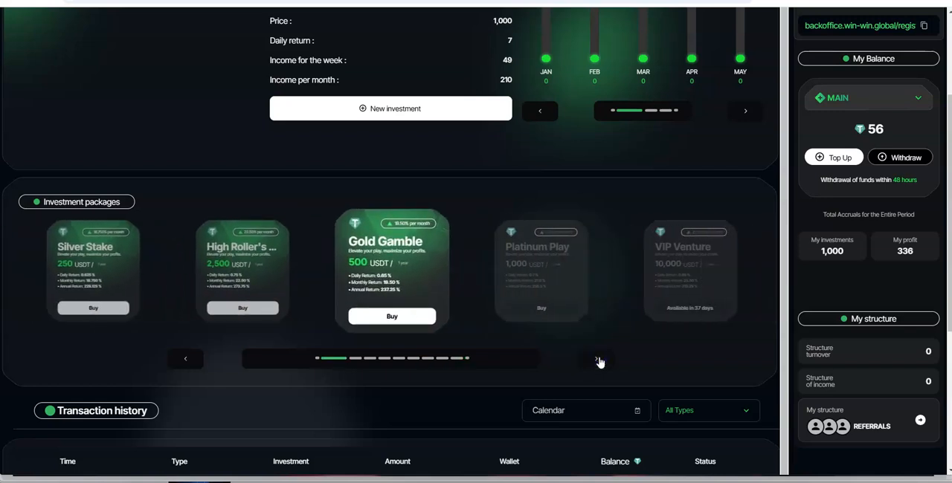
Step: Continue cycling the carousel through the remaining tiers up to VIP Venture and back to Gold Gamble
left_click(596, 358)
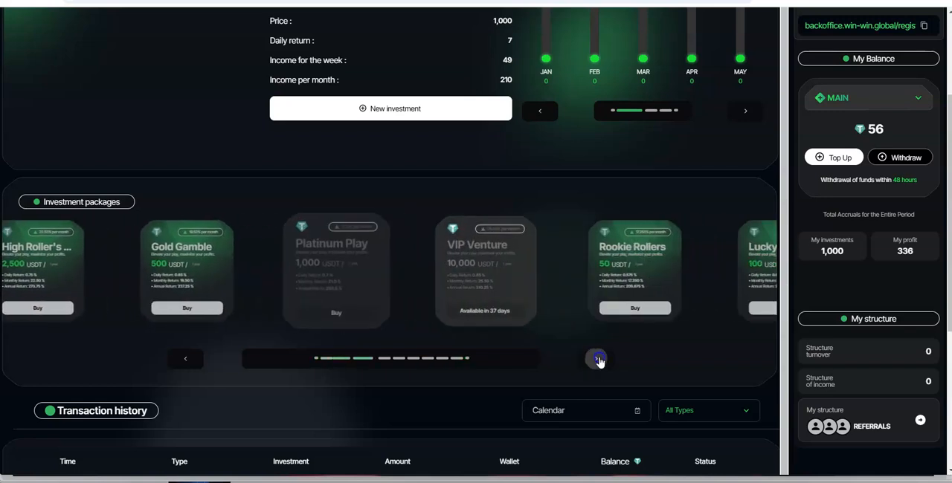
left_click(597, 358)
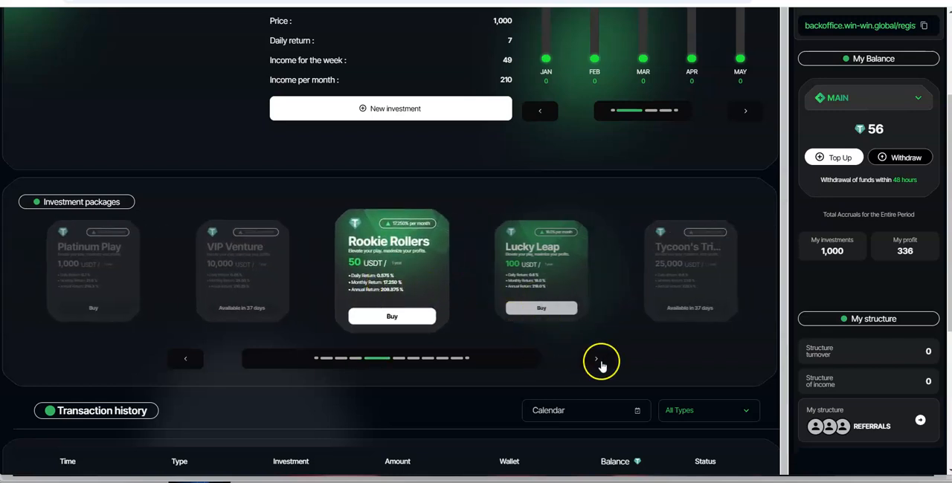
left_click(601, 360)
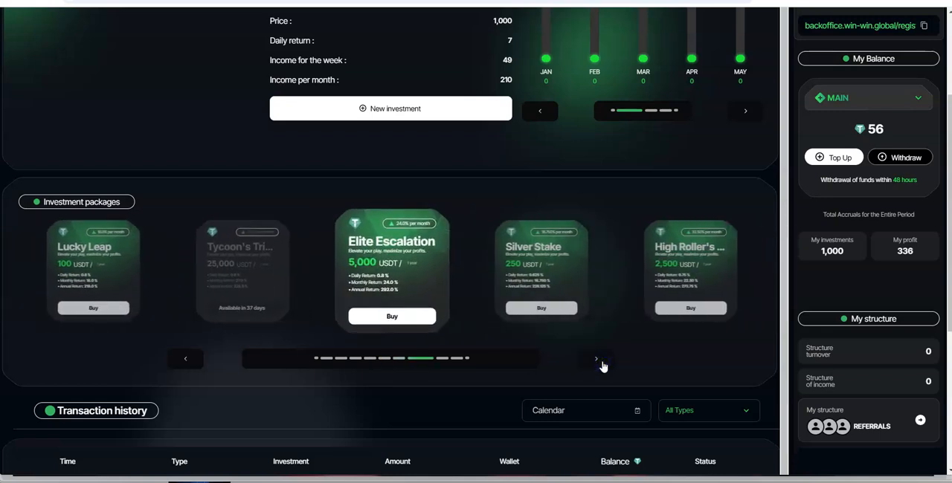
left_click(598, 360)
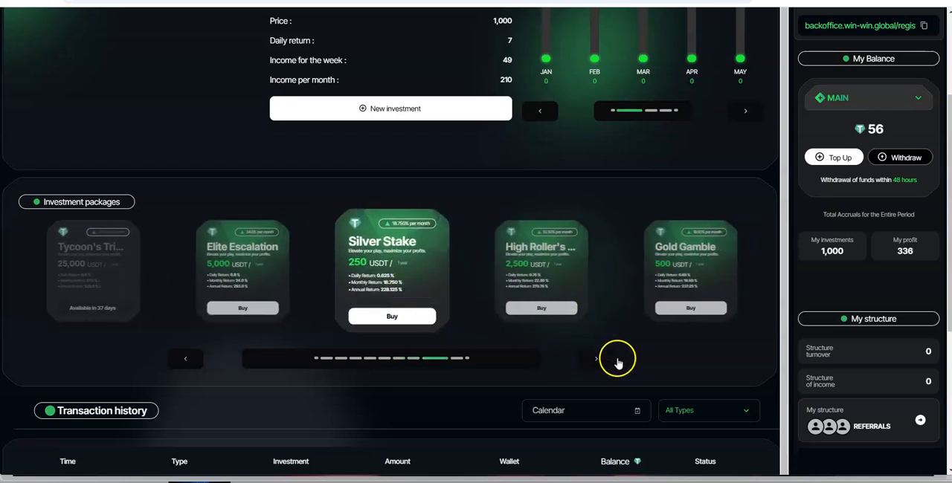
left_click(595, 359)
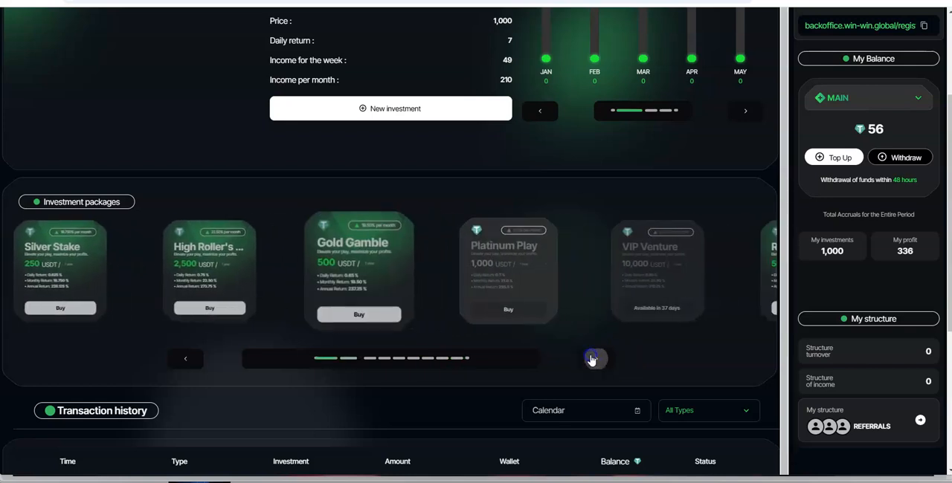
left_click(594, 360)
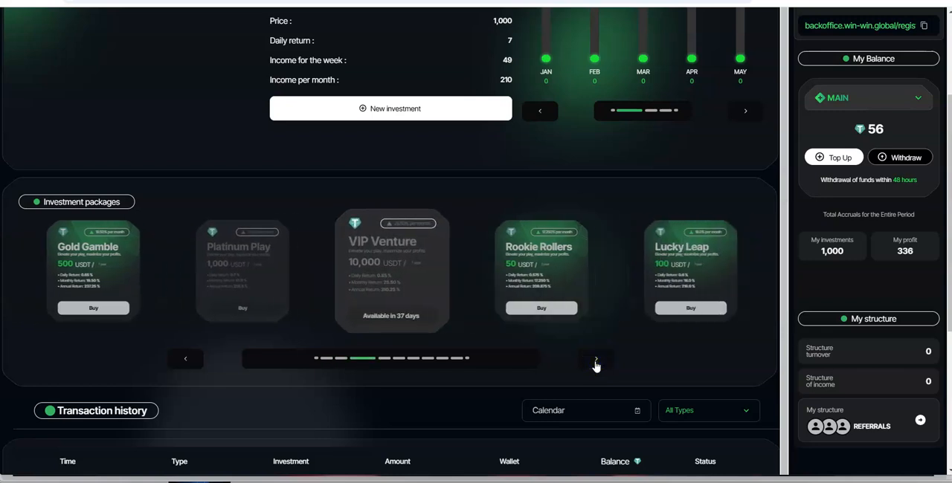
left_click(594, 365)
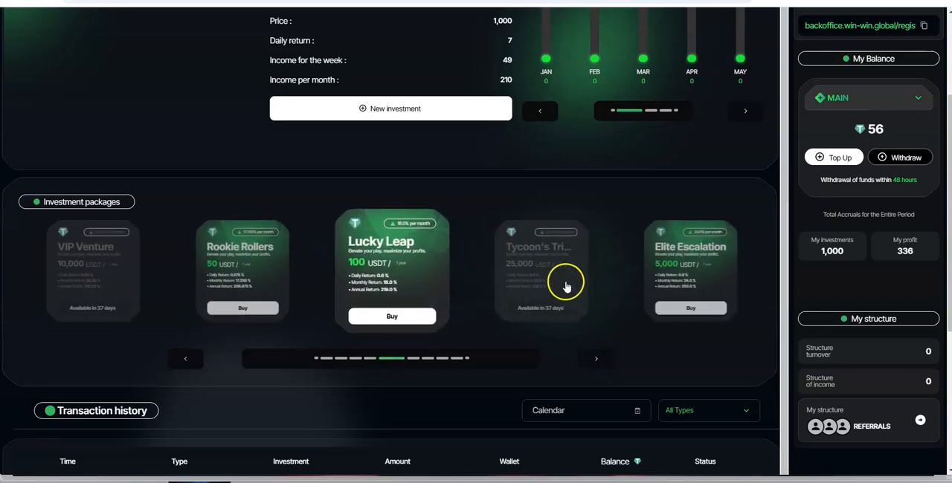
left_click(596, 358)
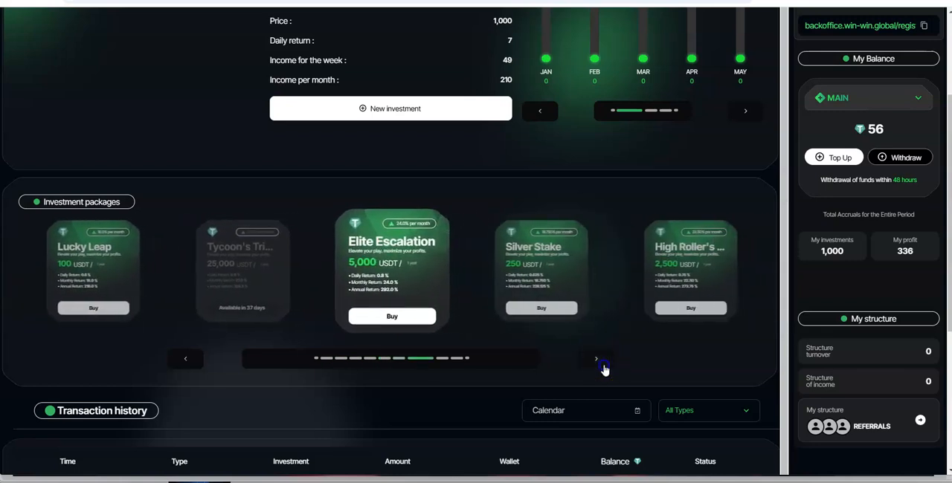
left_click(597, 359)
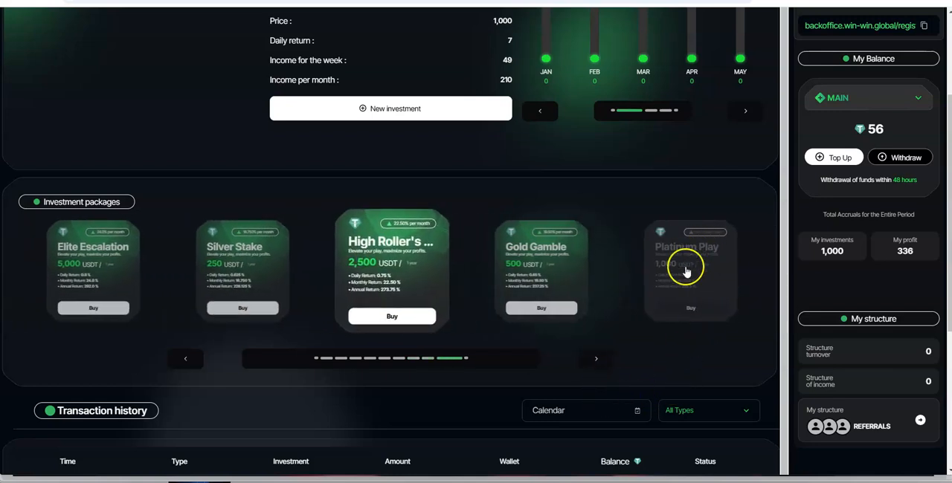
mouse_move(605, 371)
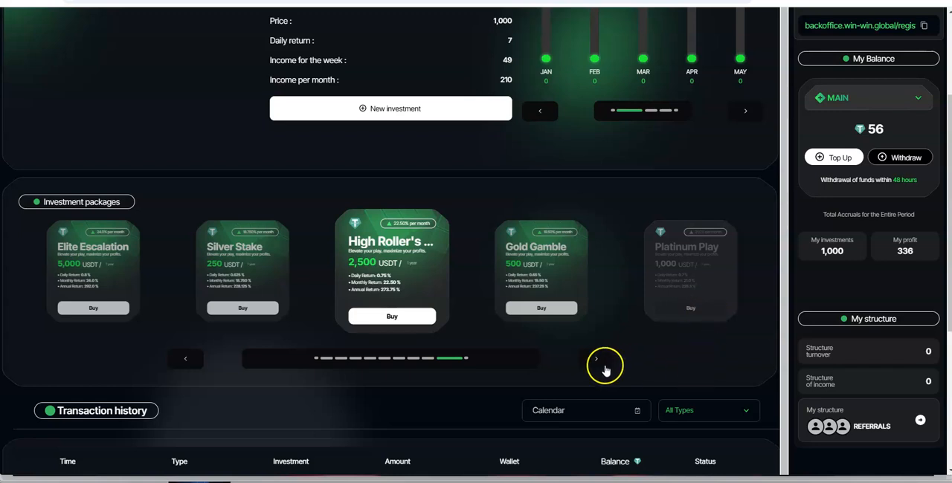
left_click(604, 364)
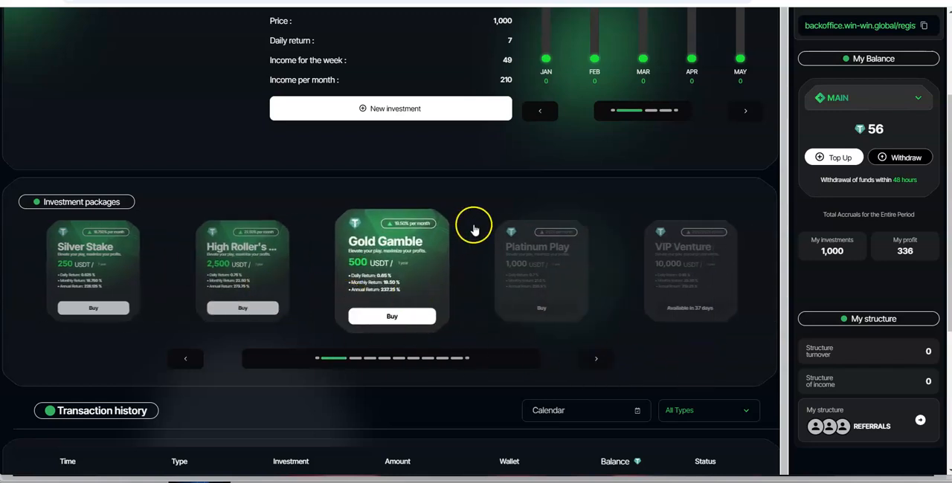
scroll("down", 3)
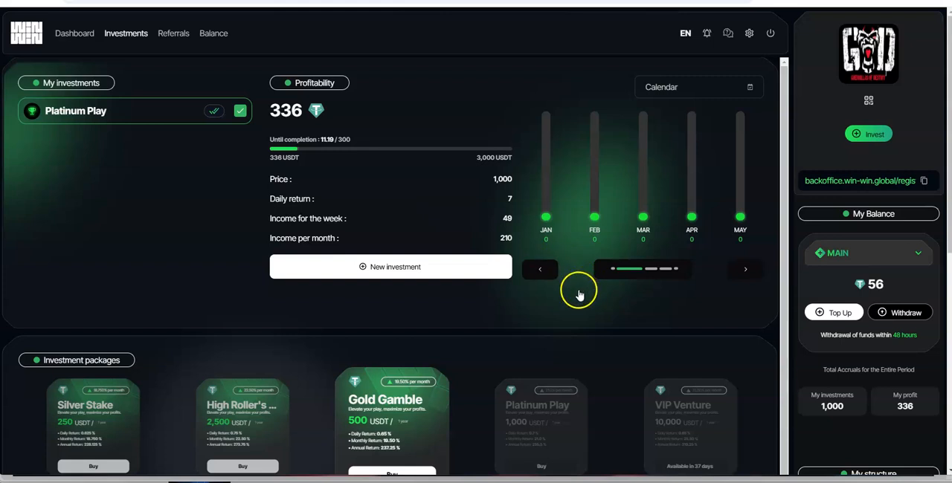
mouse_move(546, 182)
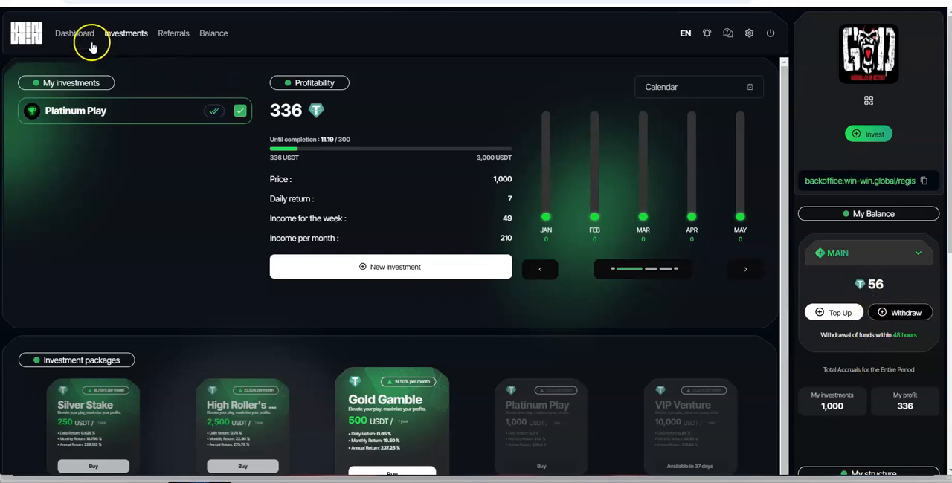
Step: Return to the Dashboard, recover from the error page, and switch the balance panel to the Main wallet showing 56
left_click(74, 33)
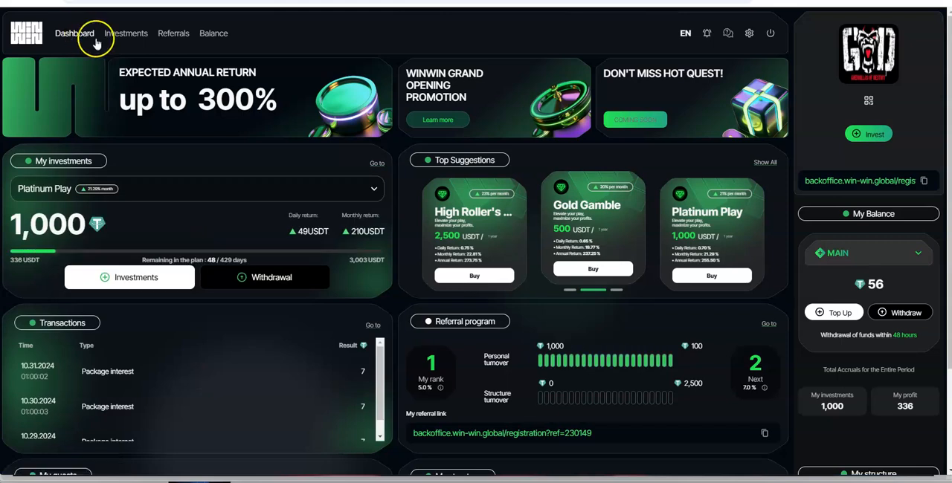
mouse_move(832, 312)
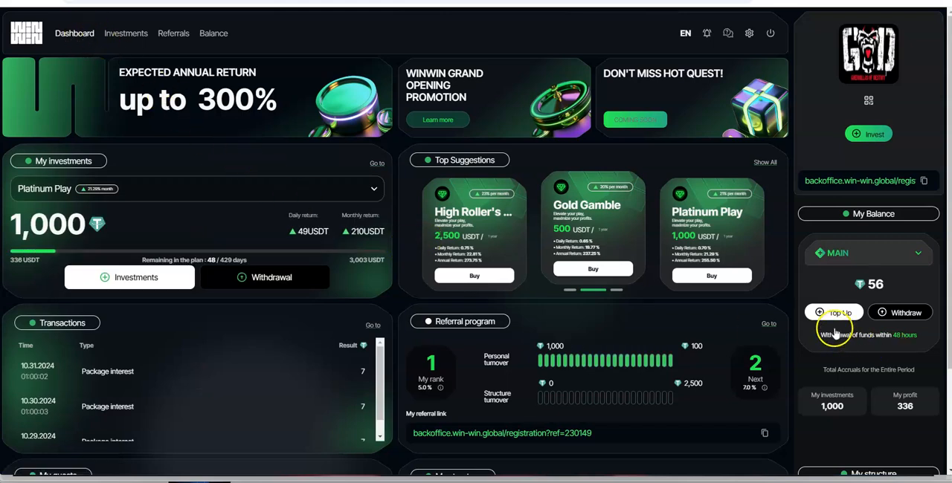
left_click(869, 253)
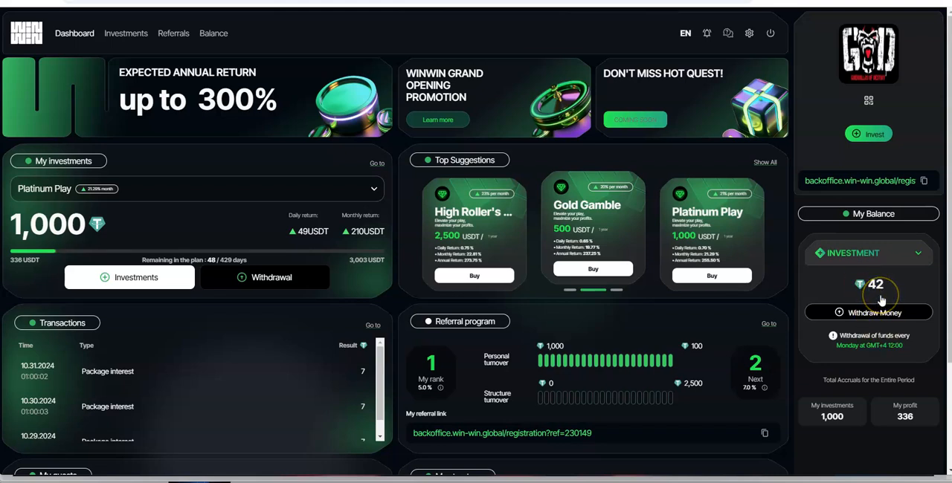
mouse_move(865, 357)
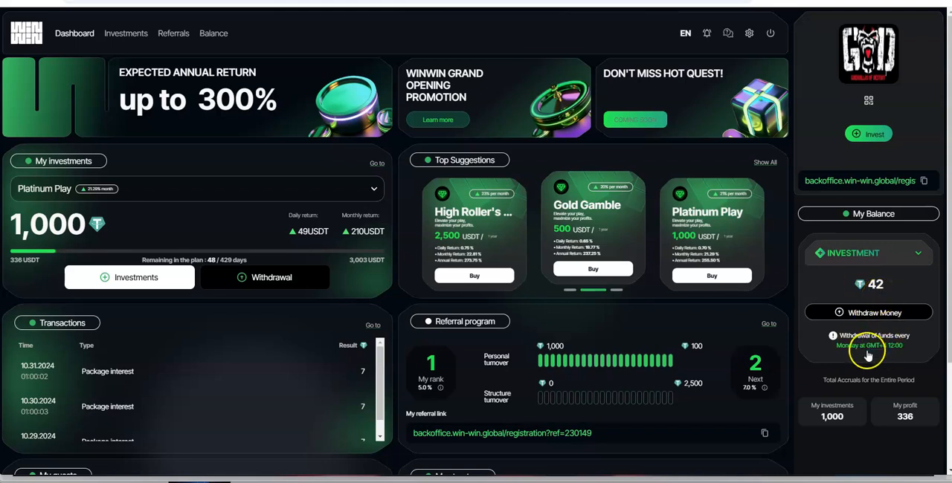
mouse_move(878, 253)
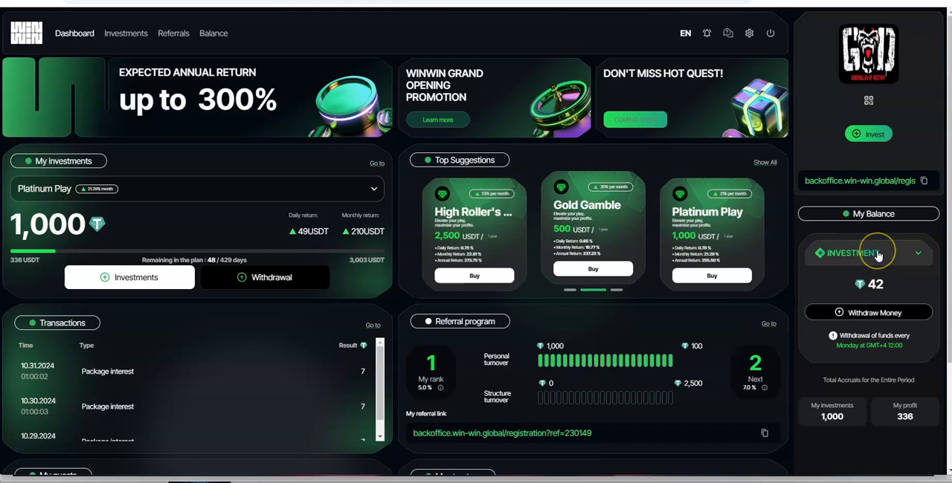
left_click(869, 253)
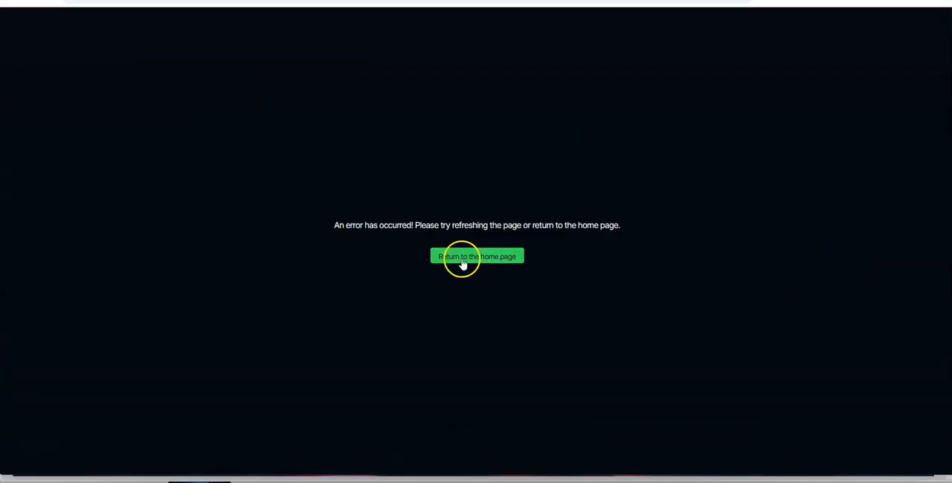
left_click(476, 256)
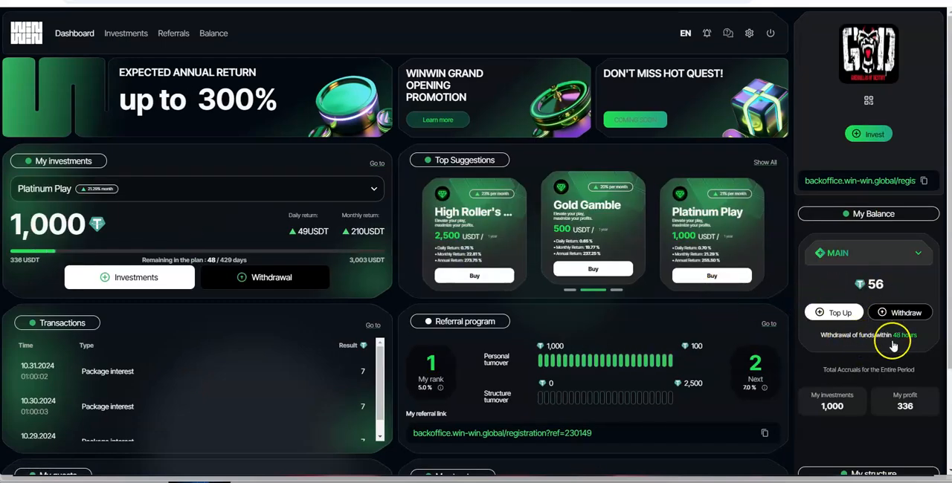
mouse_move(859, 347)
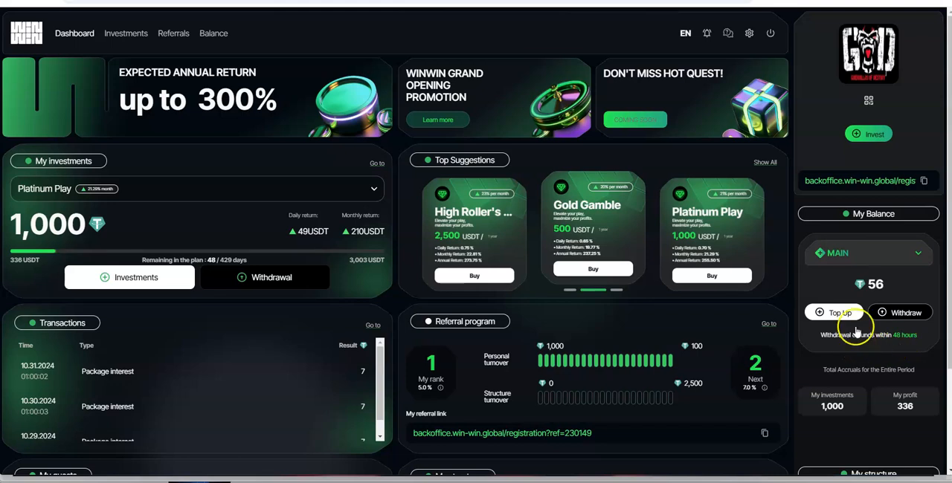
left_click(869, 253)
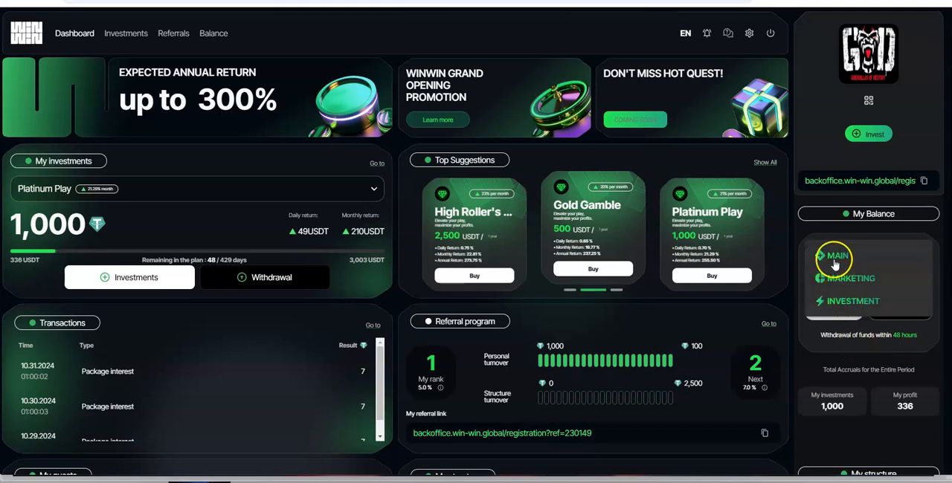
left_click(834, 256)
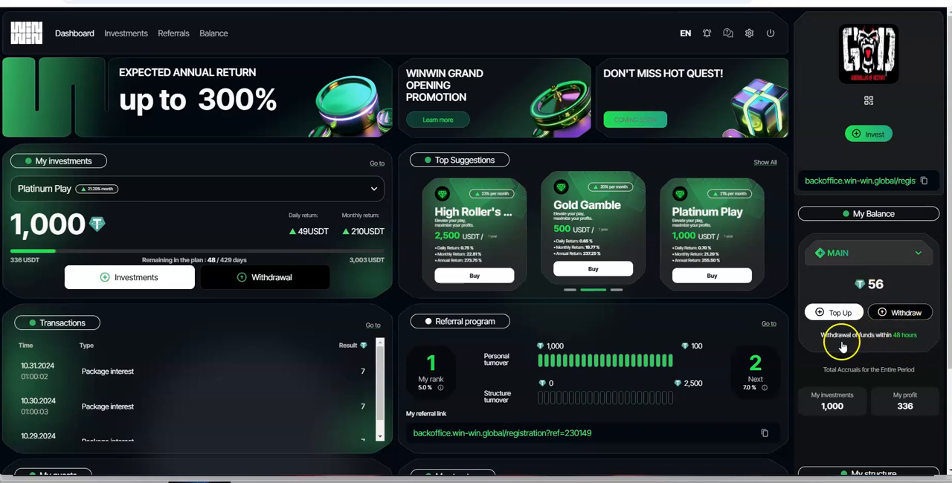
Step: Fill the Withdraw form with 56 USDT to the TRC20 recipient address and send the request
left_click(900, 312)
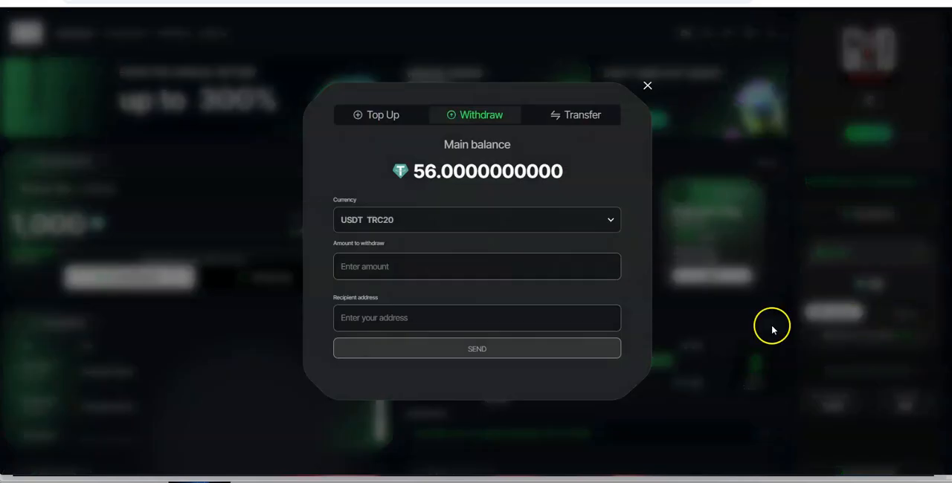
left_click(475, 266)
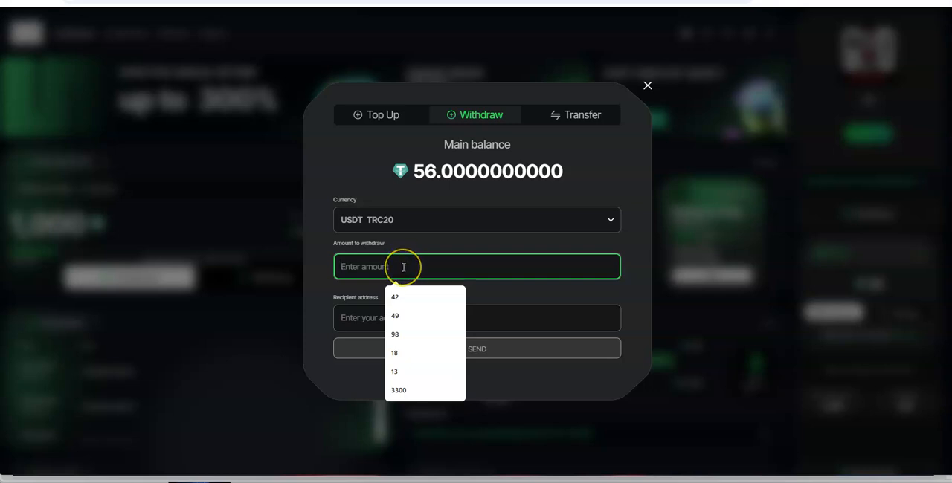
type("56")
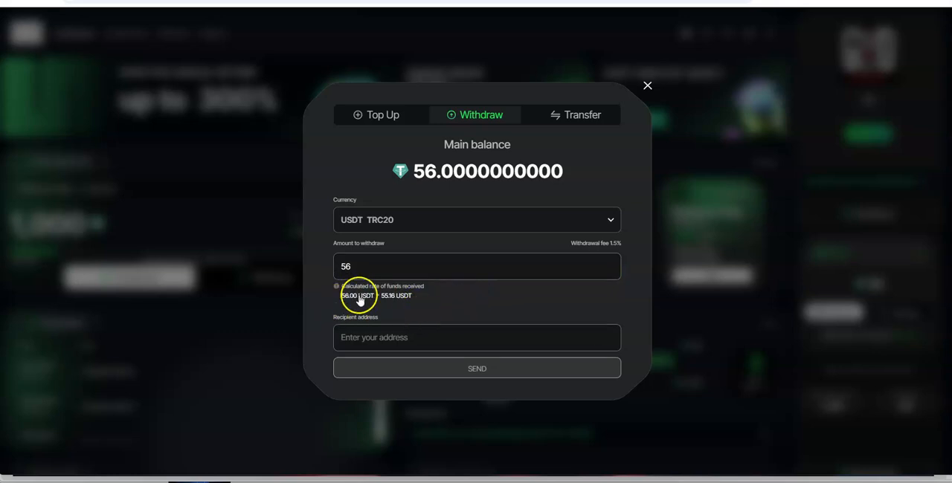
left_click(476, 368)
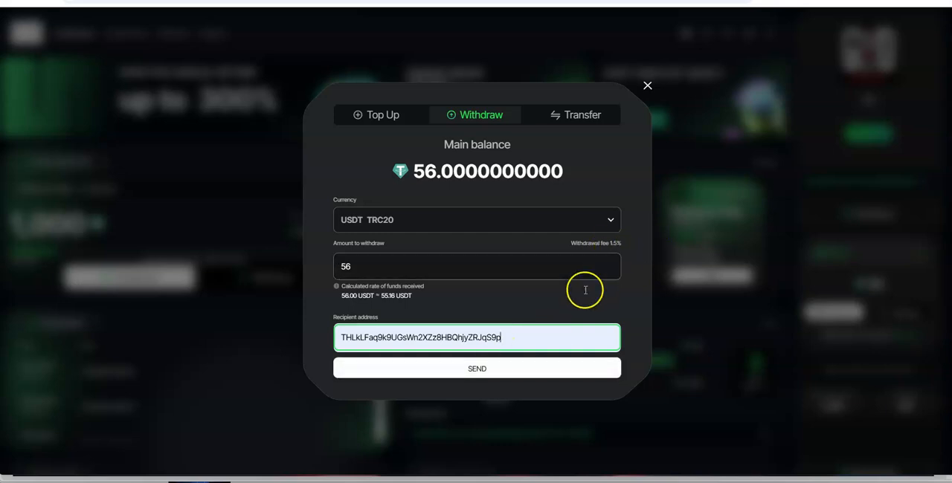
left_click(476, 368)
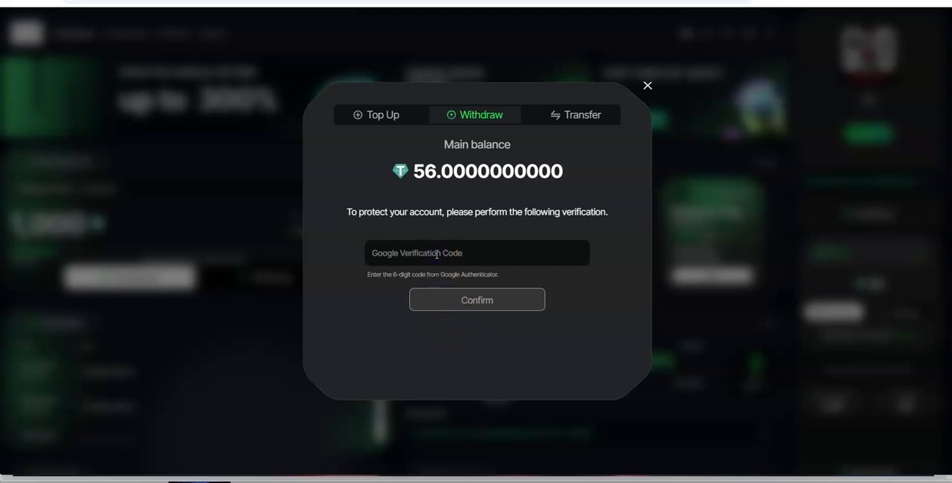
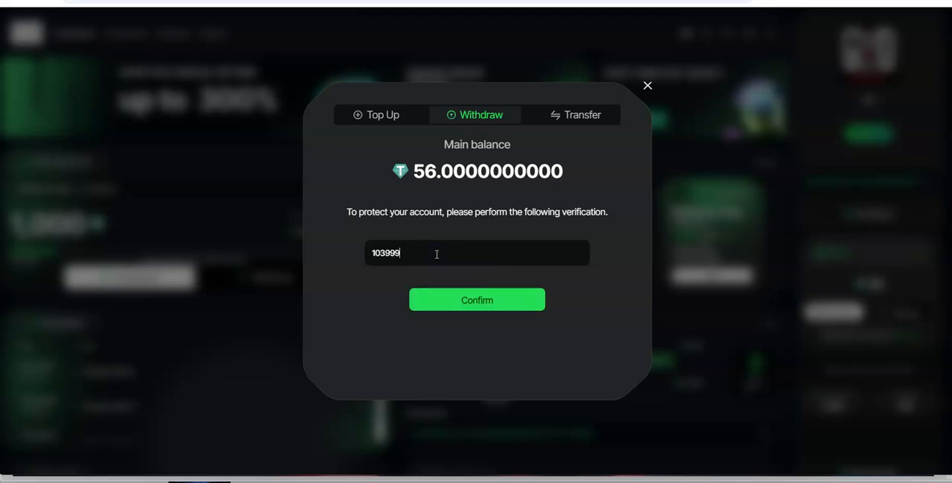
left_click(476, 300)
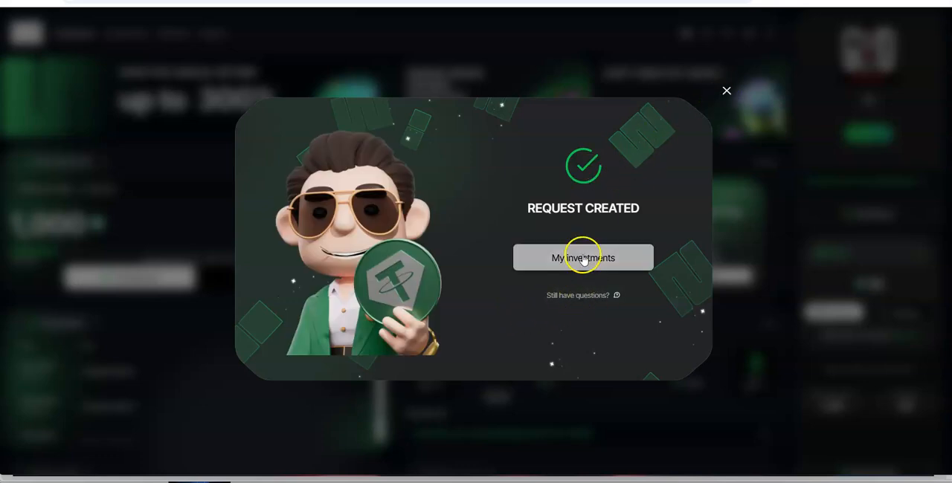
left_click(583, 257)
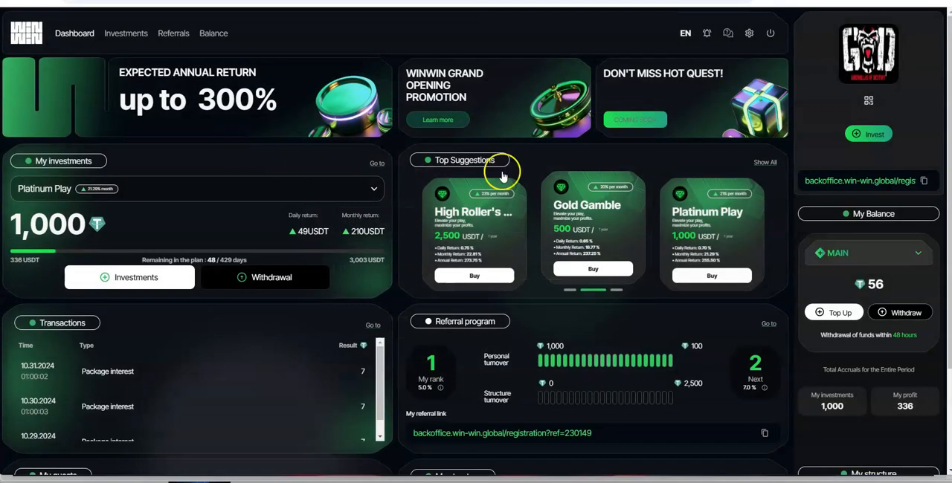
mouse_move(862, 303)
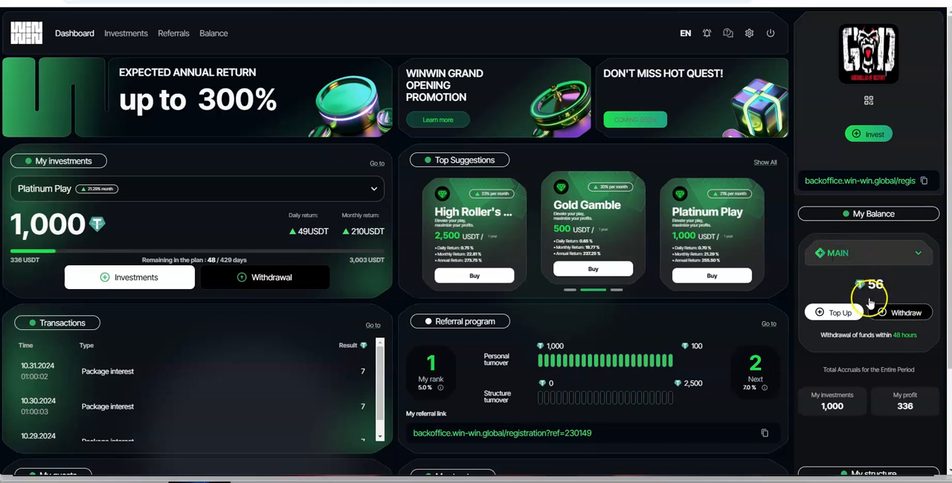
Step: Switch My Balance to the Investment wallet (42 available) and start Withdraw Money
left_click(868, 253)
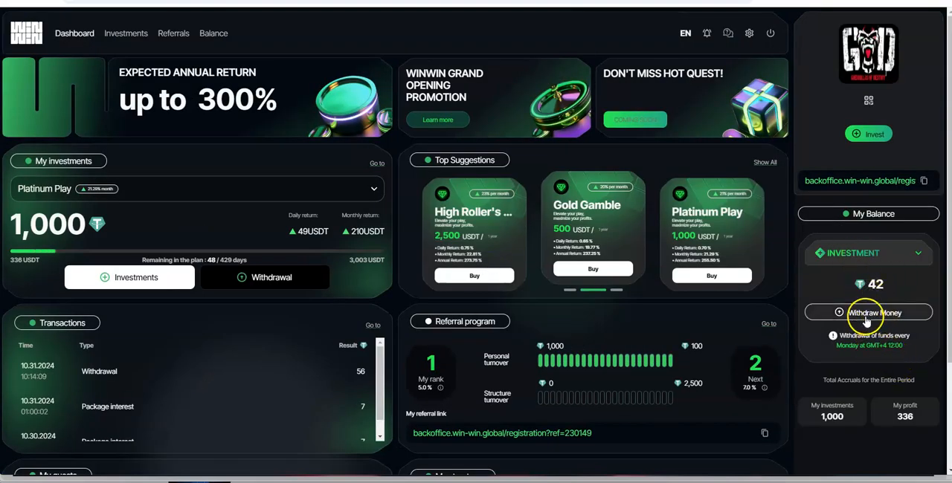
mouse_move(868, 312)
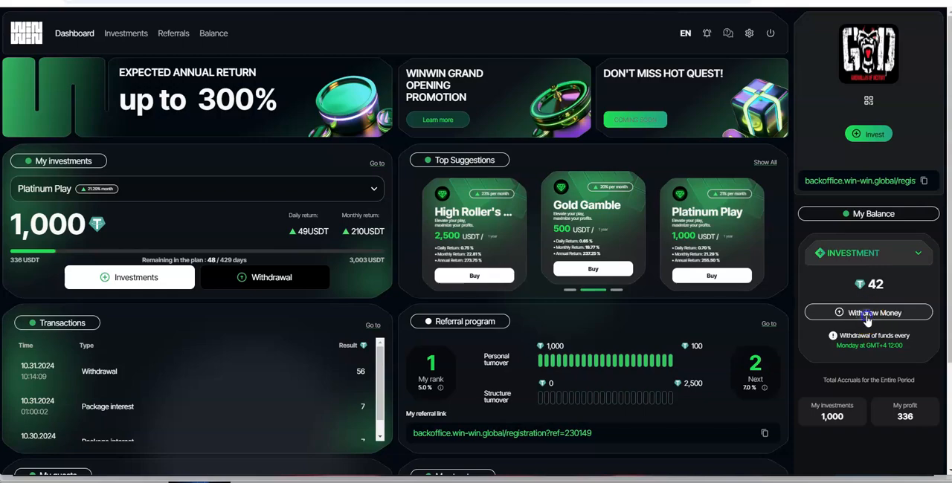
left_click(868, 312)
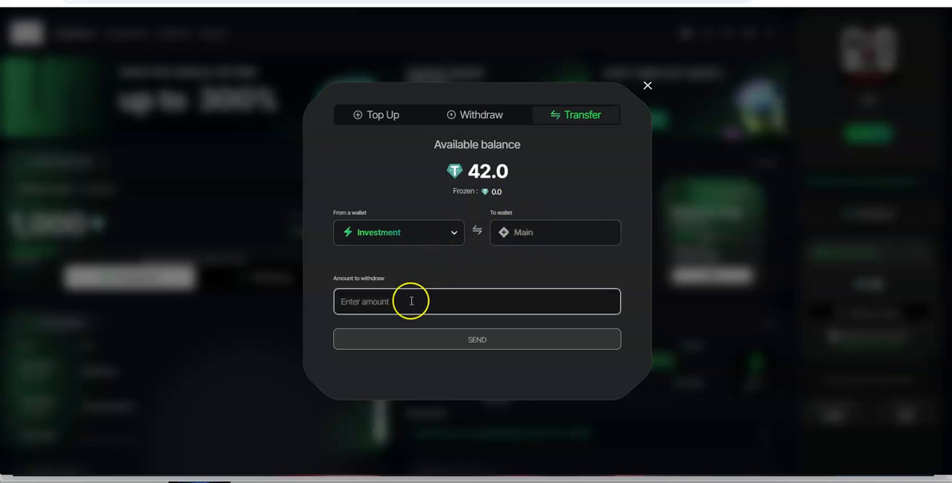
Step: Send a 42 USDT transfer from Investment to Main and dismiss the Request Created popup
type("42")
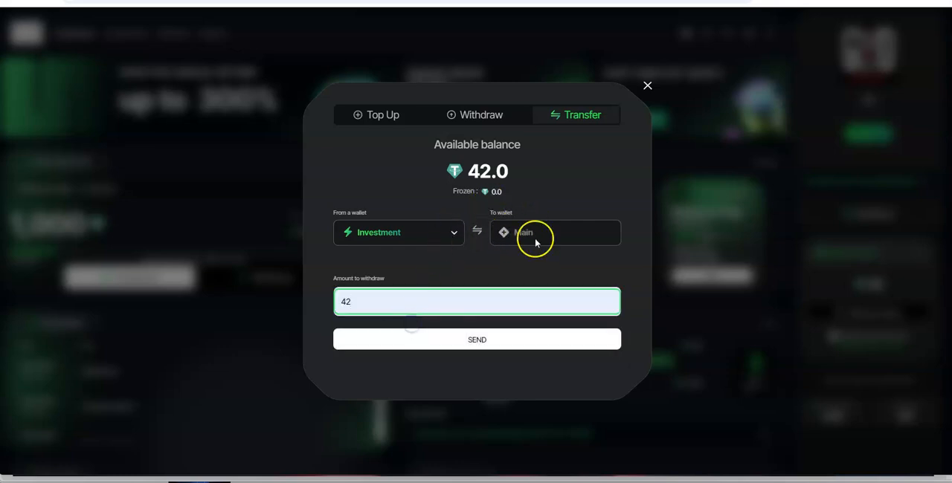
left_click(476, 339)
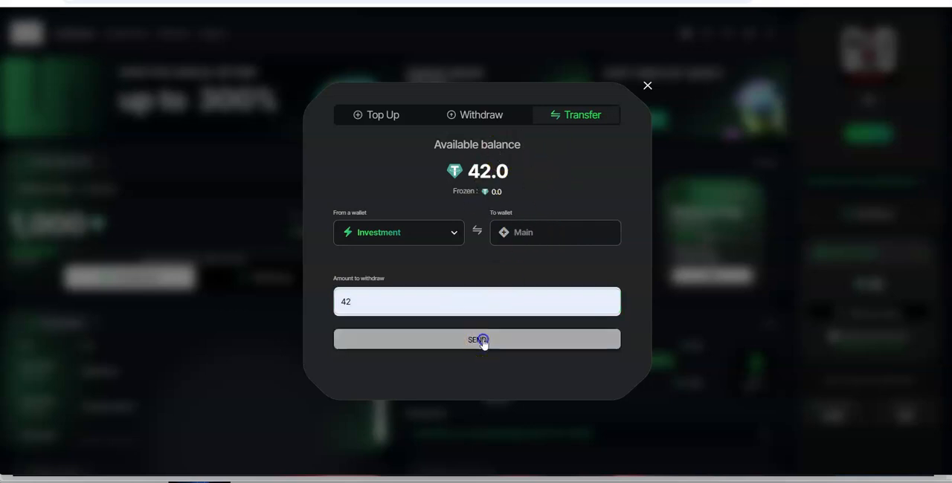
left_click(476, 339)
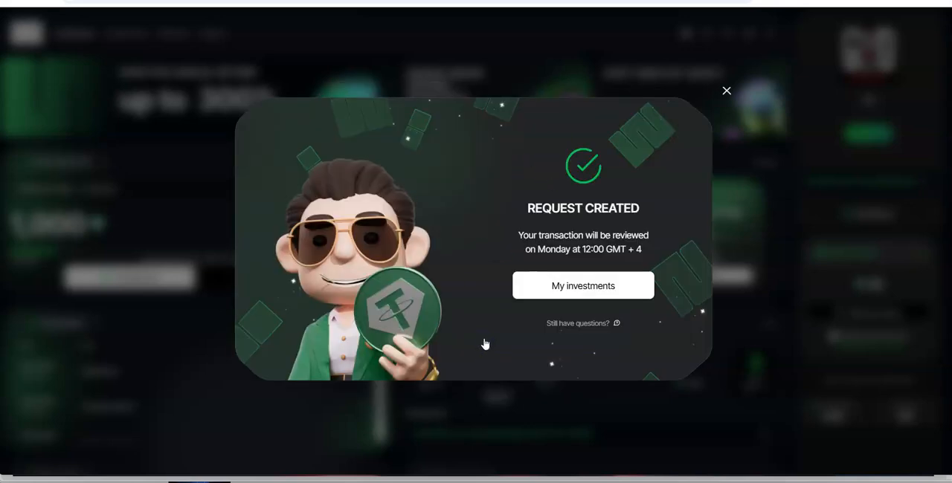
mouse_move(487, 349)
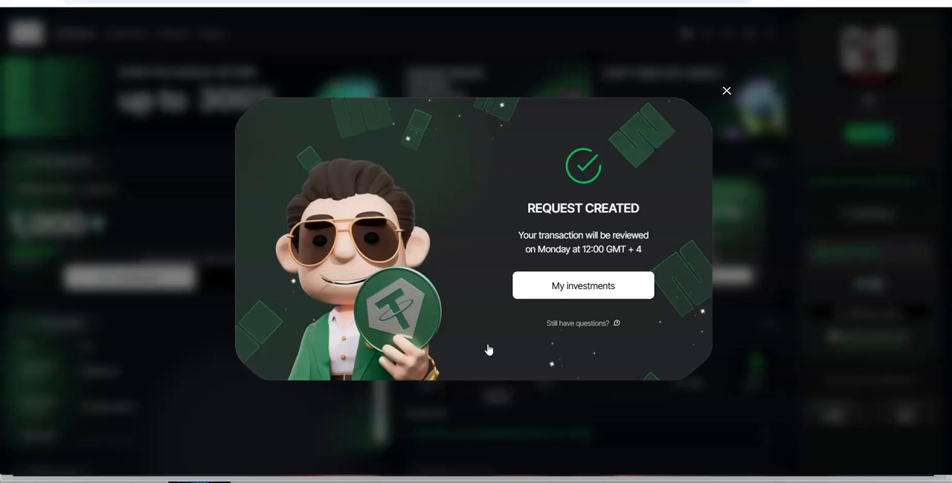
mouse_move(491, 352)
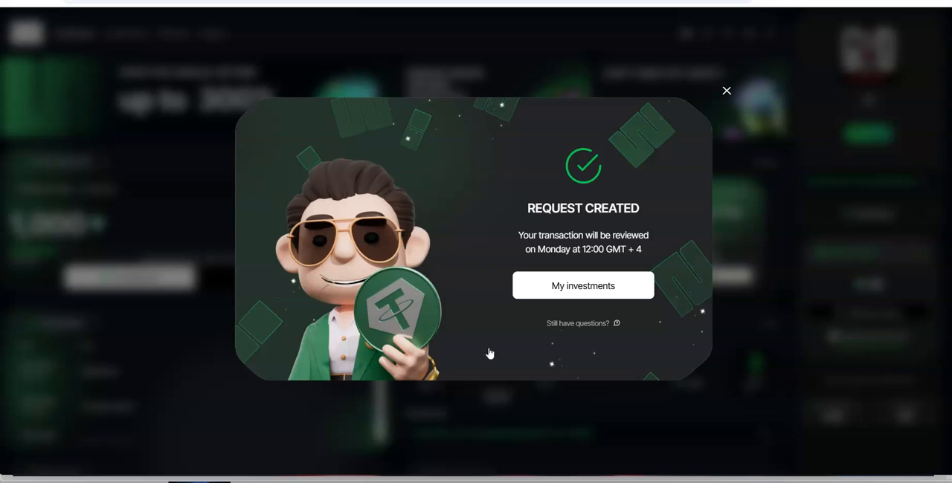
left_click(725, 89)
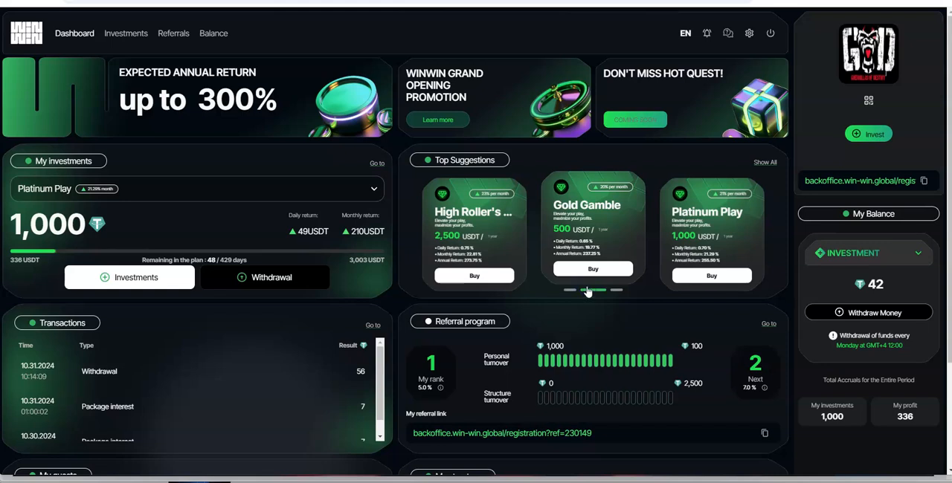
mouse_move(913, 284)
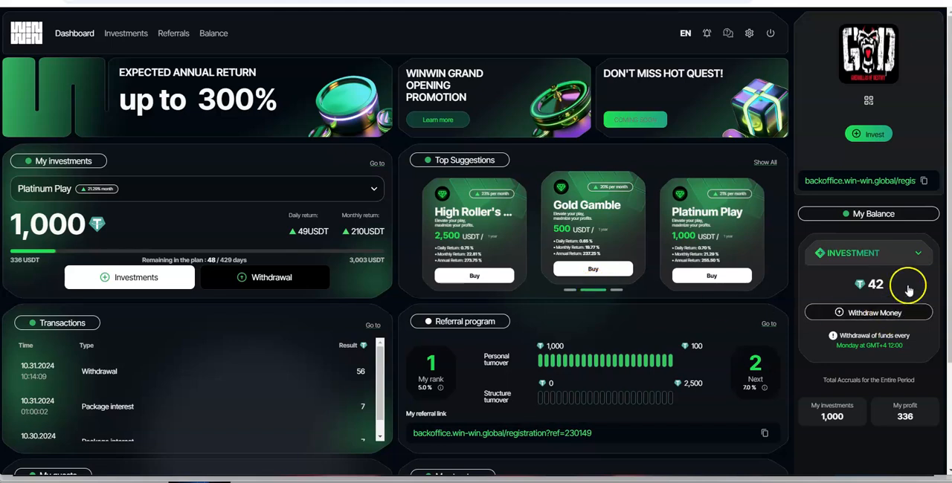
mouse_move(913, 256)
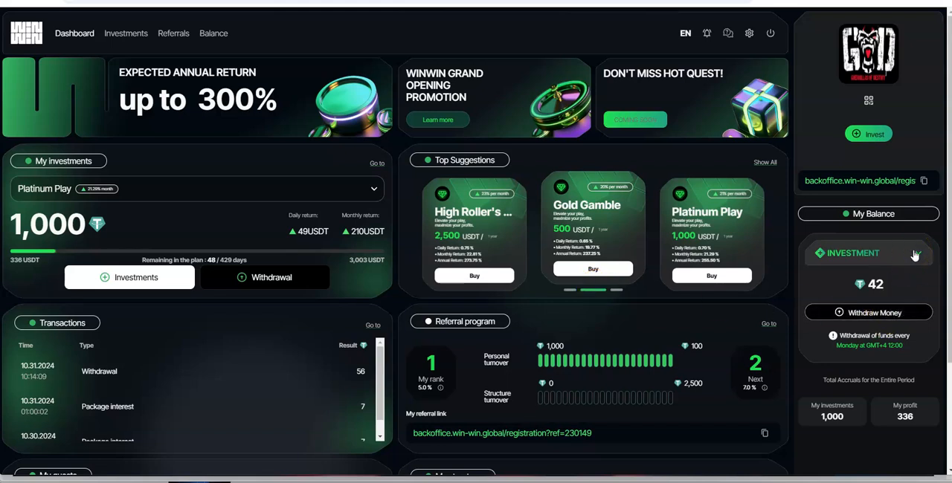
Step: Check the Balance page's transaction history for the pending 42 transfer and 56 withdrawal, then return to Dashboard
left_click(214, 33)
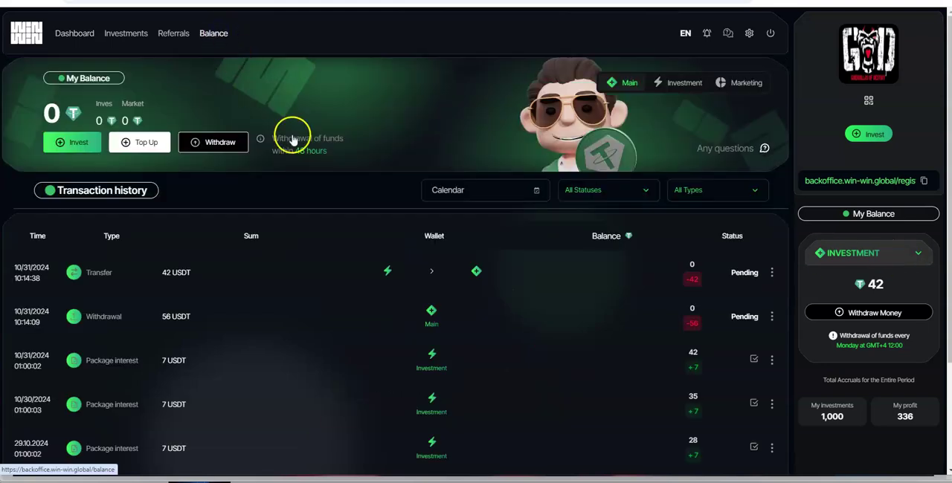
mouse_move(738, 333)
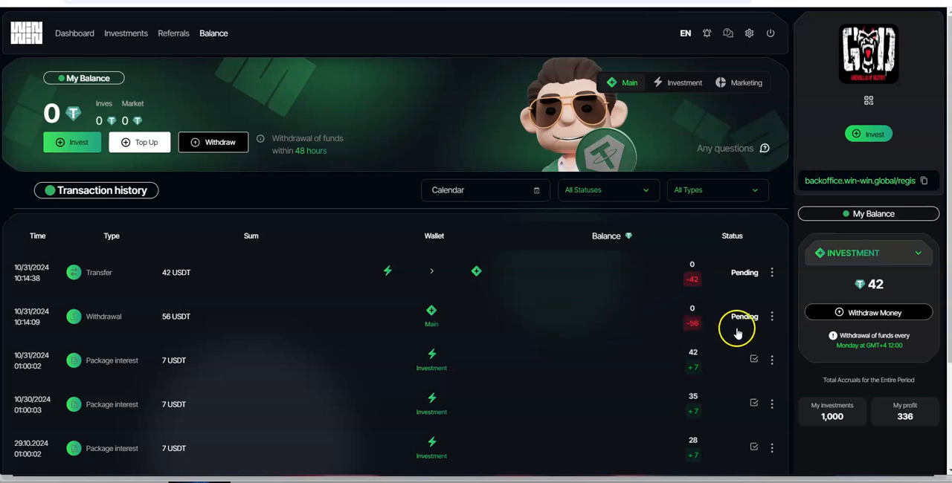
mouse_move(467, 280)
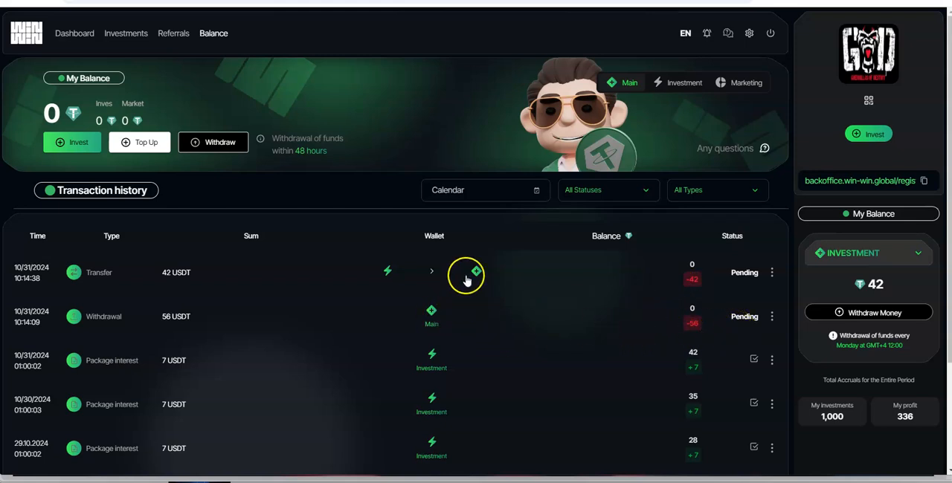
mouse_move(480, 342)
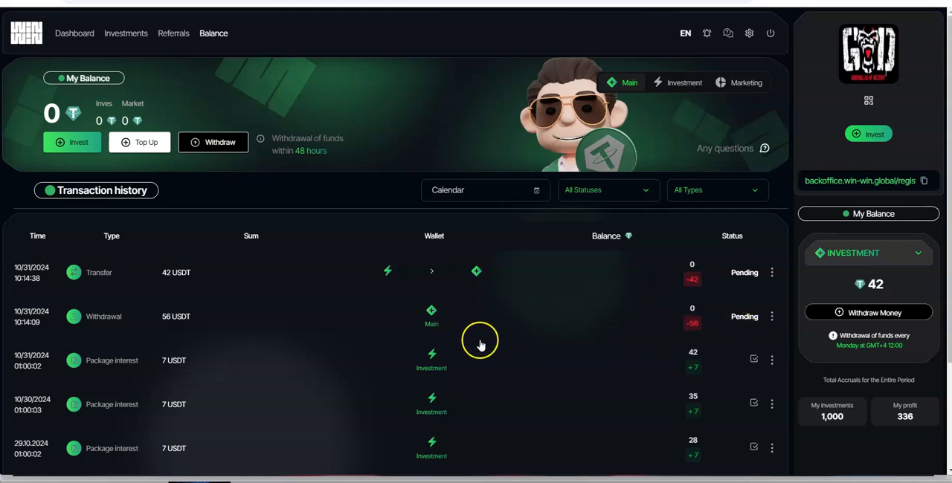
mouse_move(287, 306)
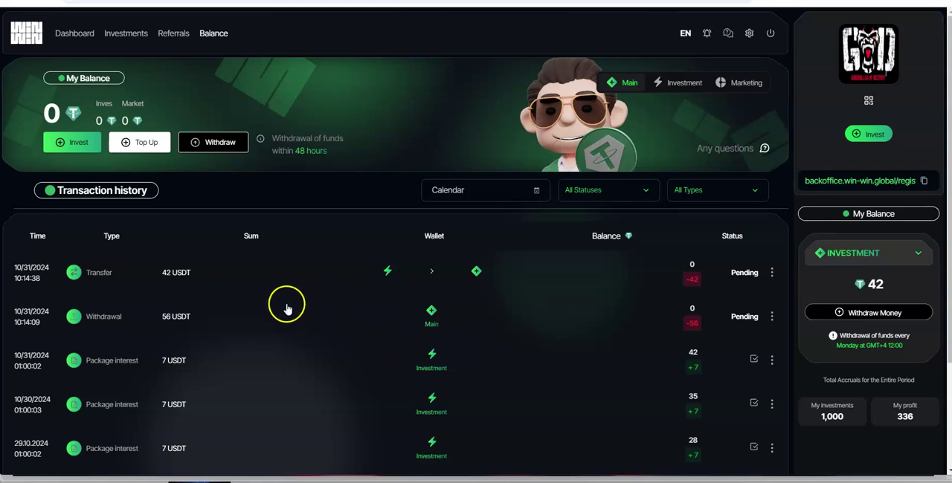
left_click(75, 32)
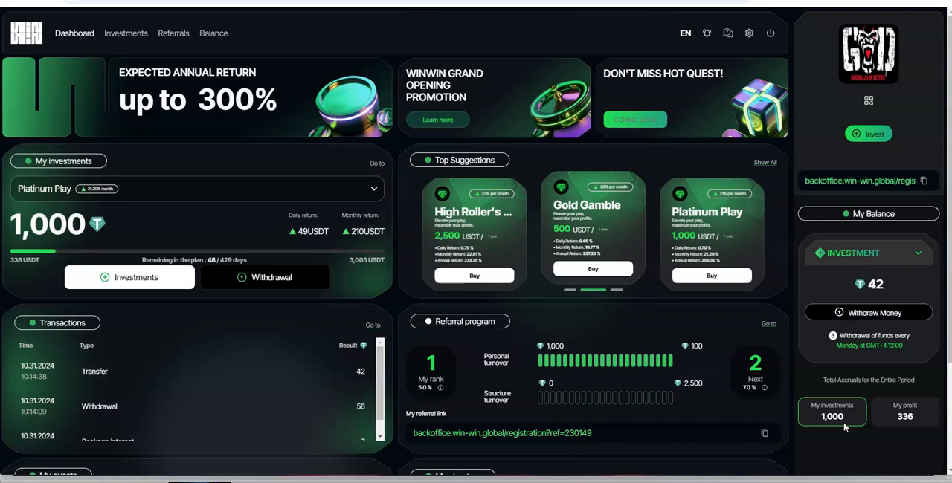
mouse_move(797, 199)
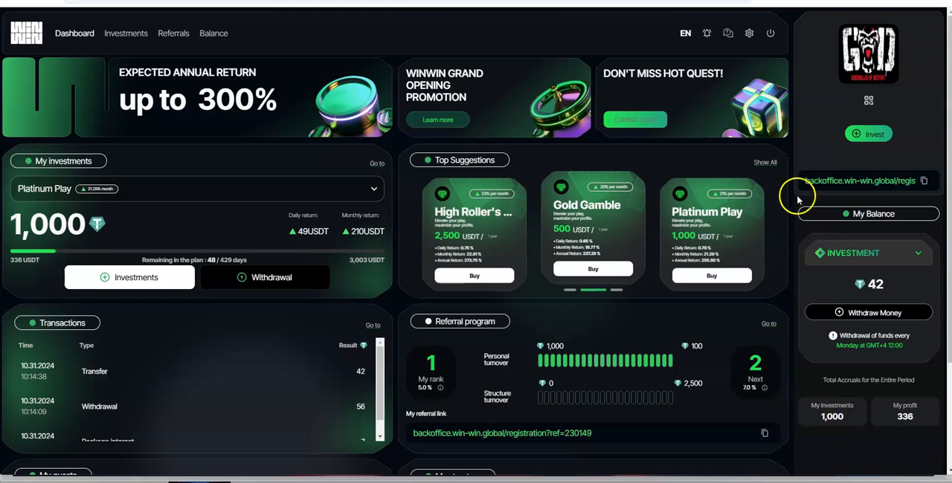
mouse_move(638, 92)
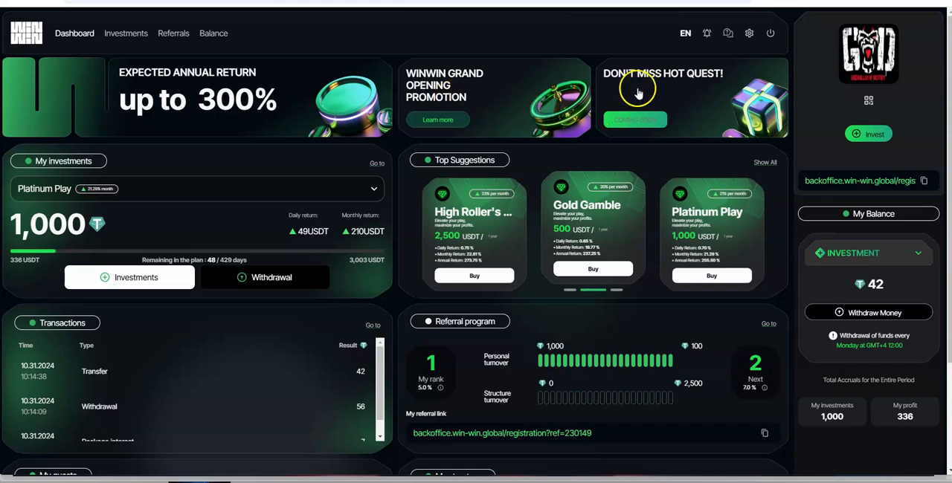
mouse_move(677, 89)
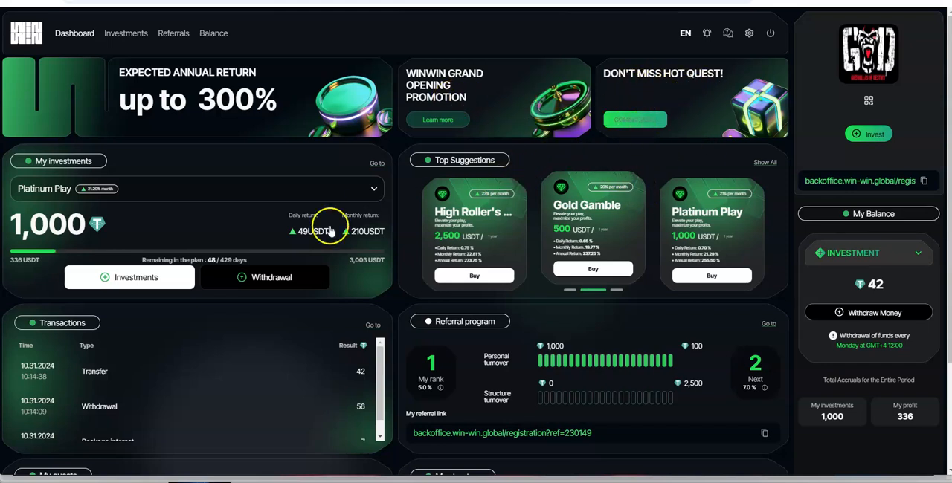
scroll("down", 3)
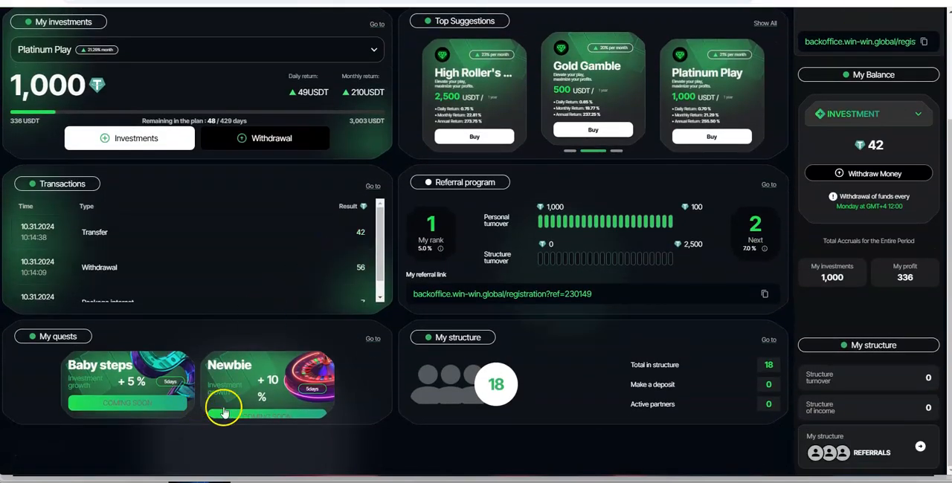
mouse_move(358, 406)
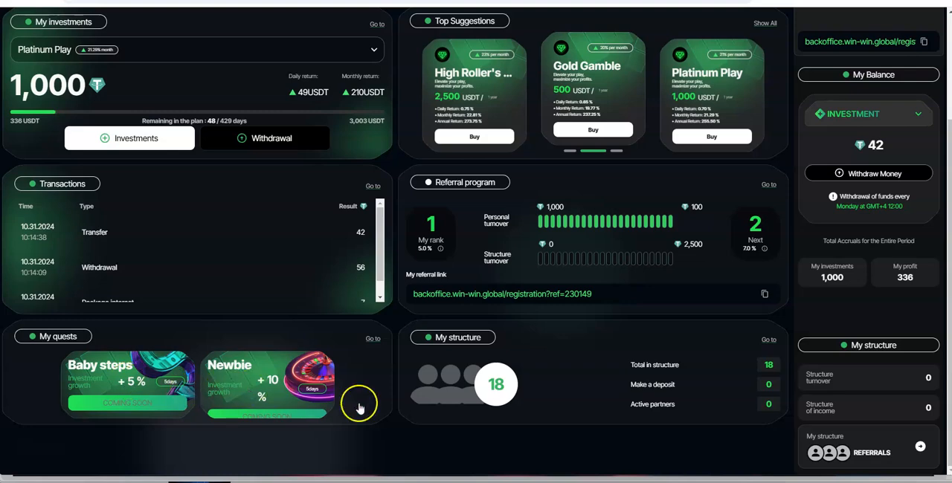
mouse_move(404, 391)
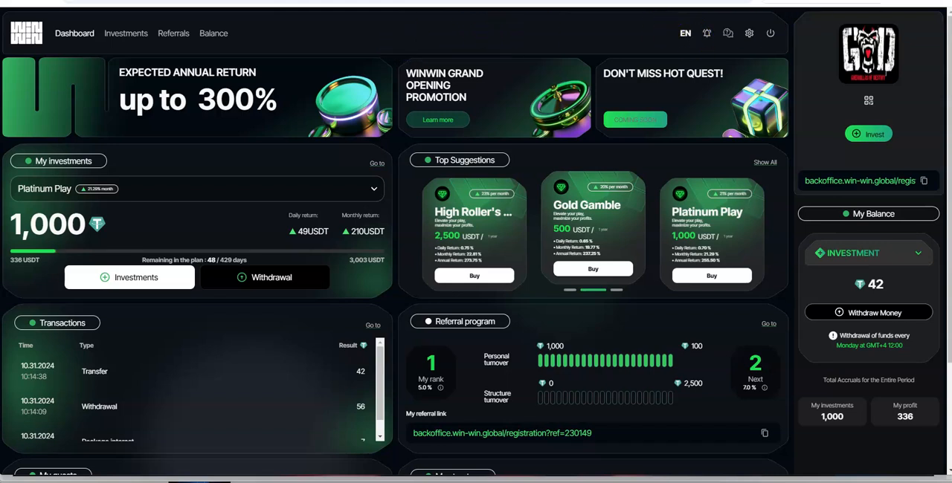
mouse_move(556, 118)
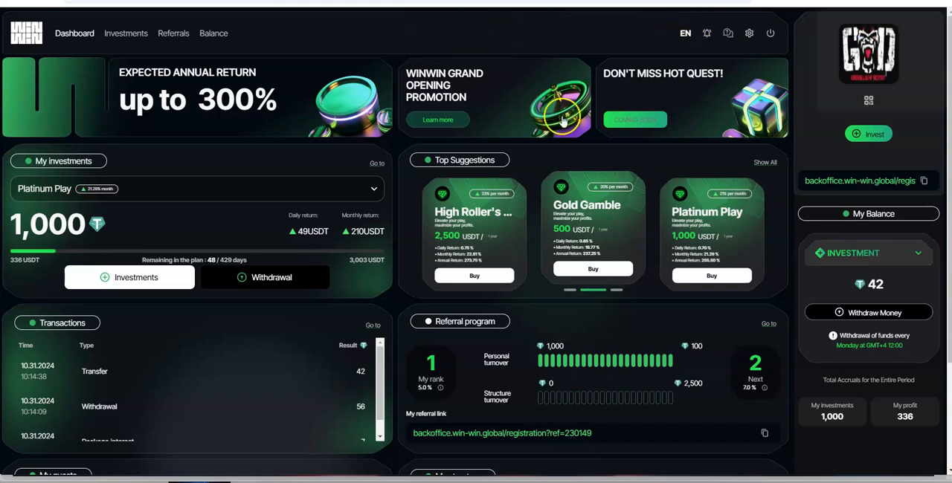
mouse_move(592, 439)
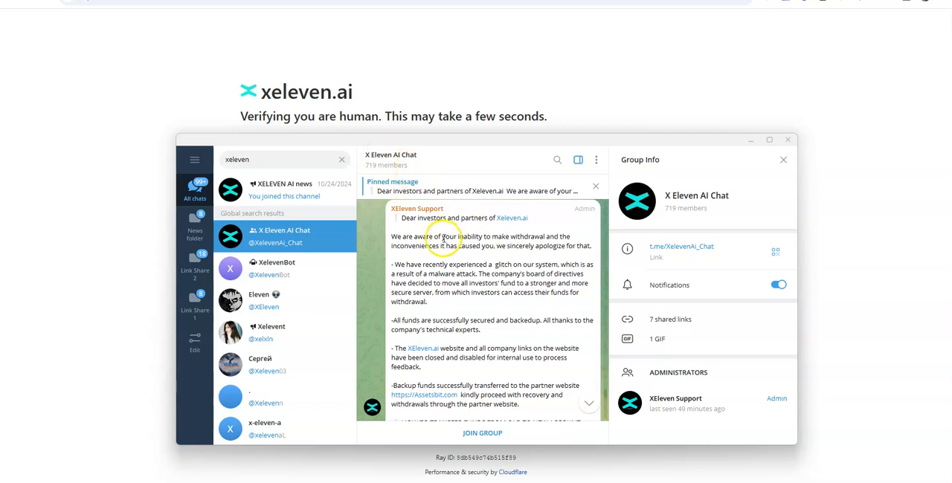
mouse_move(483, 228)
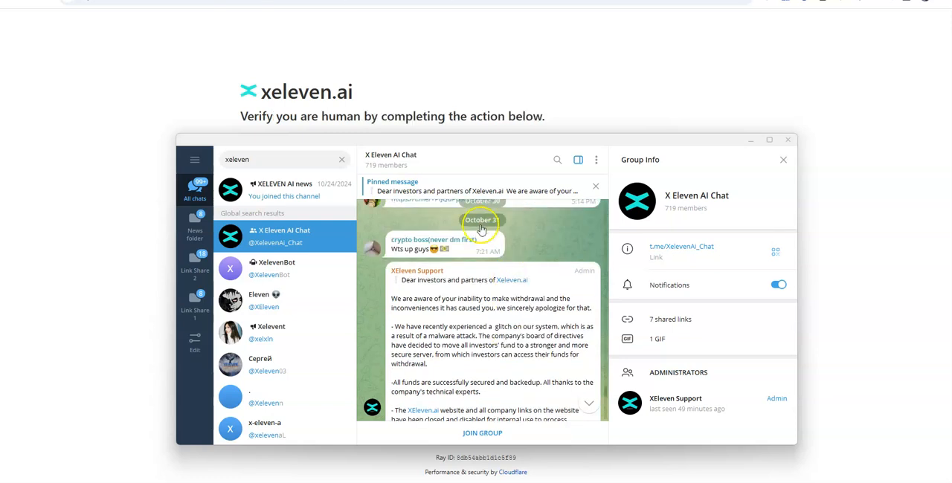
Step: Scroll through the X Eleven AI Chat pinned message about withdrawal glitches and the partner website
scroll("down", 3)
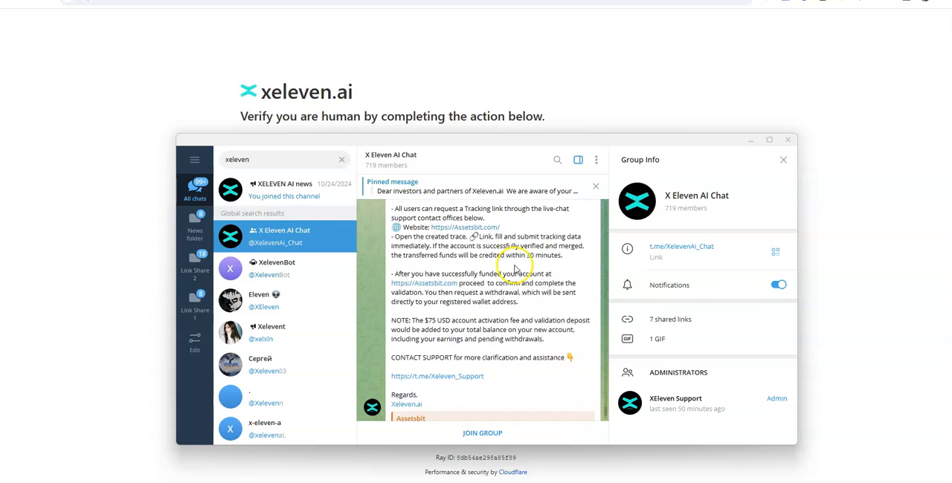
scroll("down", 3)
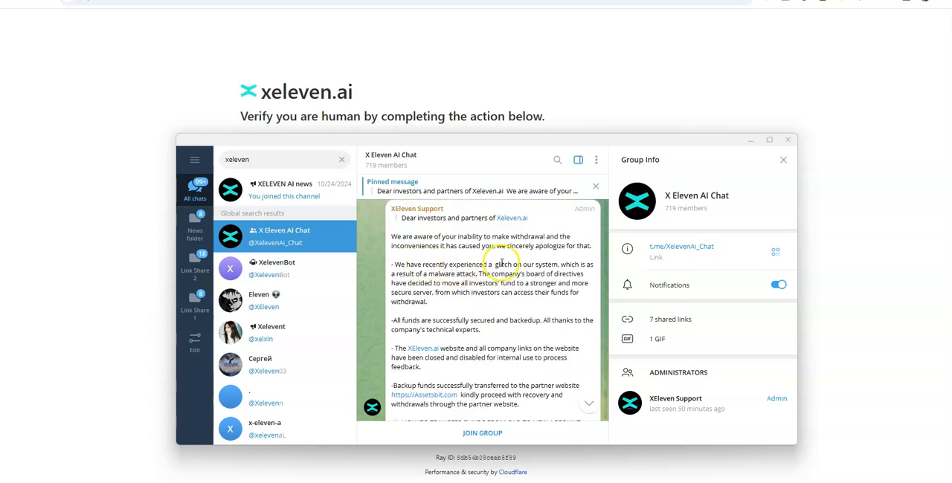
mouse_move(482, 254)
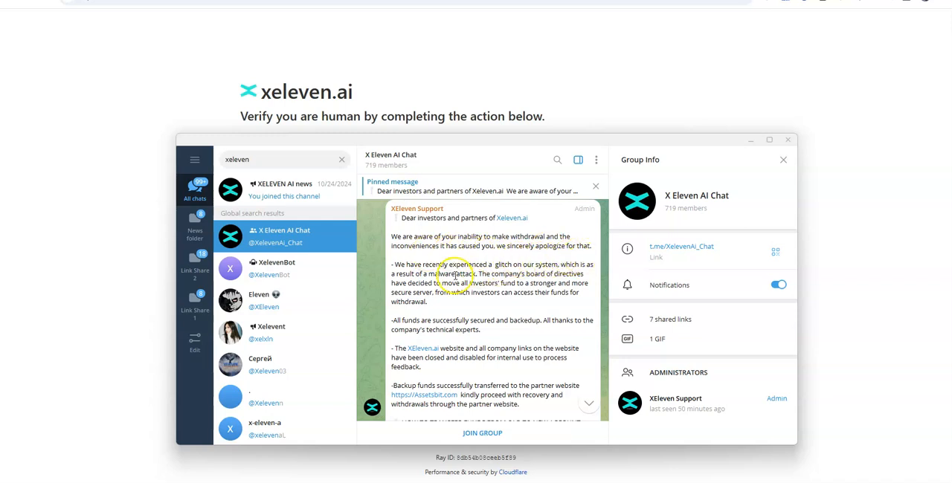
mouse_move(542, 293)
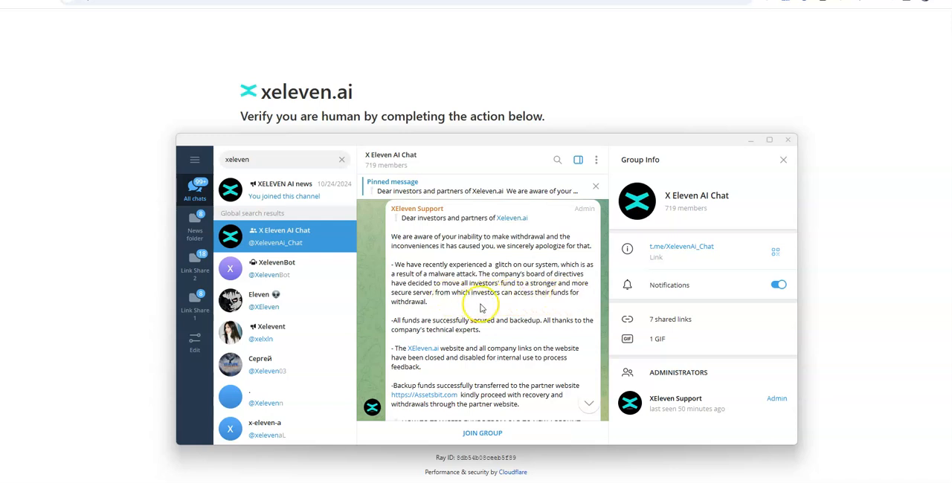
scroll("down", 3)
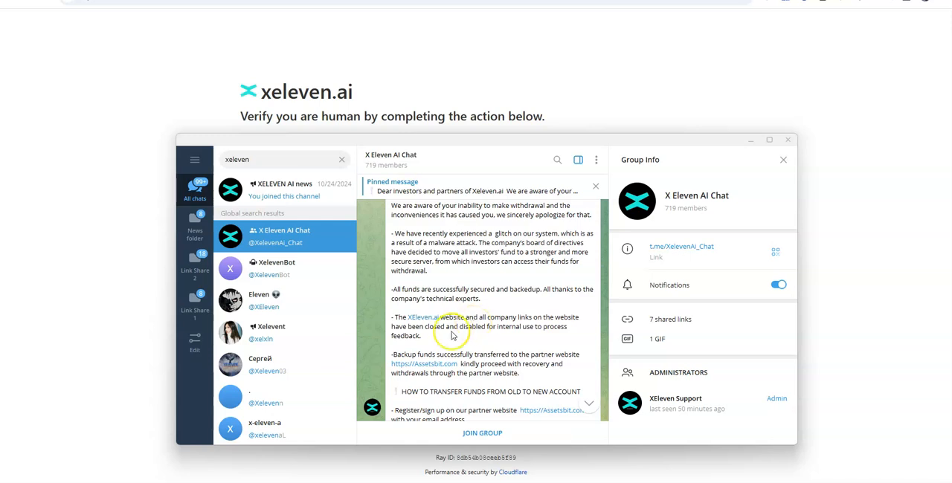
mouse_move(554, 328)
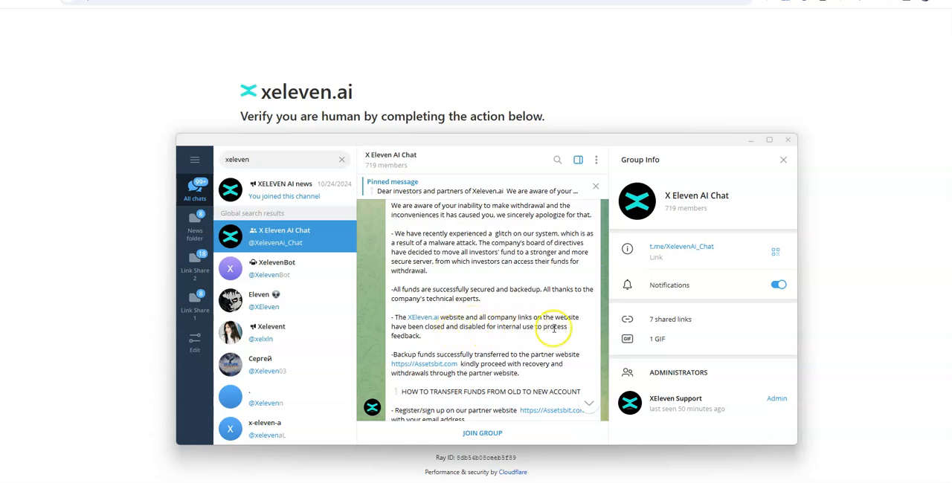
mouse_move(526, 337)
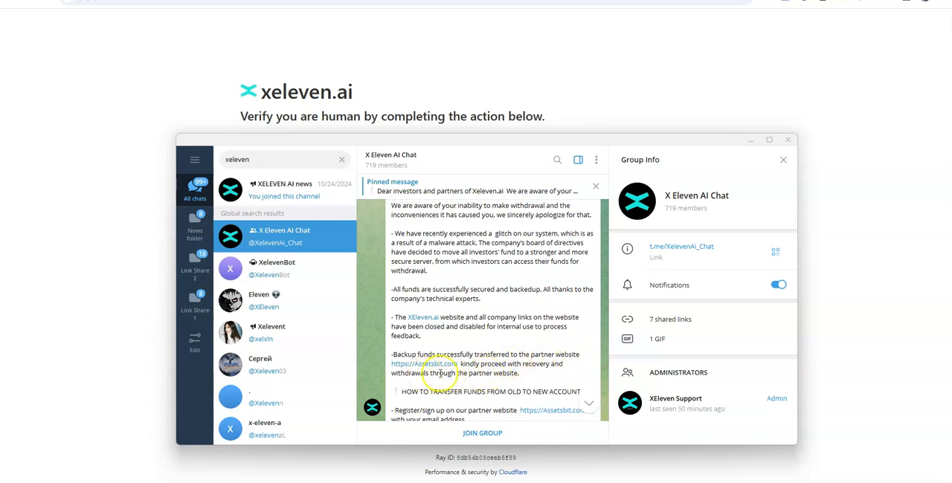
mouse_move(485, 386)
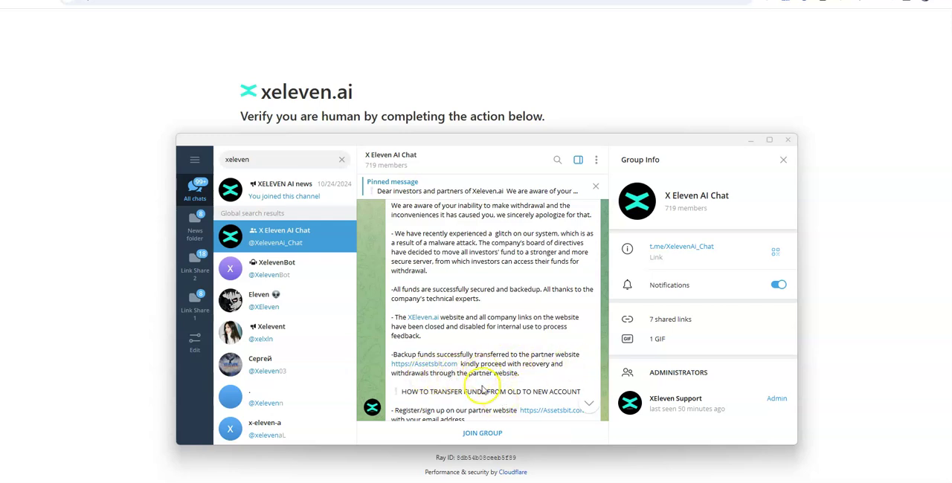
mouse_move(487, 375)
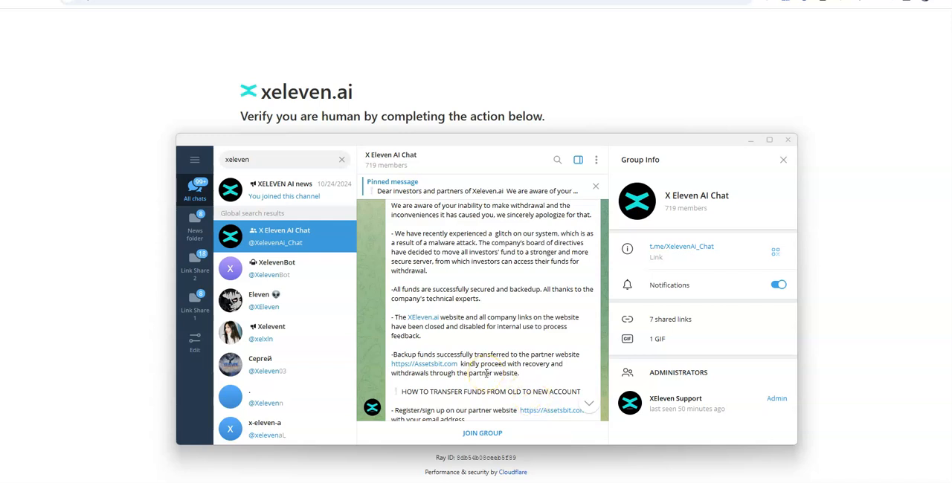
mouse_move(502, 353)
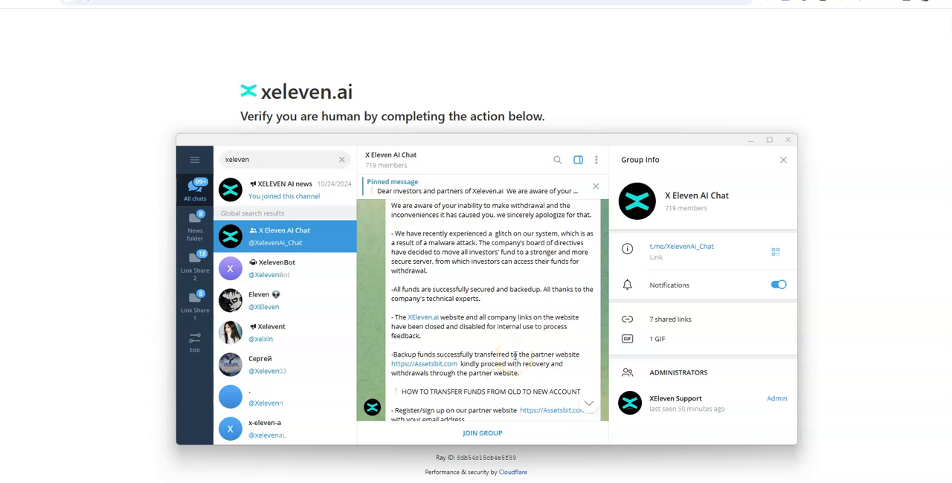
mouse_move(437, 372)
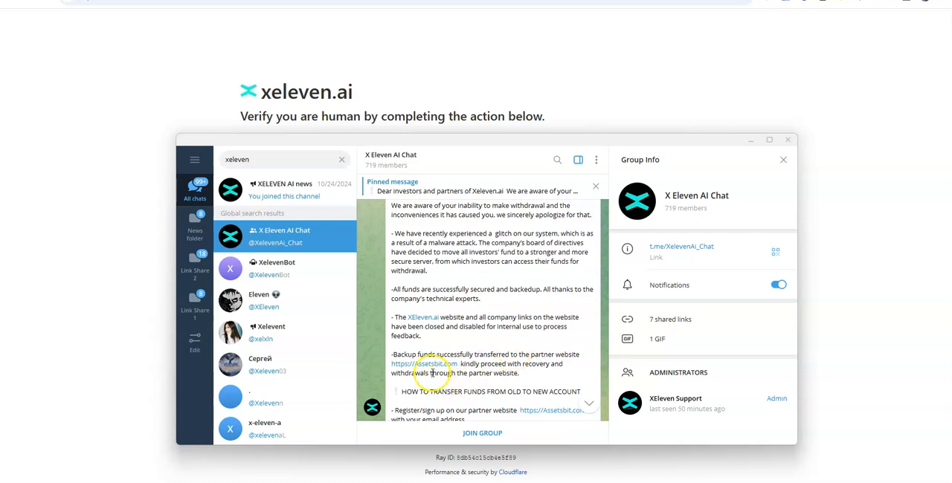
mouse_move(473, 371)
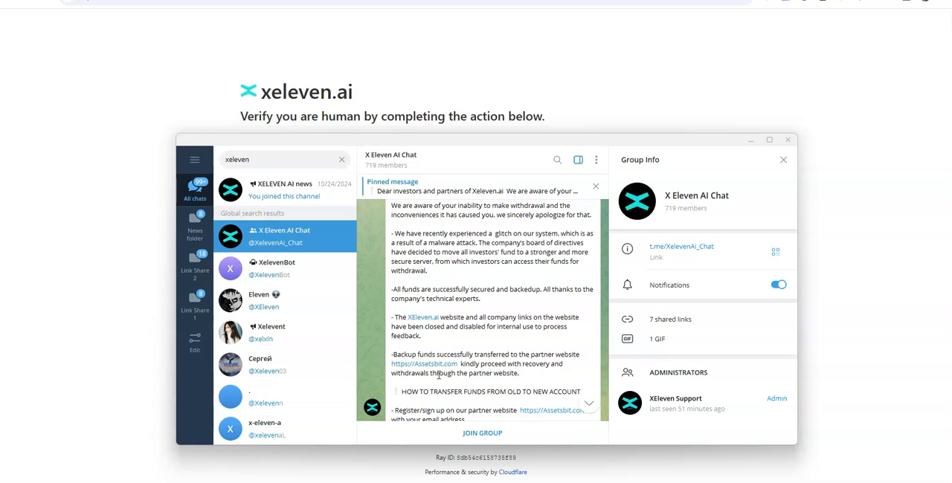
mouse_move(478, 374)
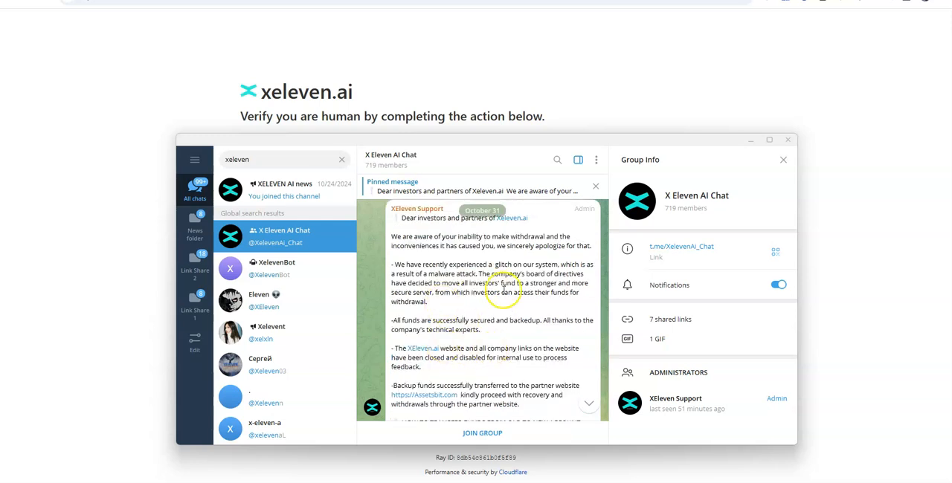
scroll("down", 3)
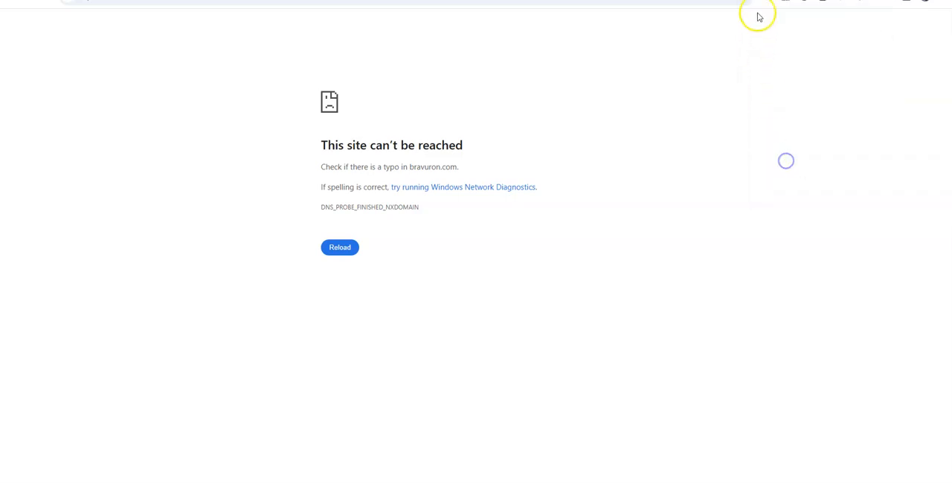
mouse_move(785, 167)
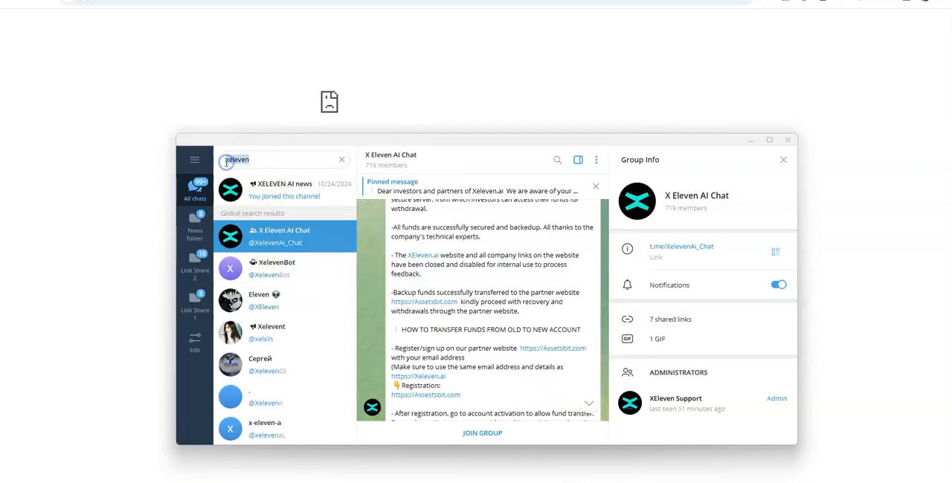
Step: Search Telegram for 'bravuron' and view the Ponzi Champion Group's Scammed topic
type("bravurn")
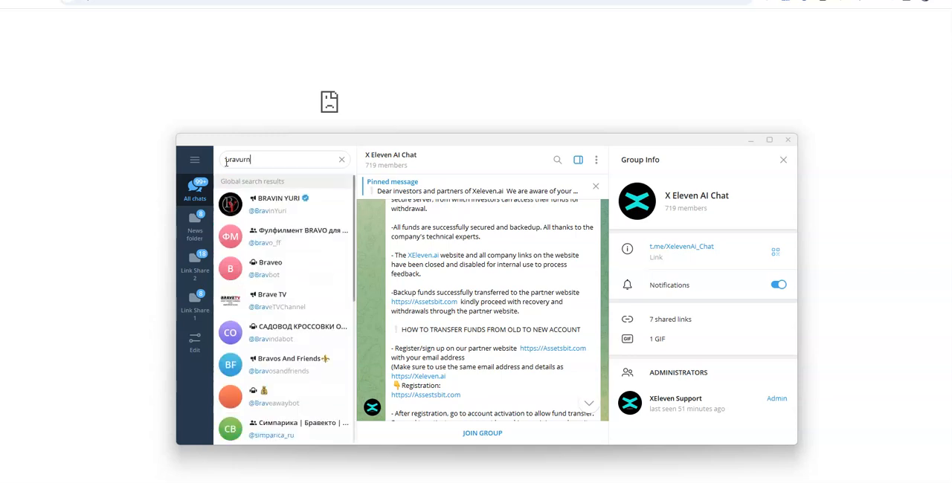
type("bravurn")
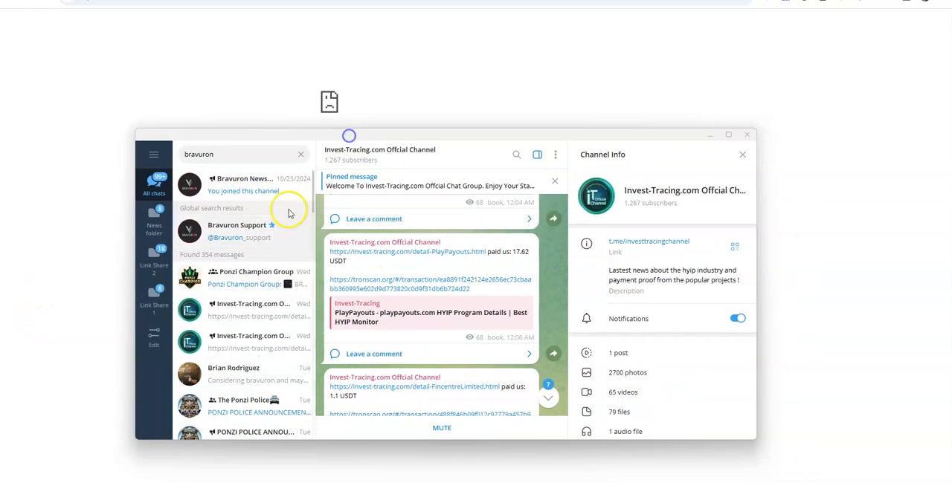
left_click(245, 278)
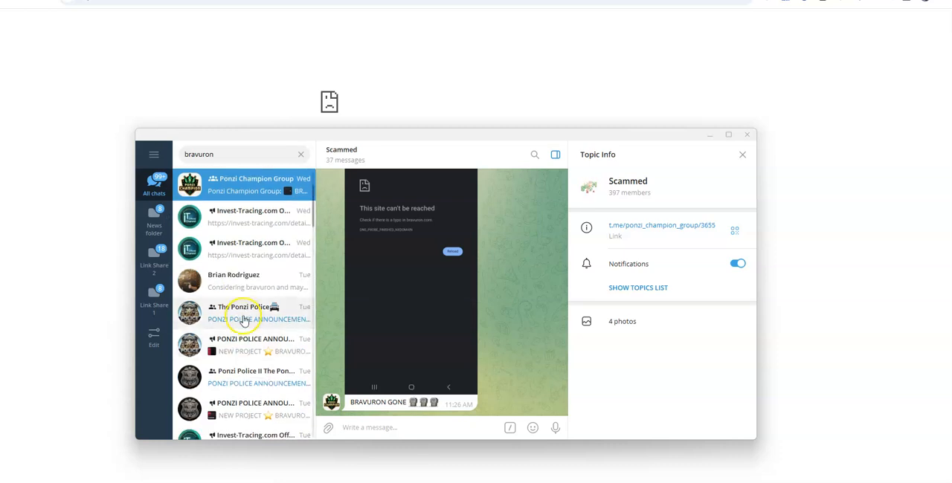
Step: Browse The Ponzi Police group, the Invest-Tracing.com channel and the Scammed topic reporting bravuron gone
left_click(245, 312)
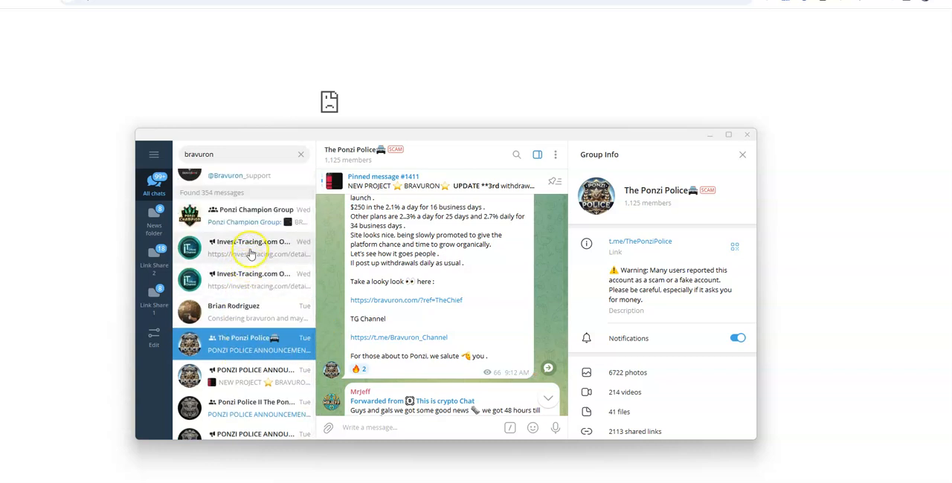
left_click(250, 248)
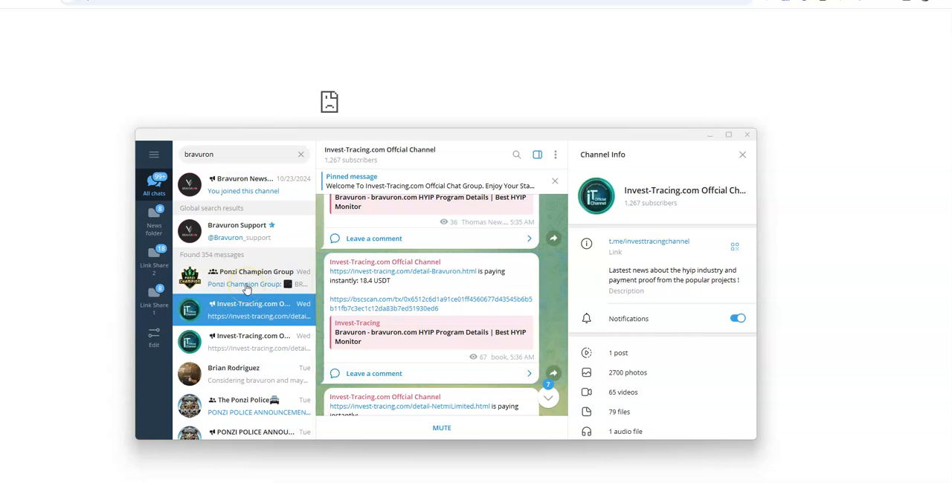
left_click(245, 278)
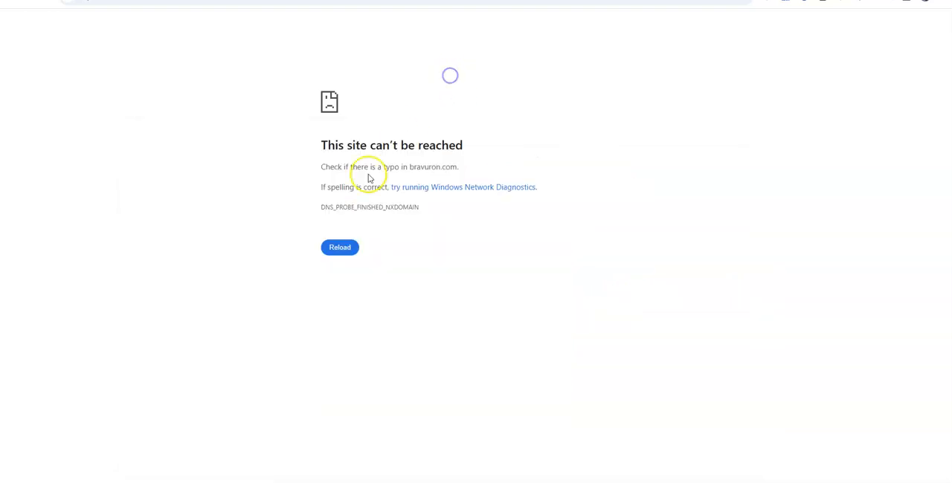
mouse_move(650, 327)
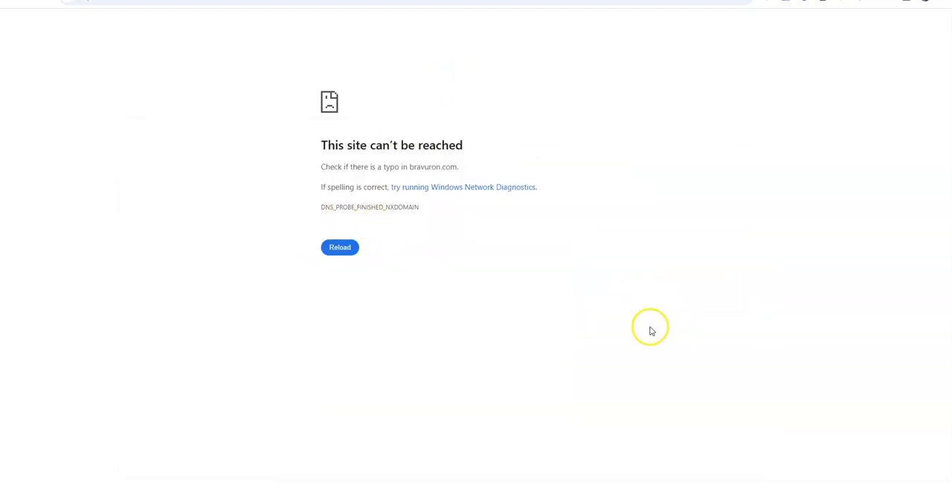
mouse_move(648, 330)
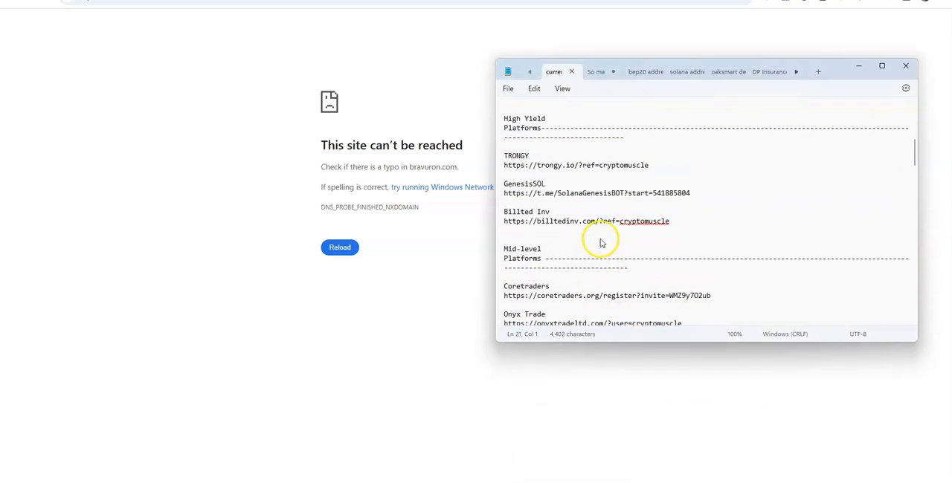
Step: Scroll the referral-links notes through the High Yield, Mid-level and Passive Income platform lists
scroll("down", 3)
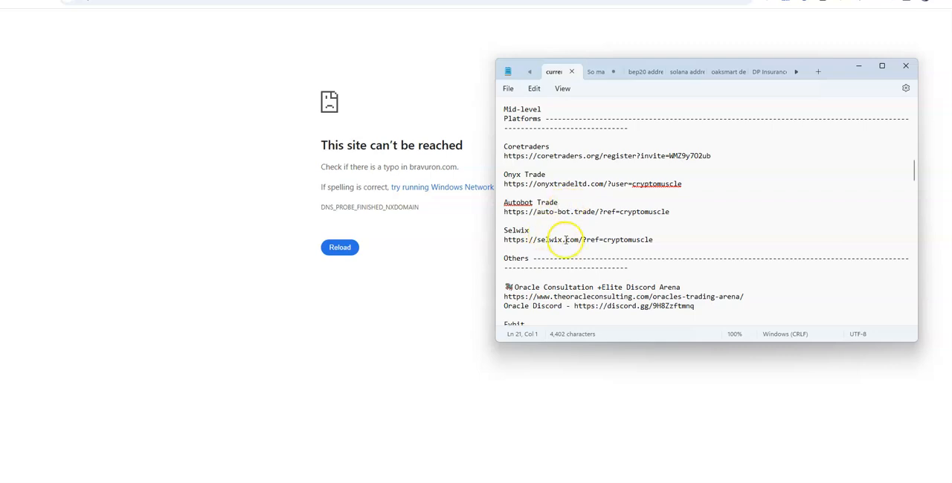
scroll("up", 3)
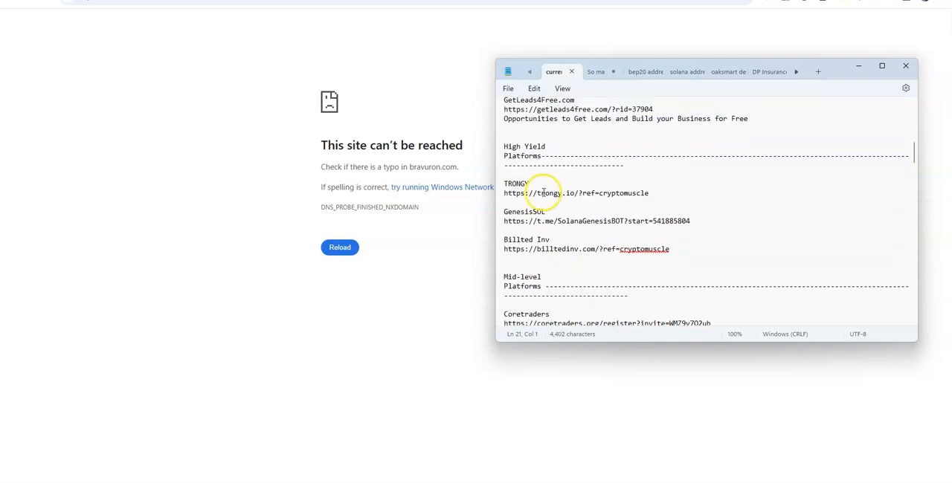
mouse_move(558, 240)
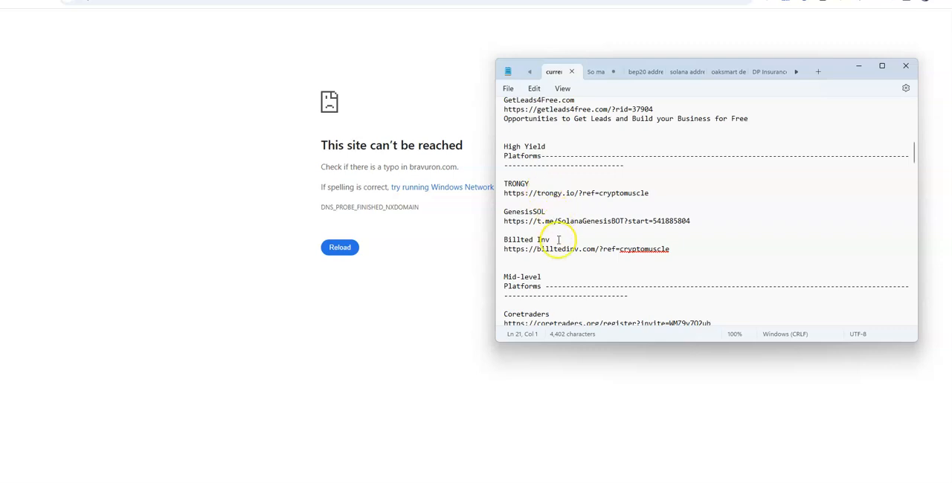
mouse_move(568, 232)
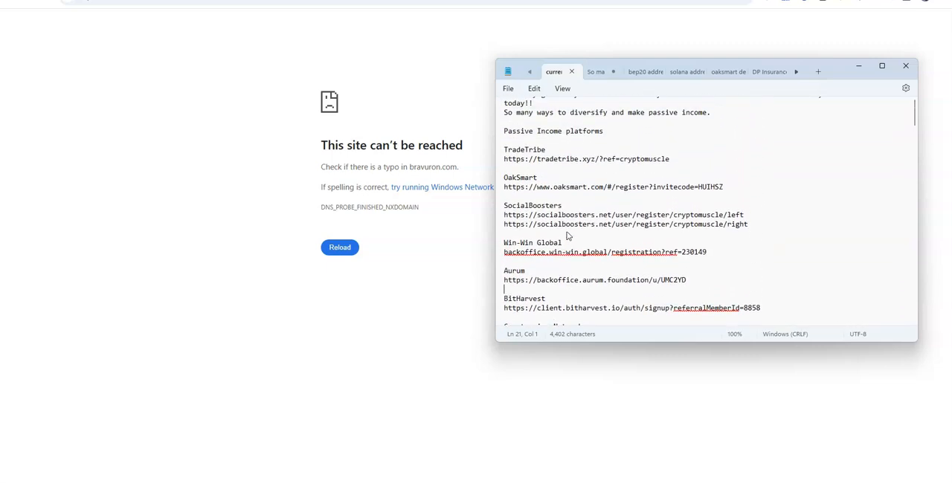
scroll("down", 3)
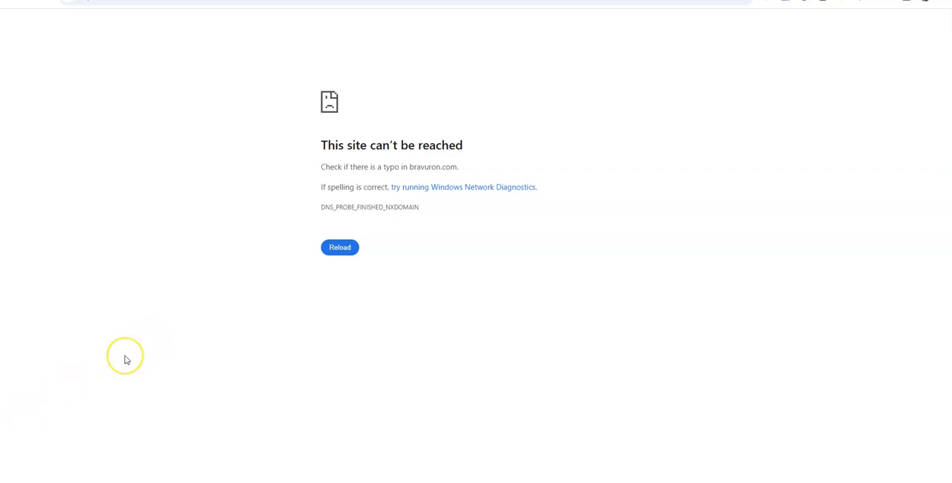
mouse_move(24, 425)
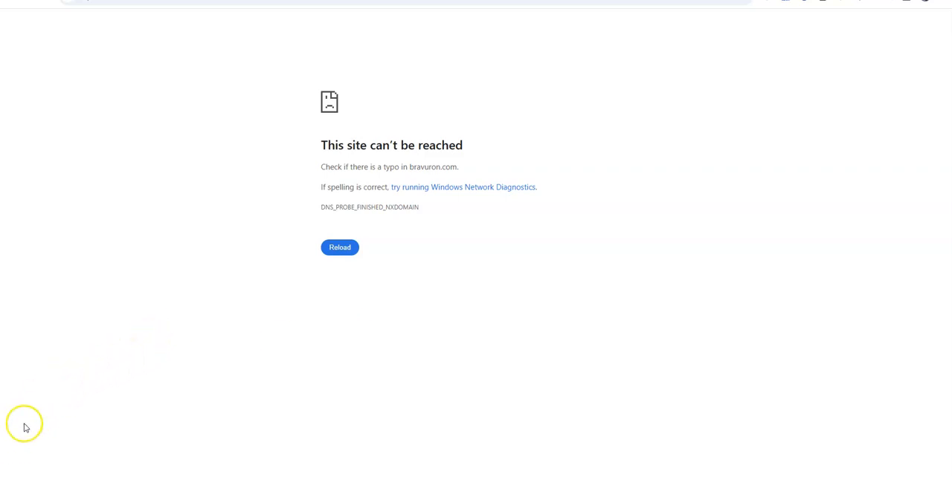